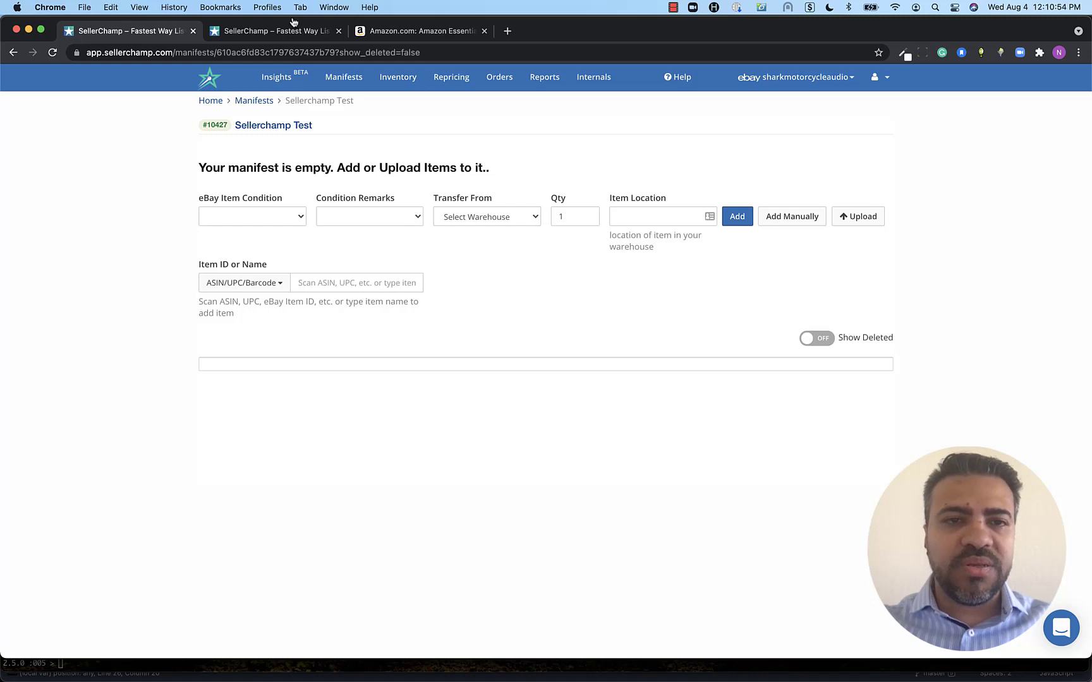
mouse_move(401, 102)
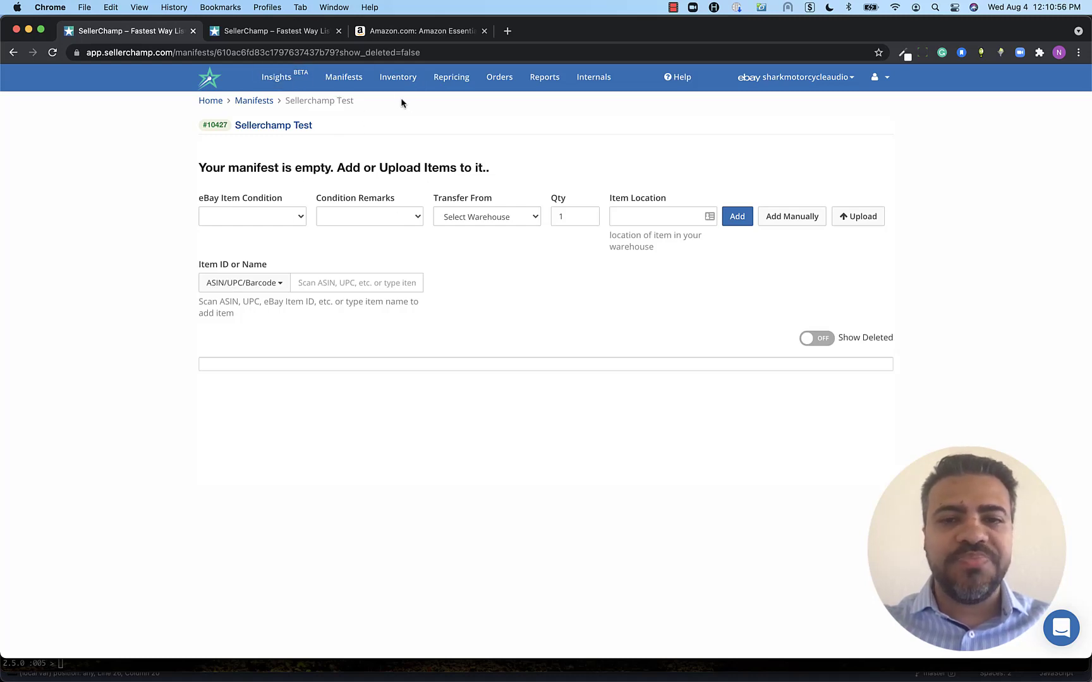
Step: Open the Upload Items dialog on the empty Sellerchamp Test manifest
left_click(858, 217)
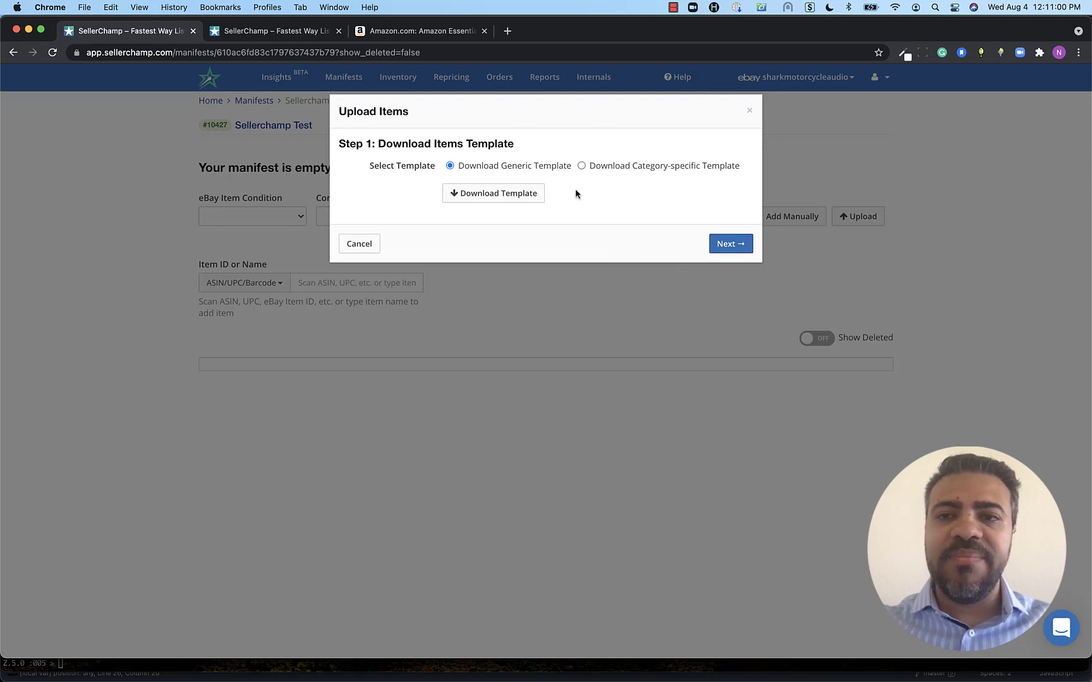
mouse_move(601, 203)
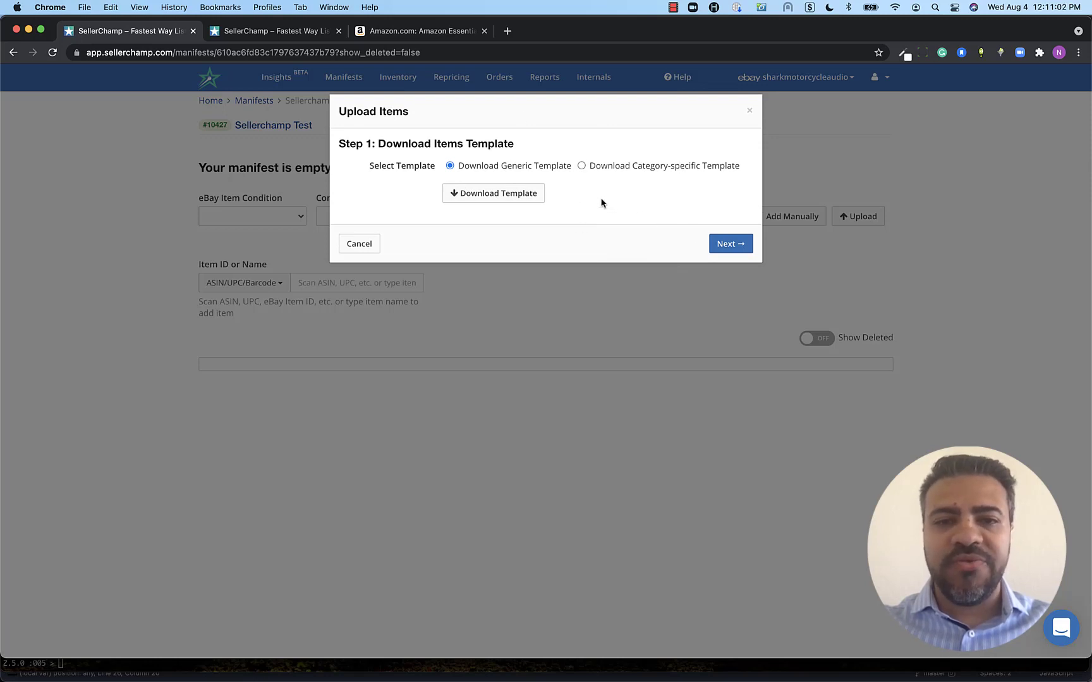
mouse_move(561, 183)
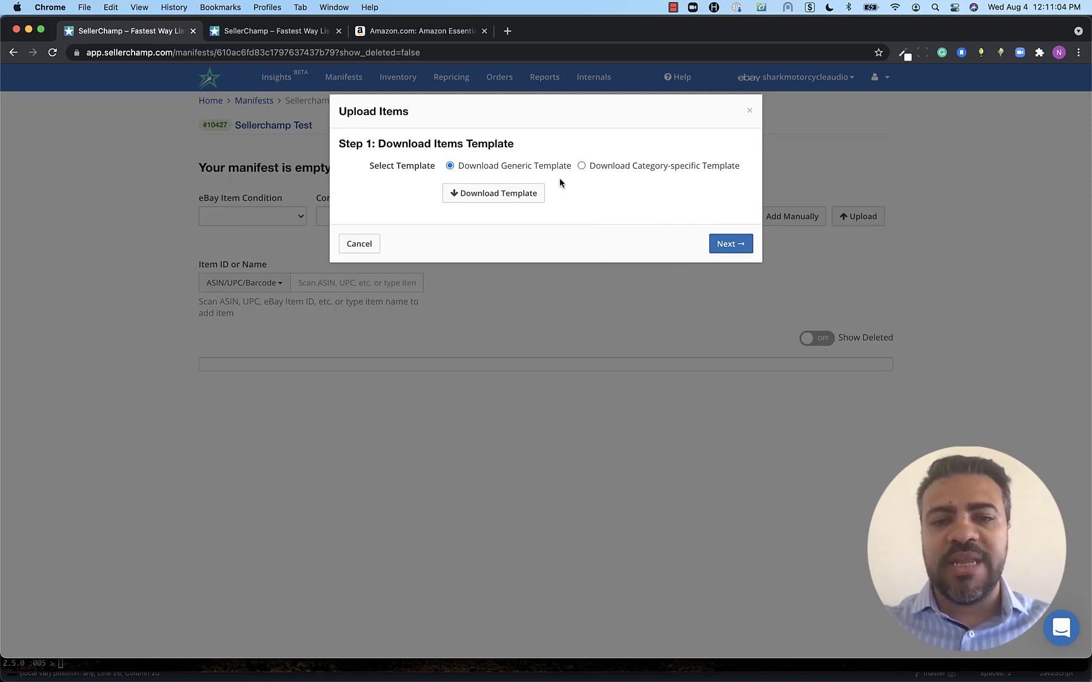
mouse_move(646, 163)
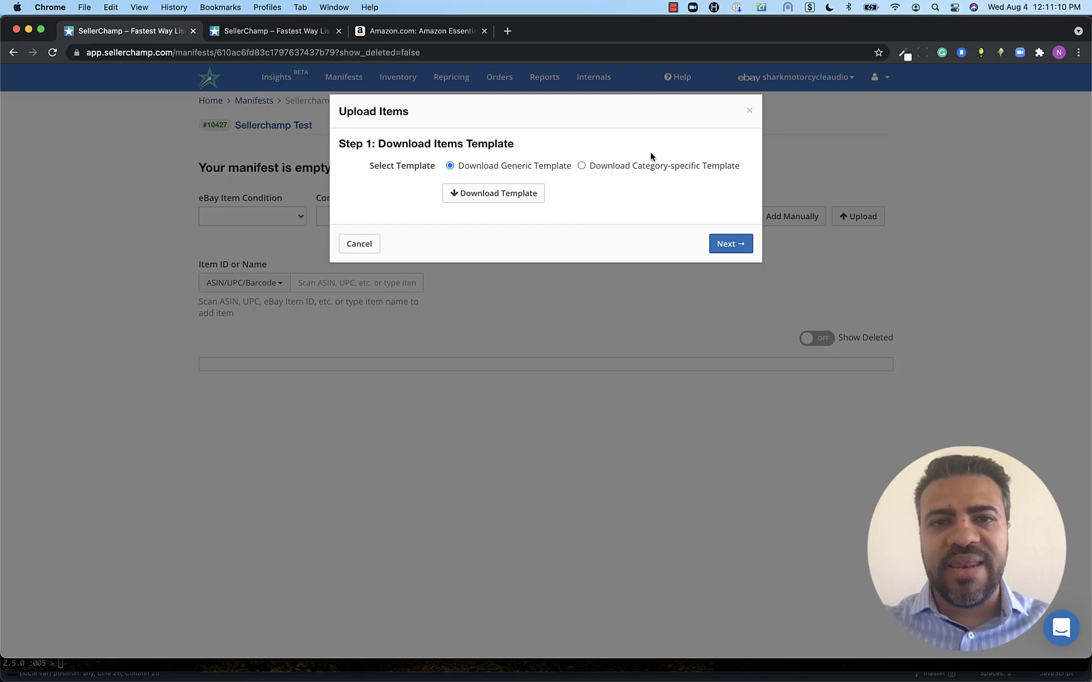
mouse_move(561, 171)
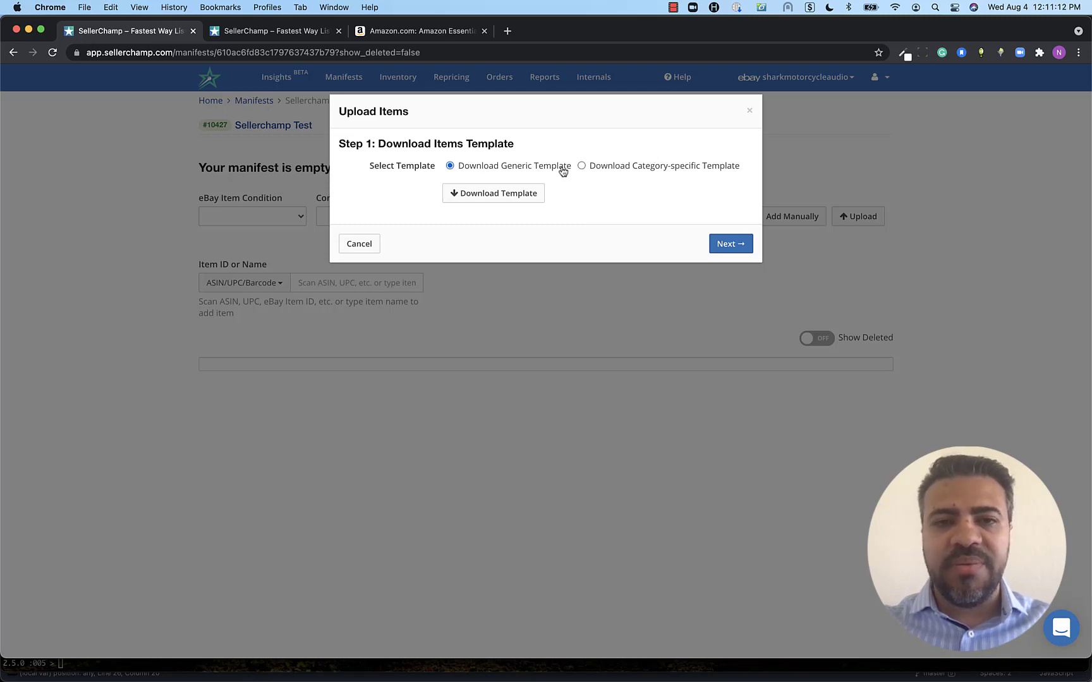
mouse_move(531, 165)
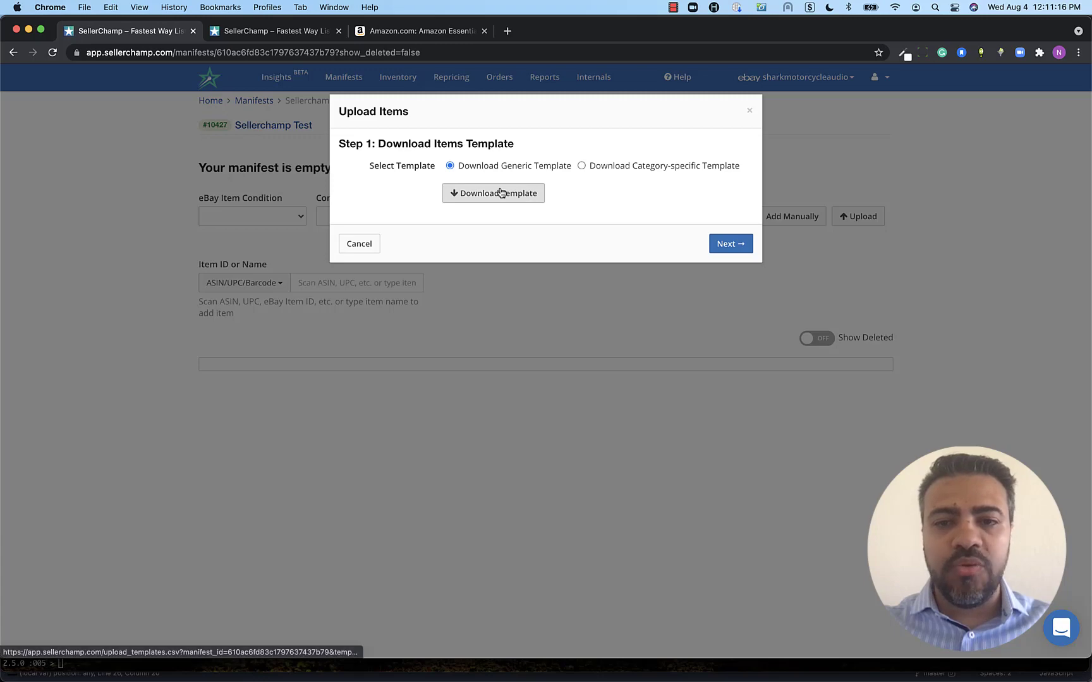
mouse_move(615, 341)
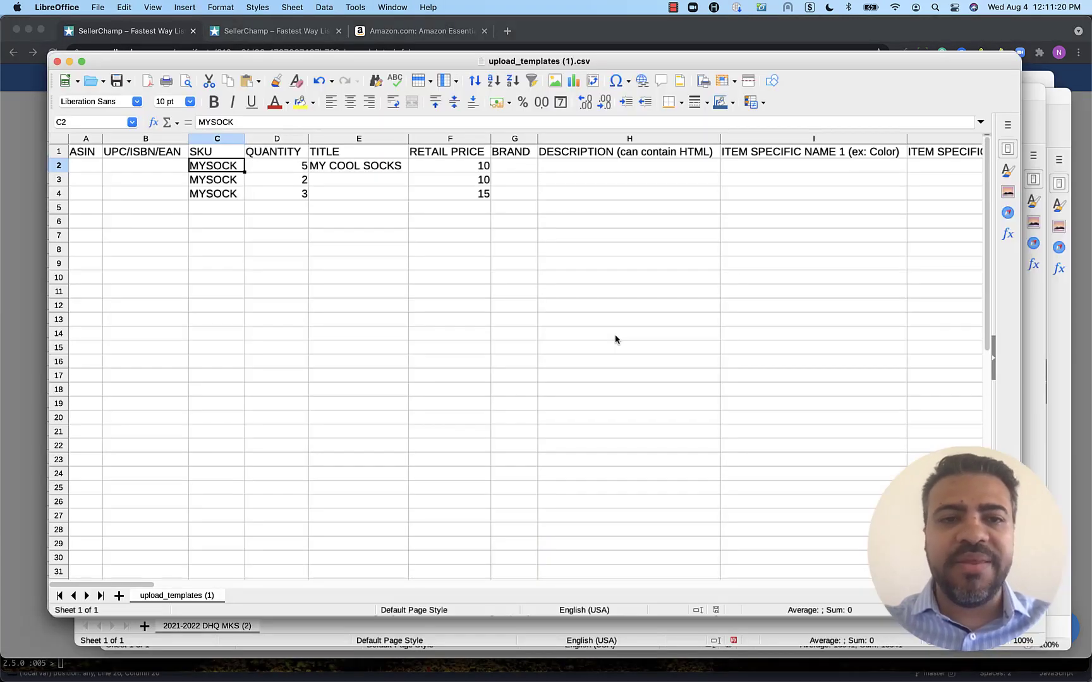
mouse_move(573, 239)
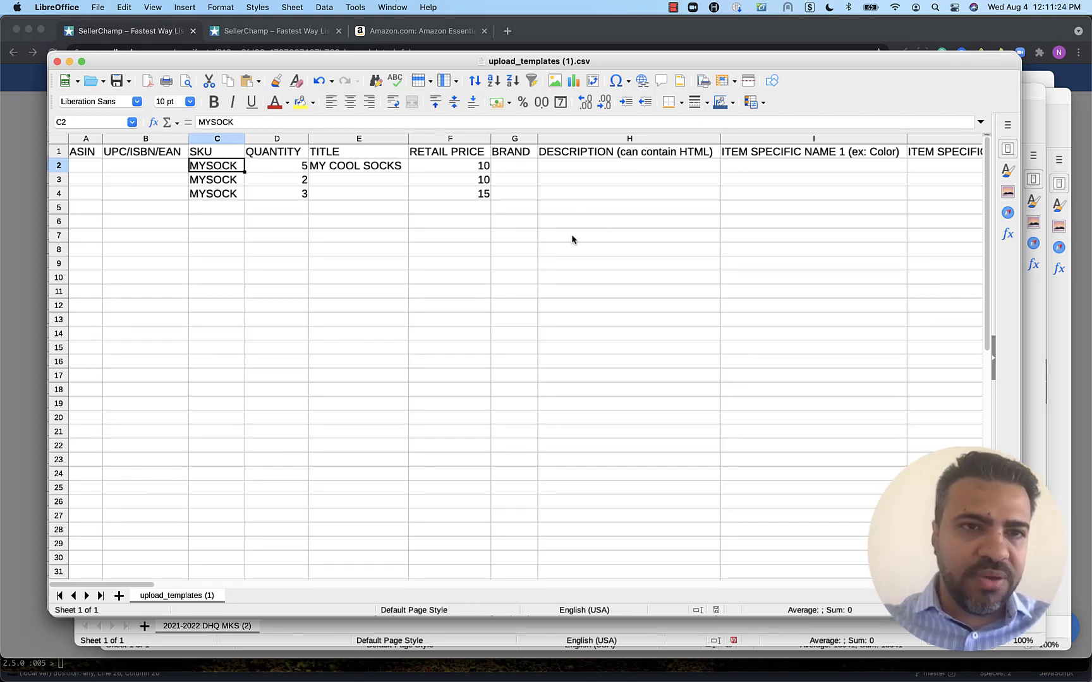
left_click(217, 207)
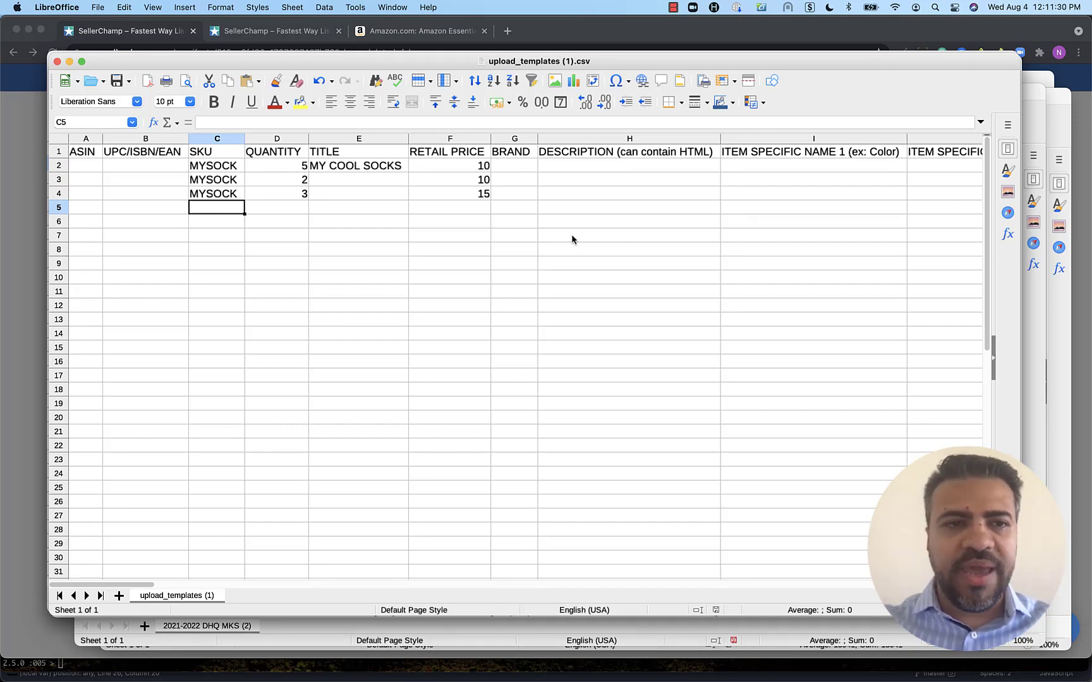
left_click(86, 165)
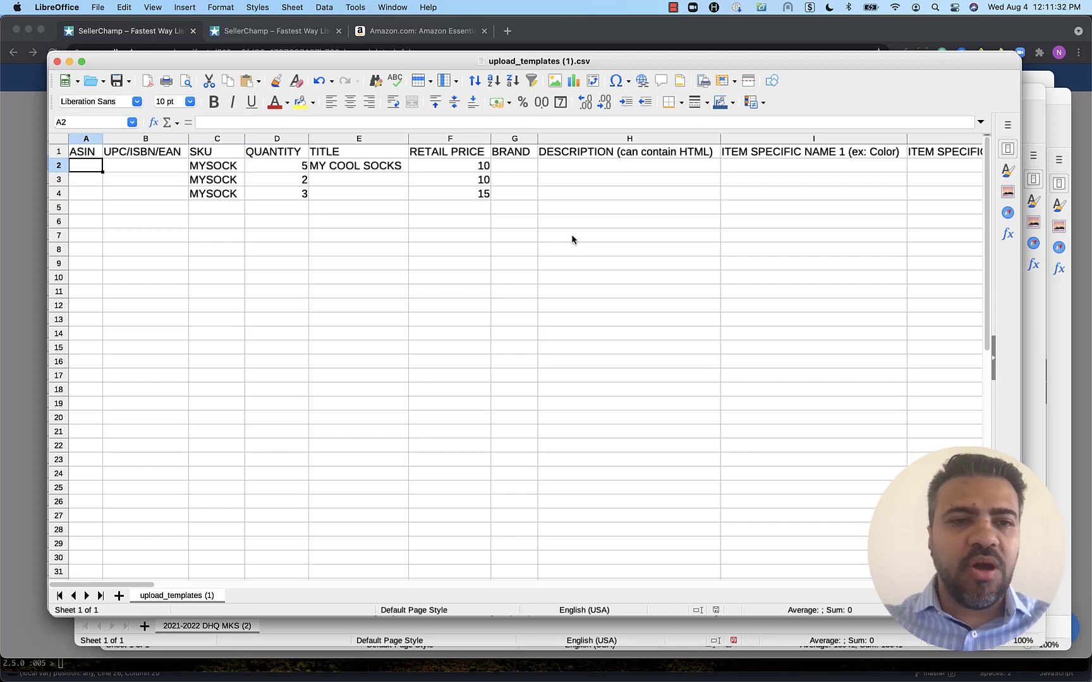
left_click(217, 165)
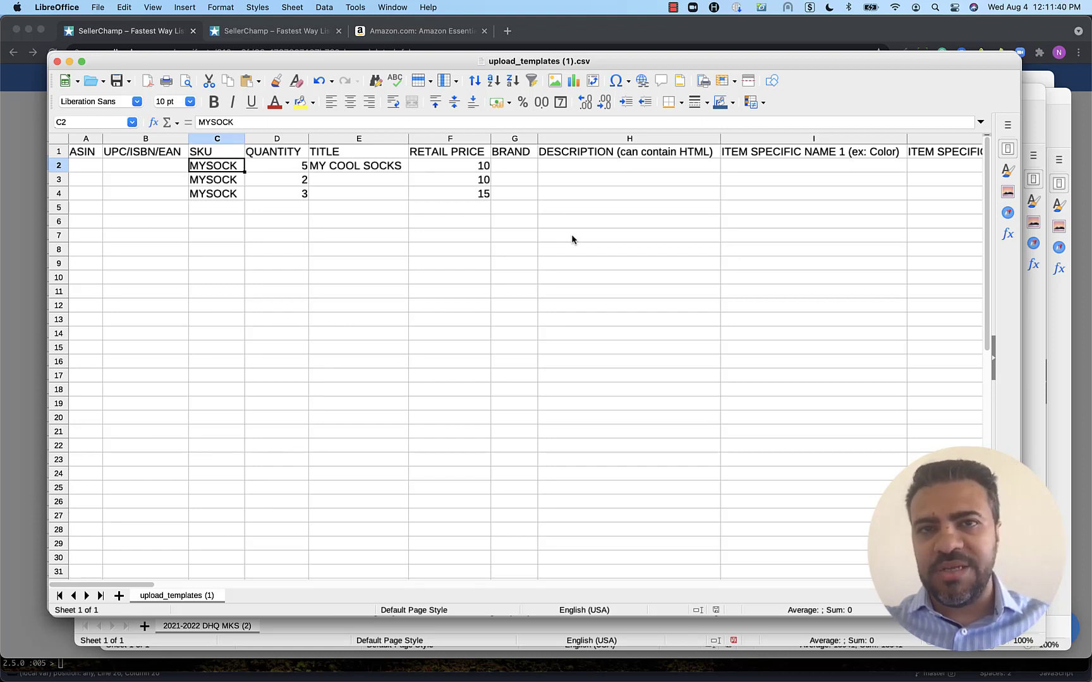
left_click(216, 193)
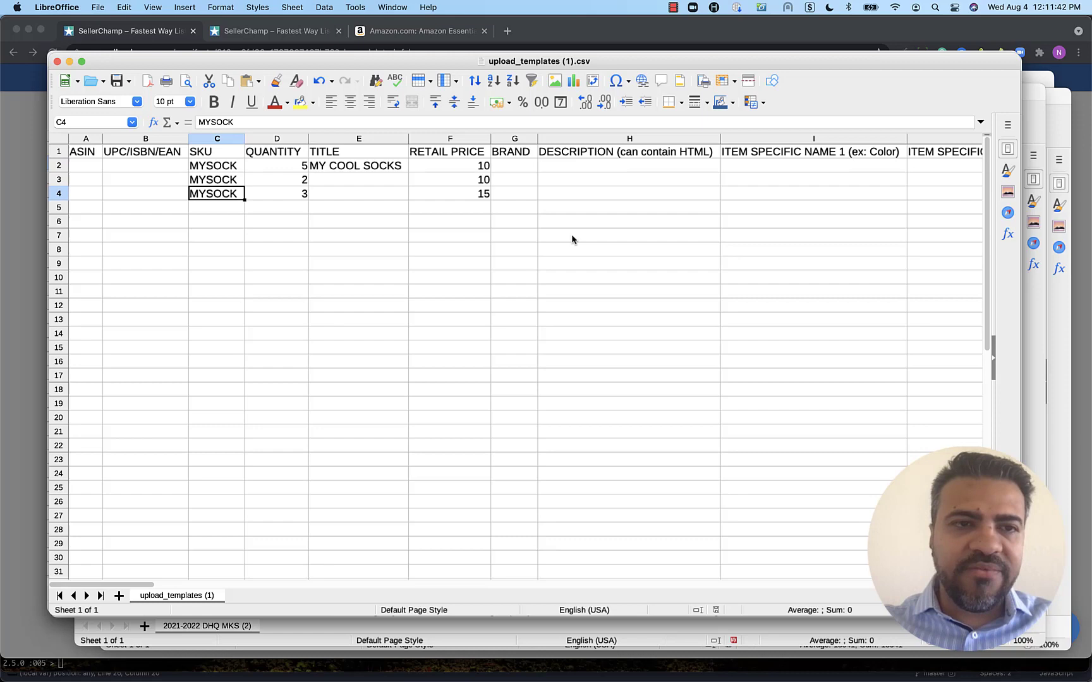
left_click(277, 165)
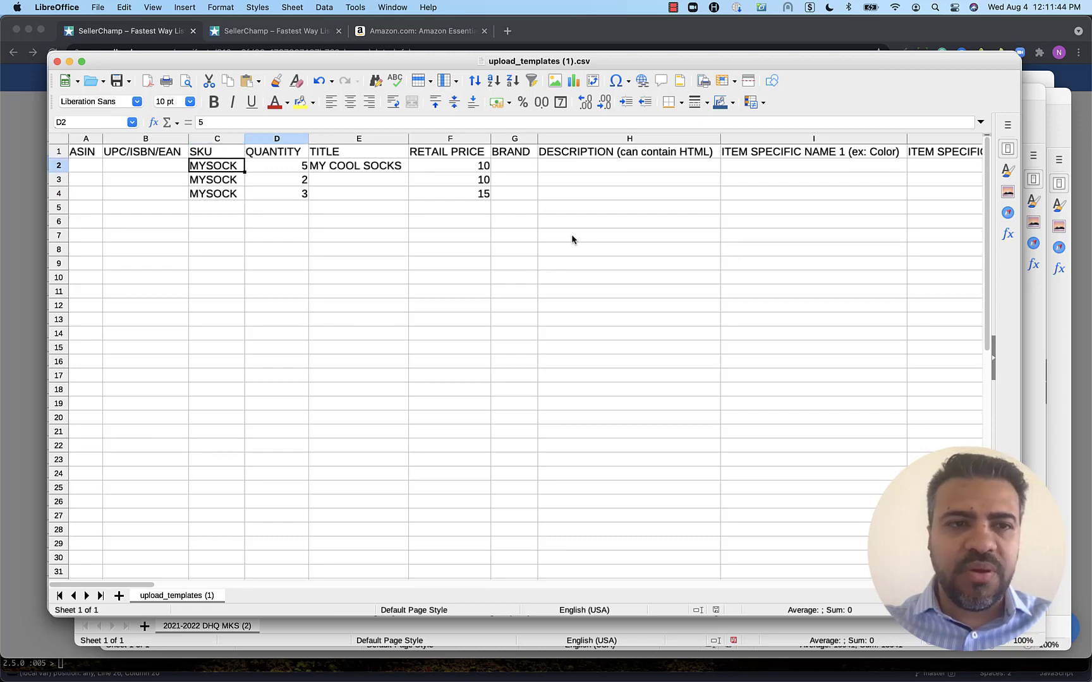
left_click(359, 165)
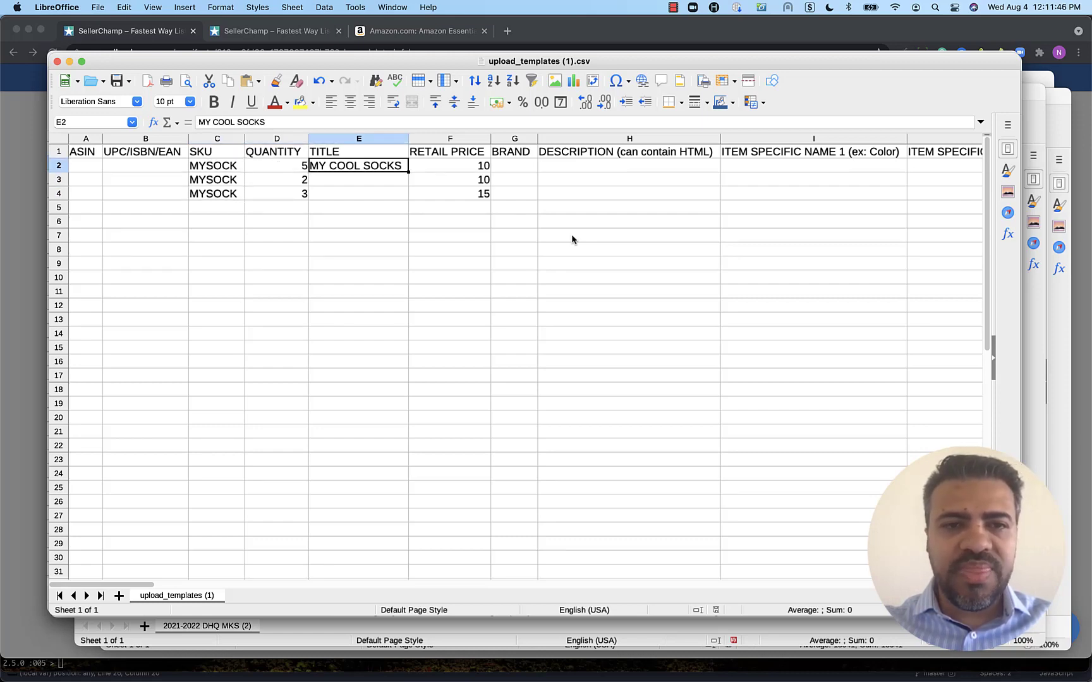
left_click(627, 165)
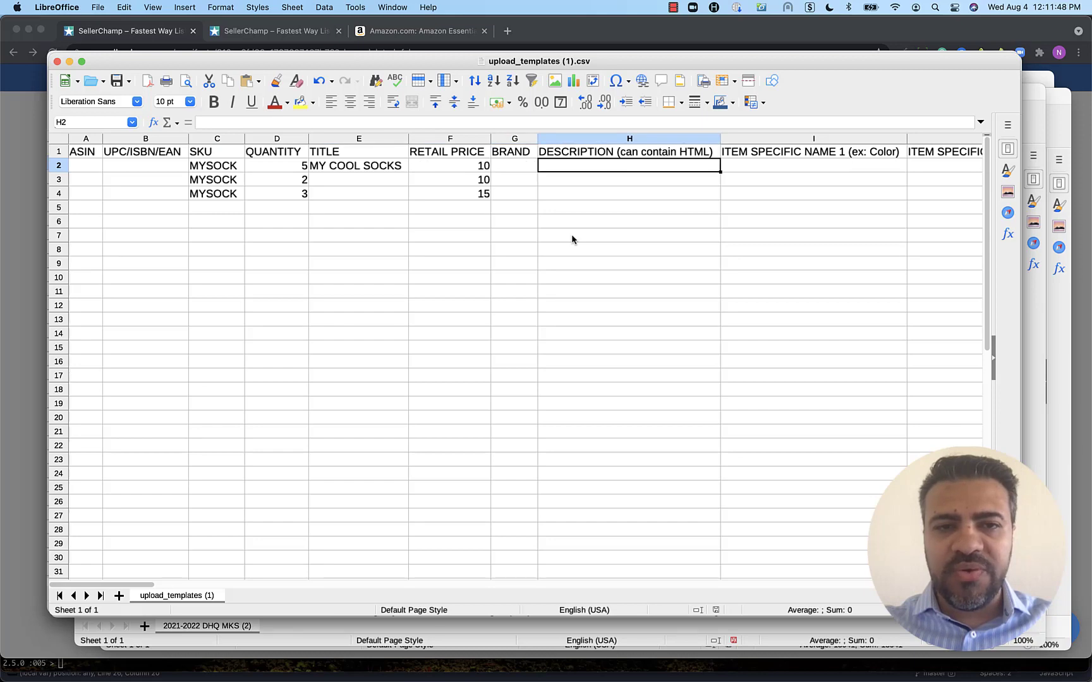
left_click(359, 166)
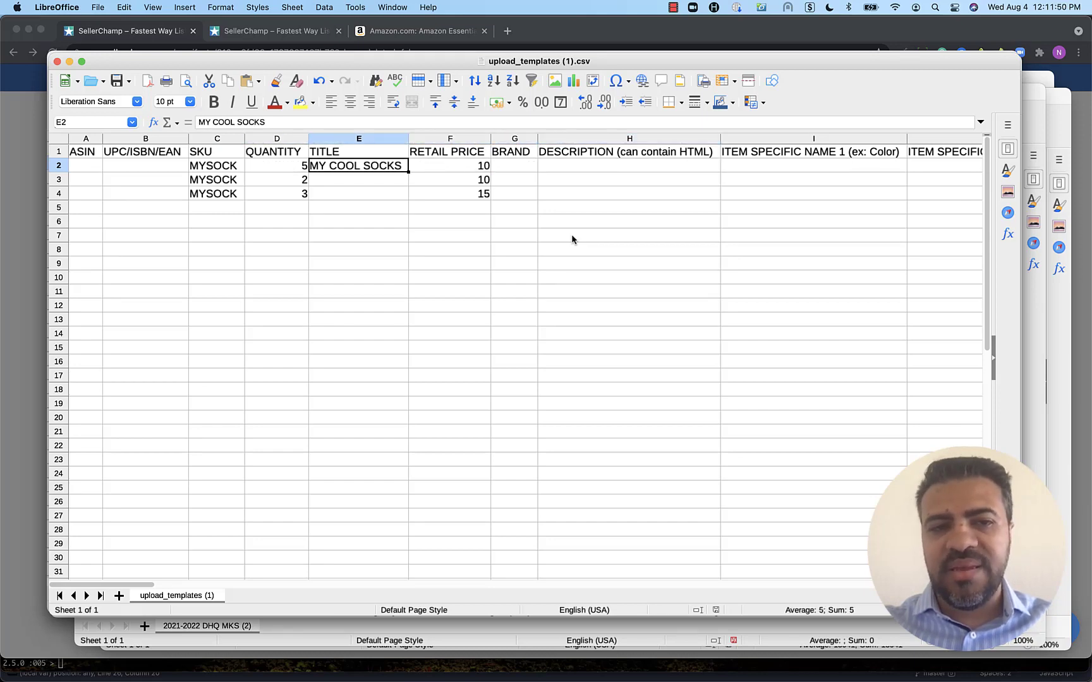
left_click(660, 165)
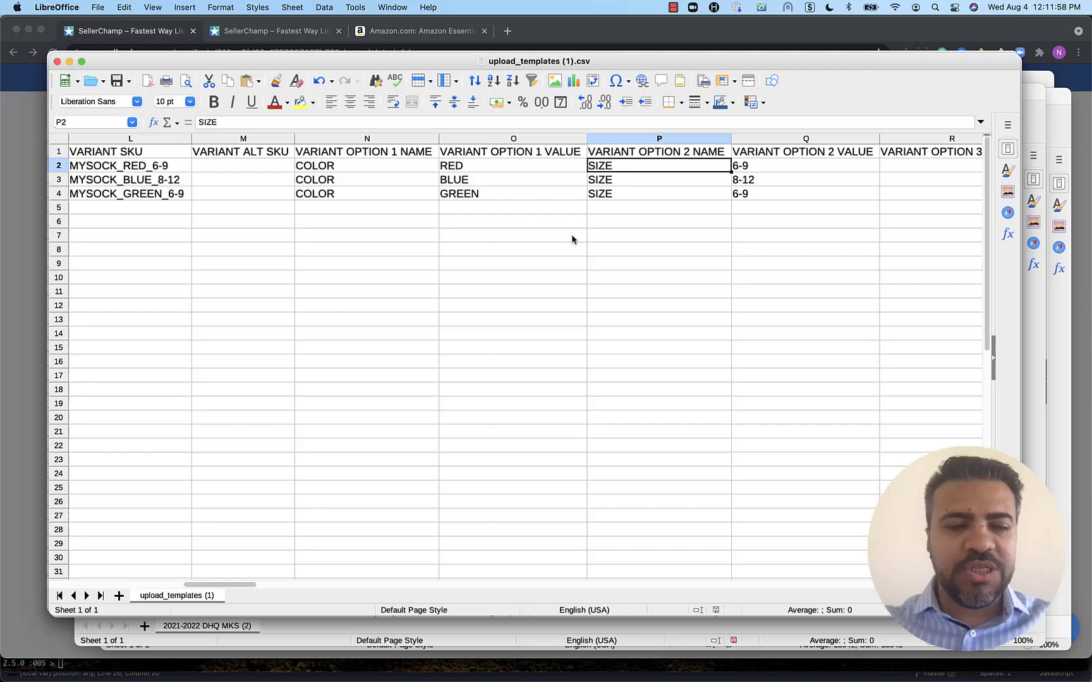
left_click(312, 165)
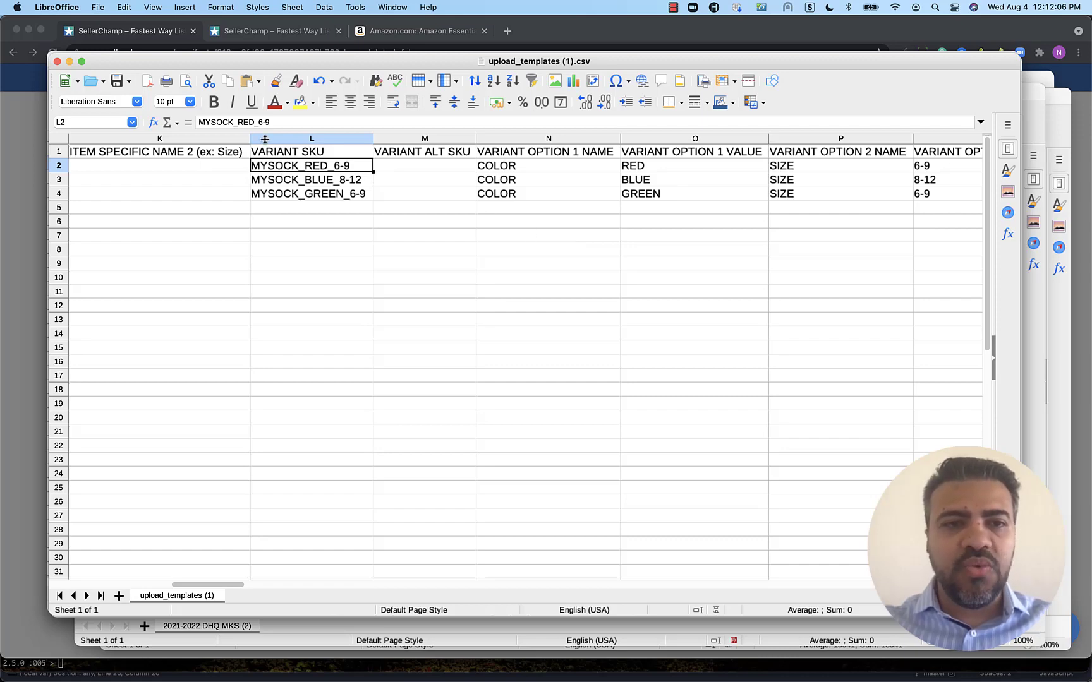
double_click(312, 165)
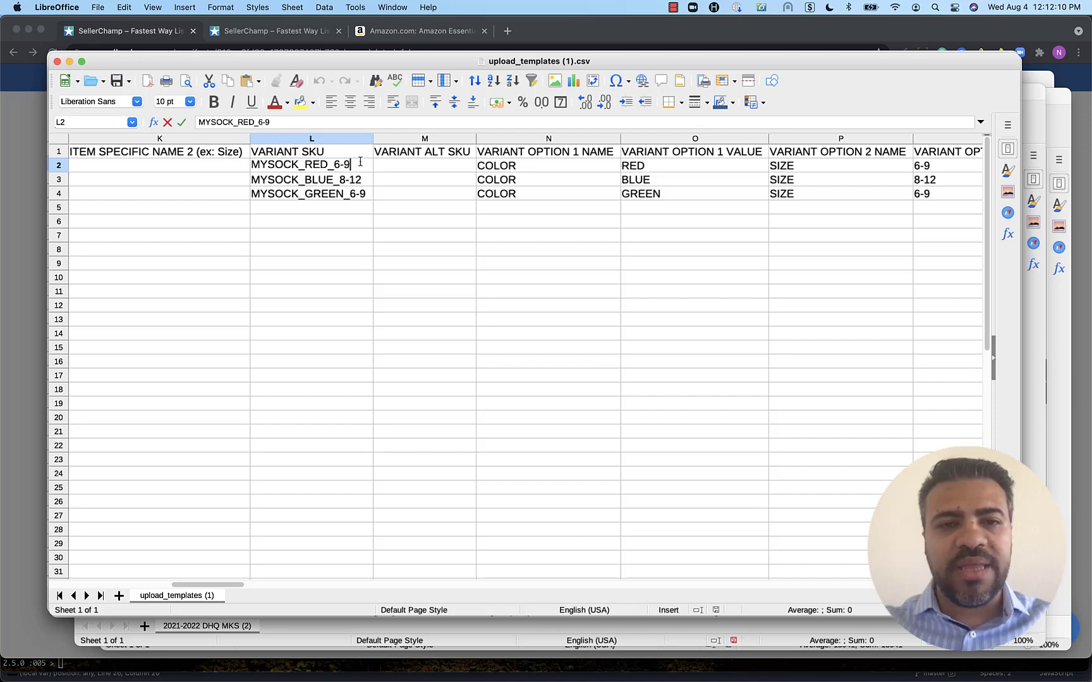
mouse_move(293, 186)
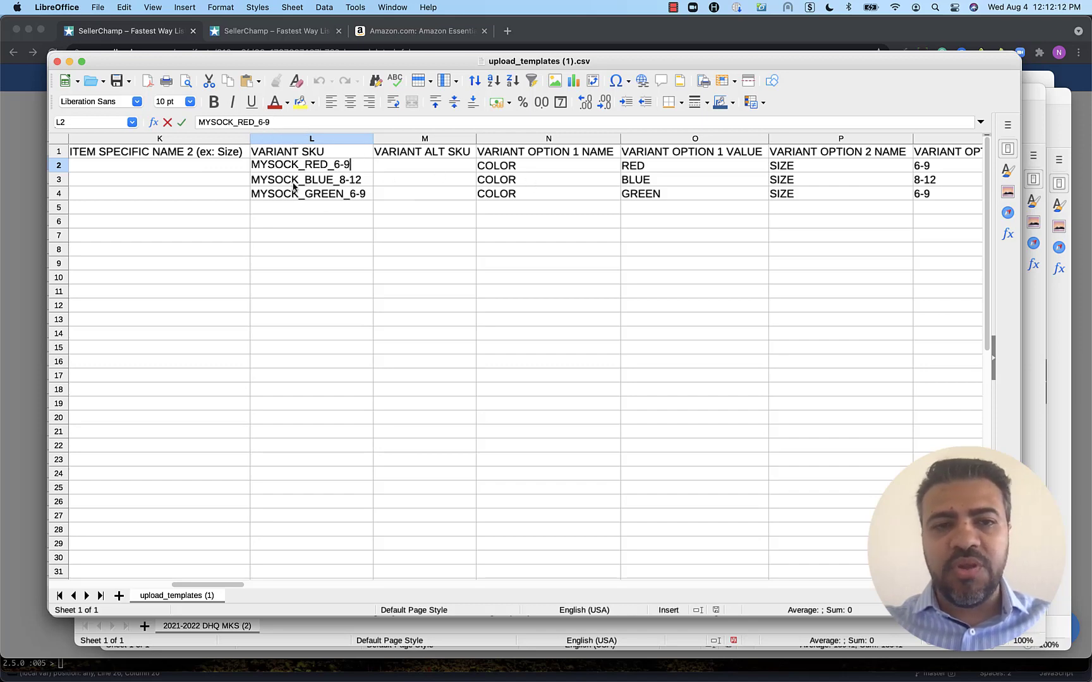
left_click(547, 165)
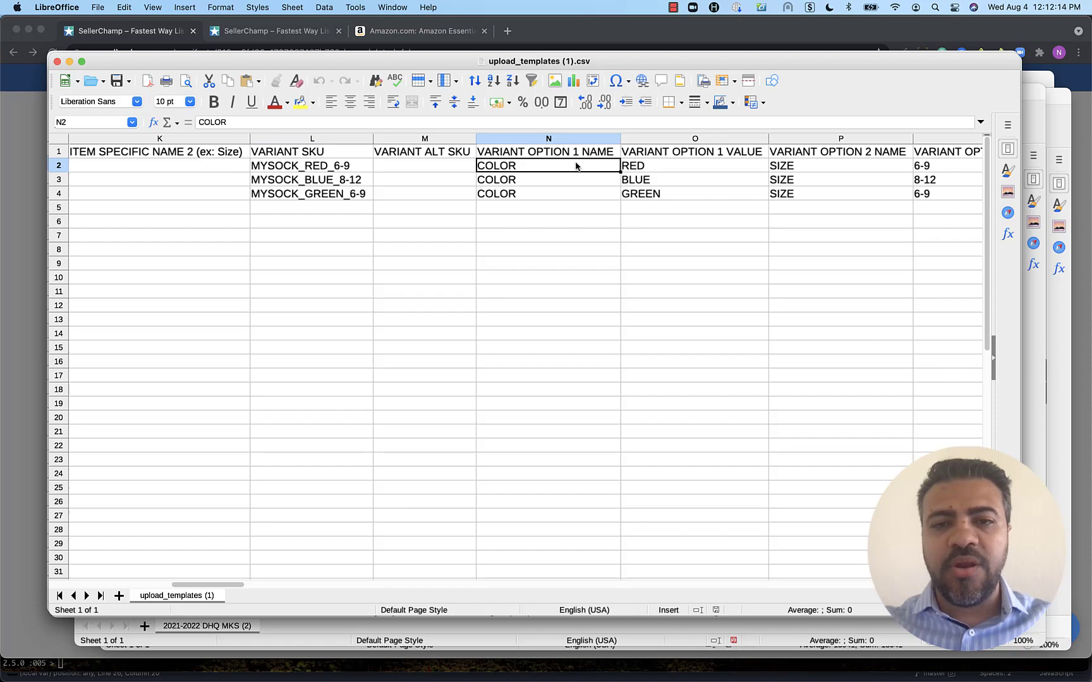
double_click(548, 165)
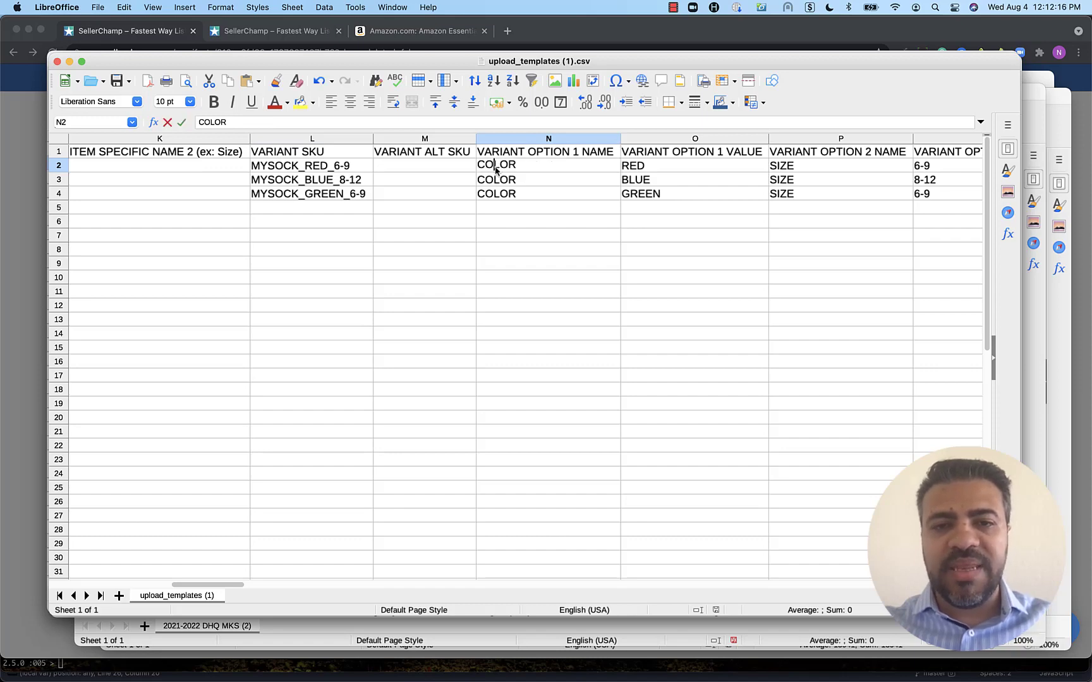
double_click(496, 165)
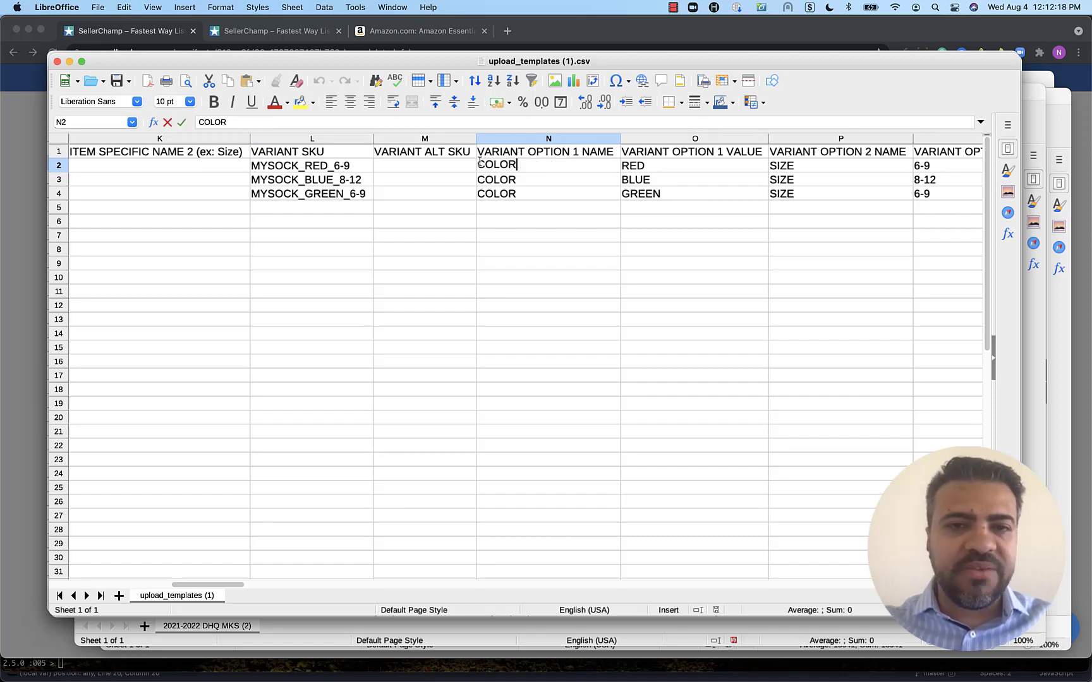
double_click(496, 165)
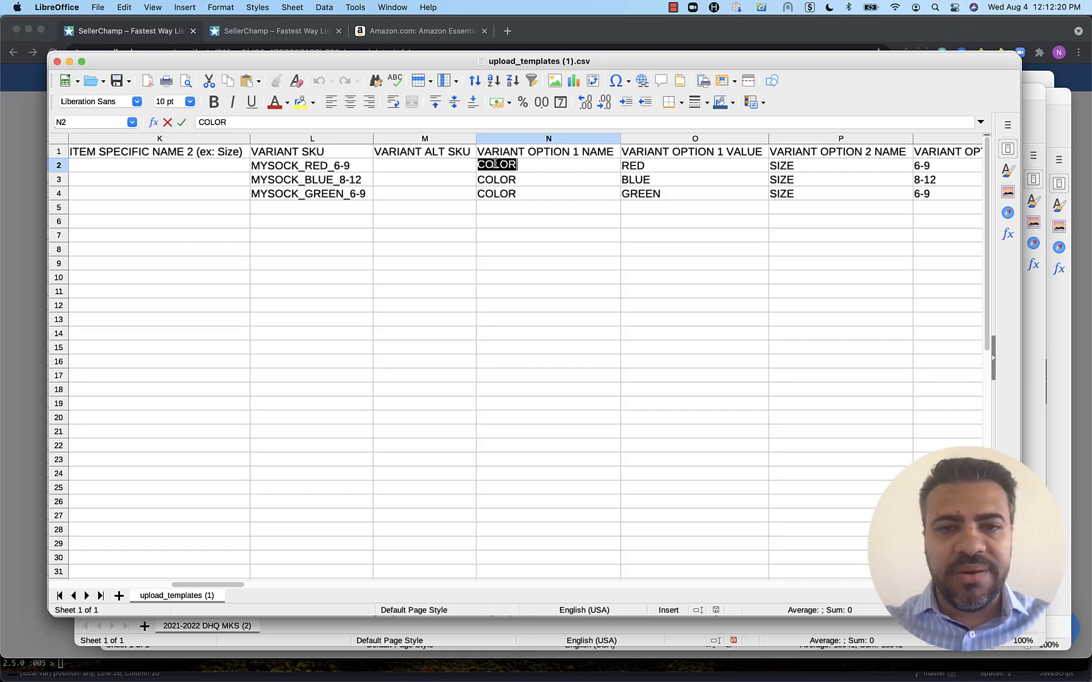
left_click(694, 165)
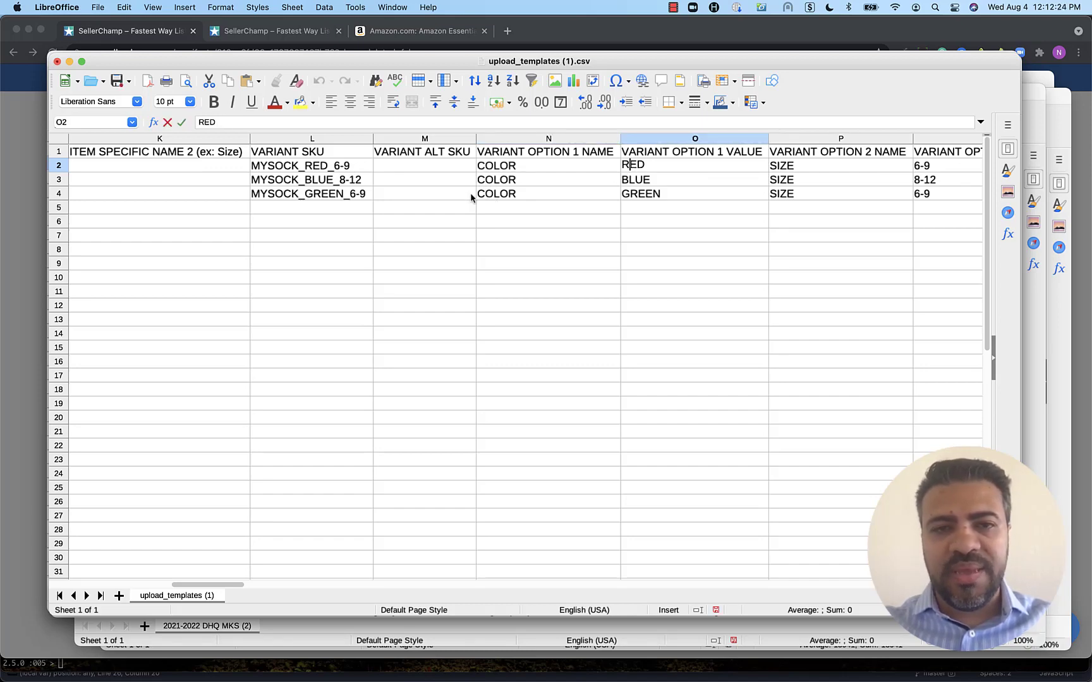
mouse_move(807, 177)
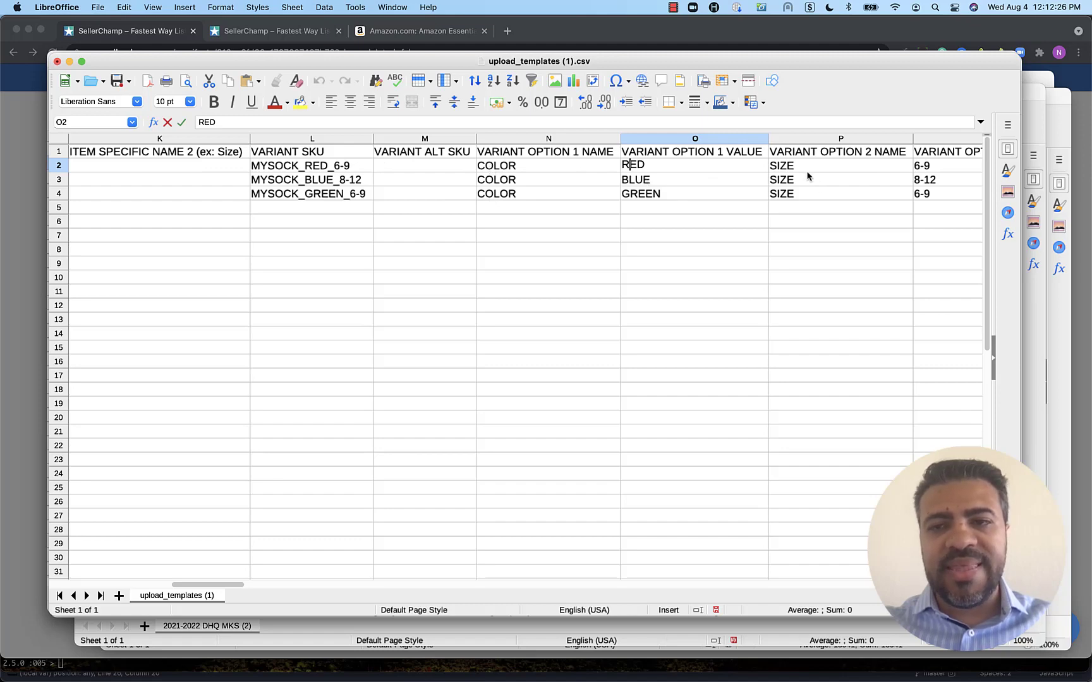
left_click(839, 165)
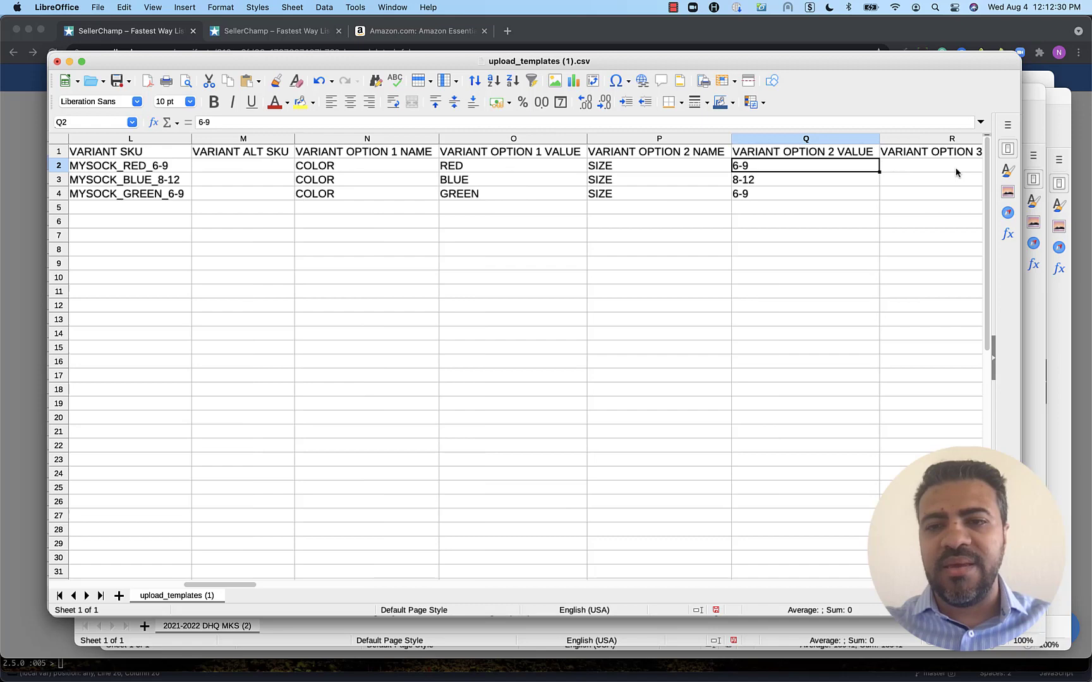
left_click(243, 165)
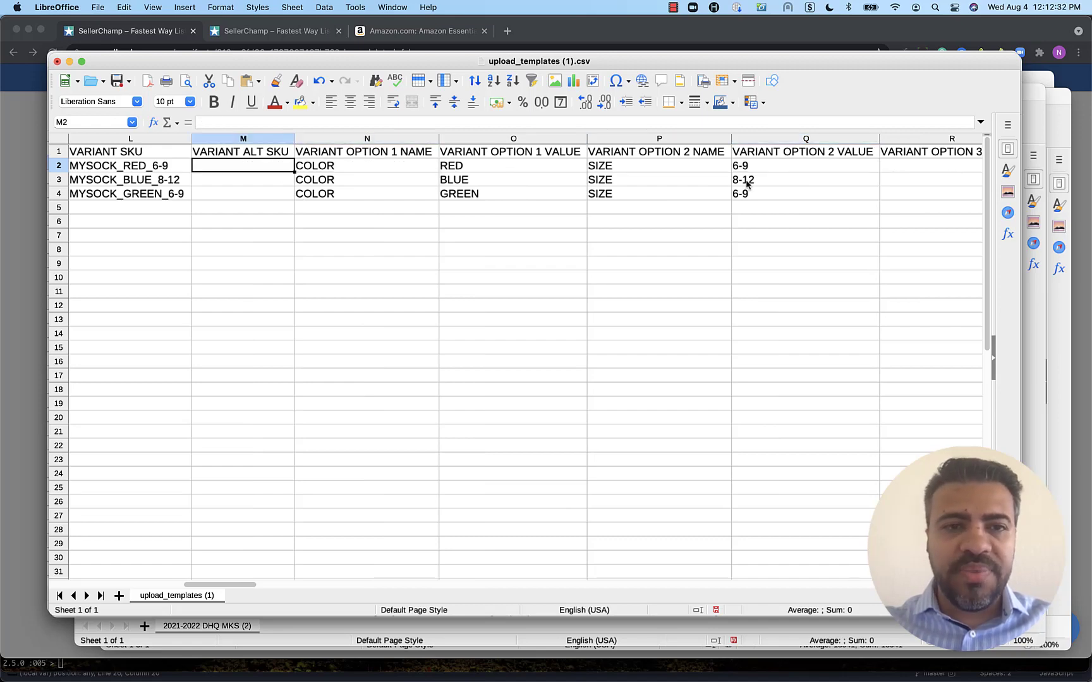
left_click(366, 166)
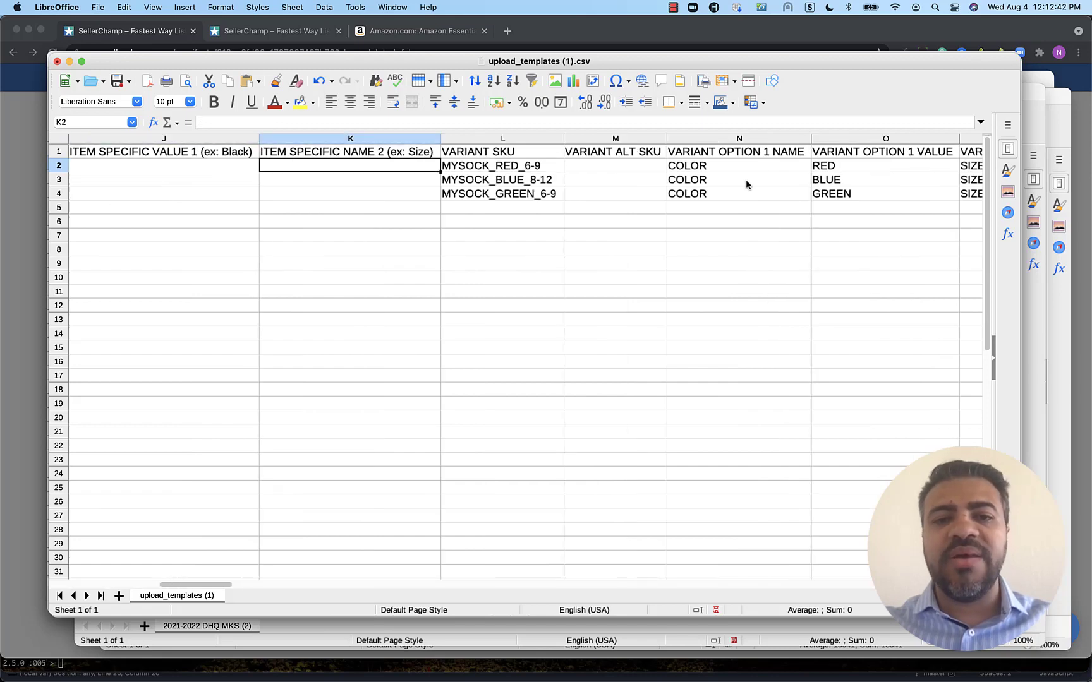
left_click(500, 193)
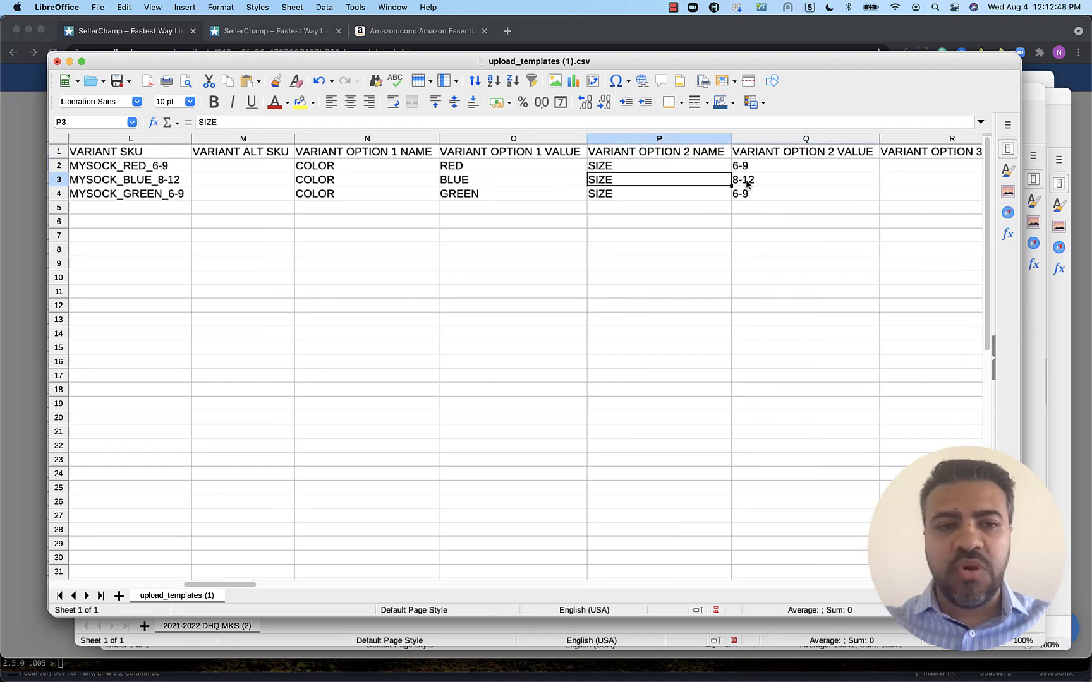
left_click(366, 179)
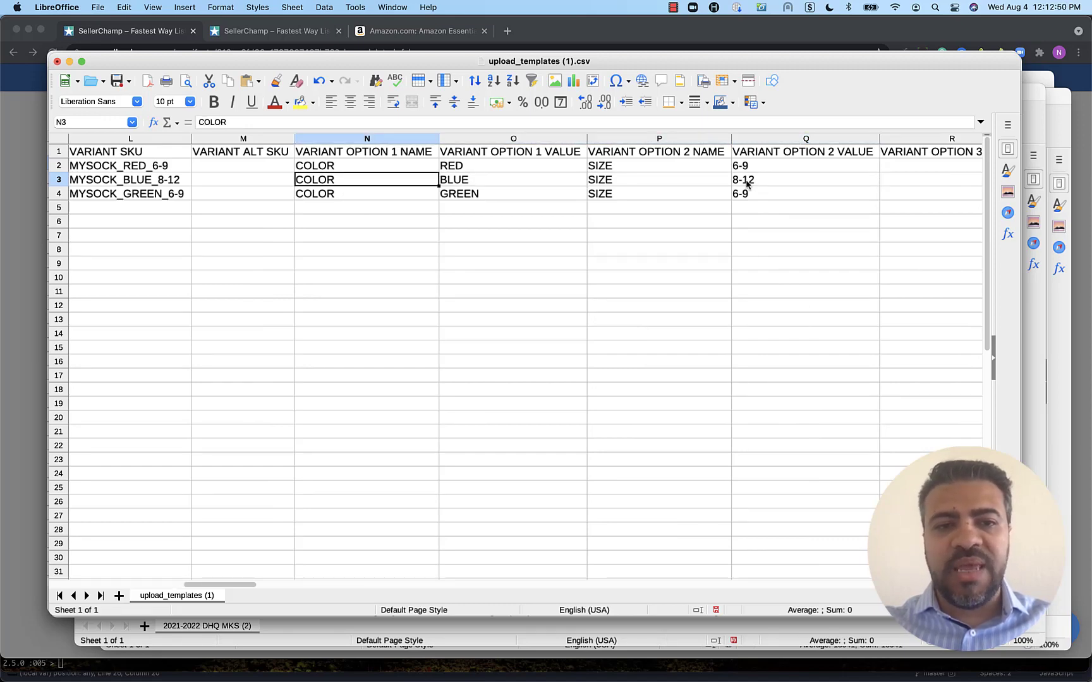
left_click(513, 179)
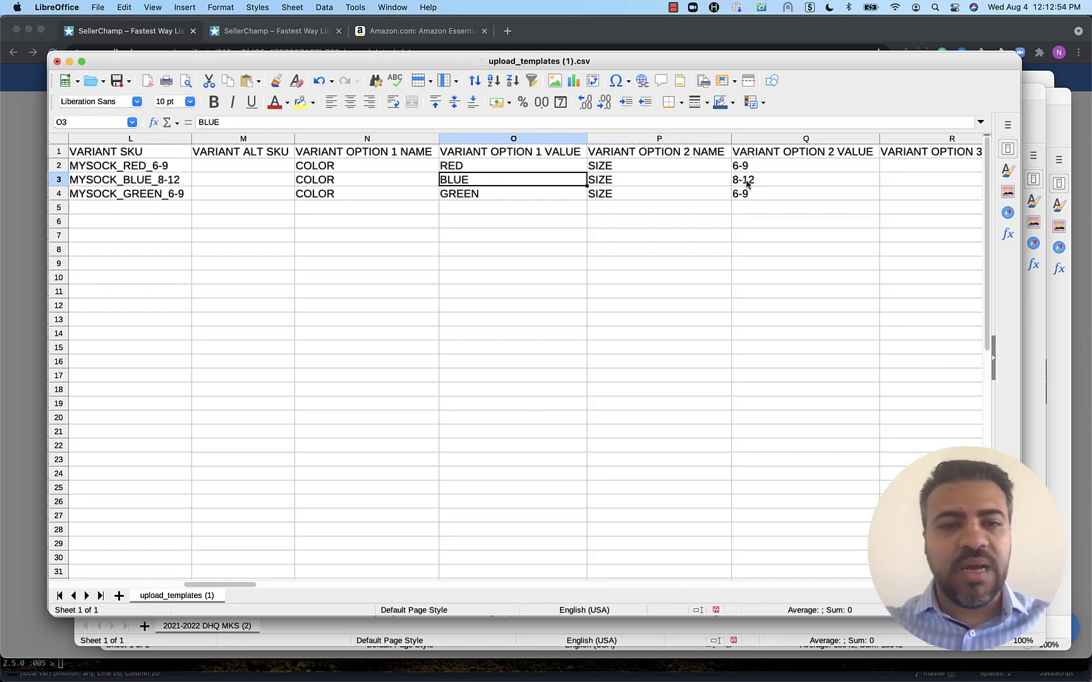
left_click(657, 180)
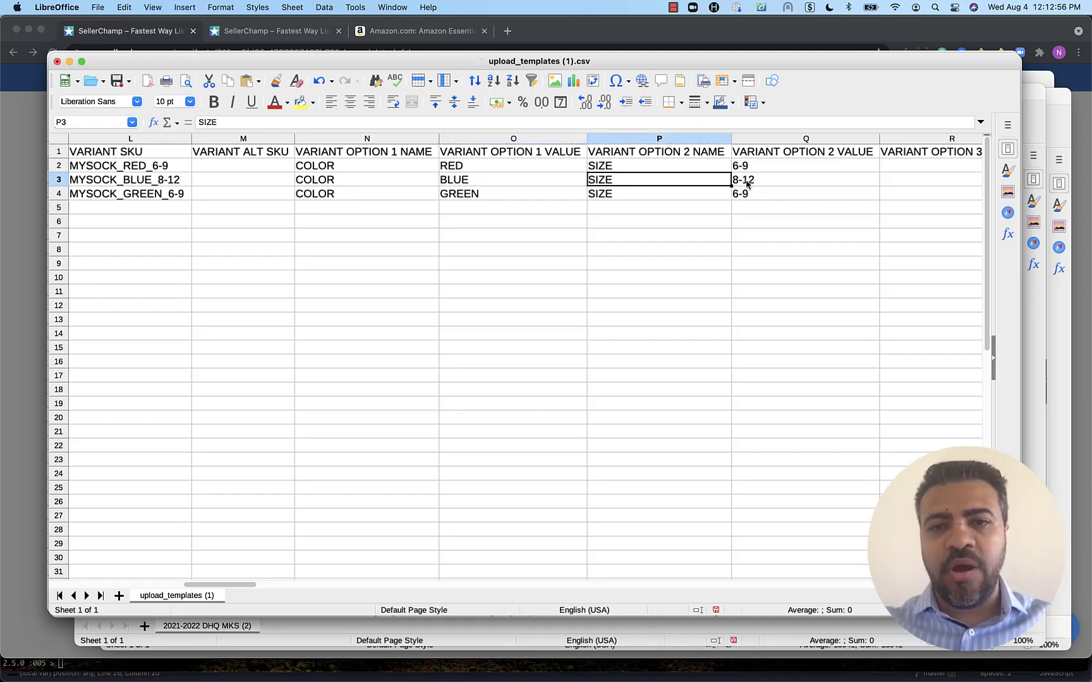
left_click(806, 179)
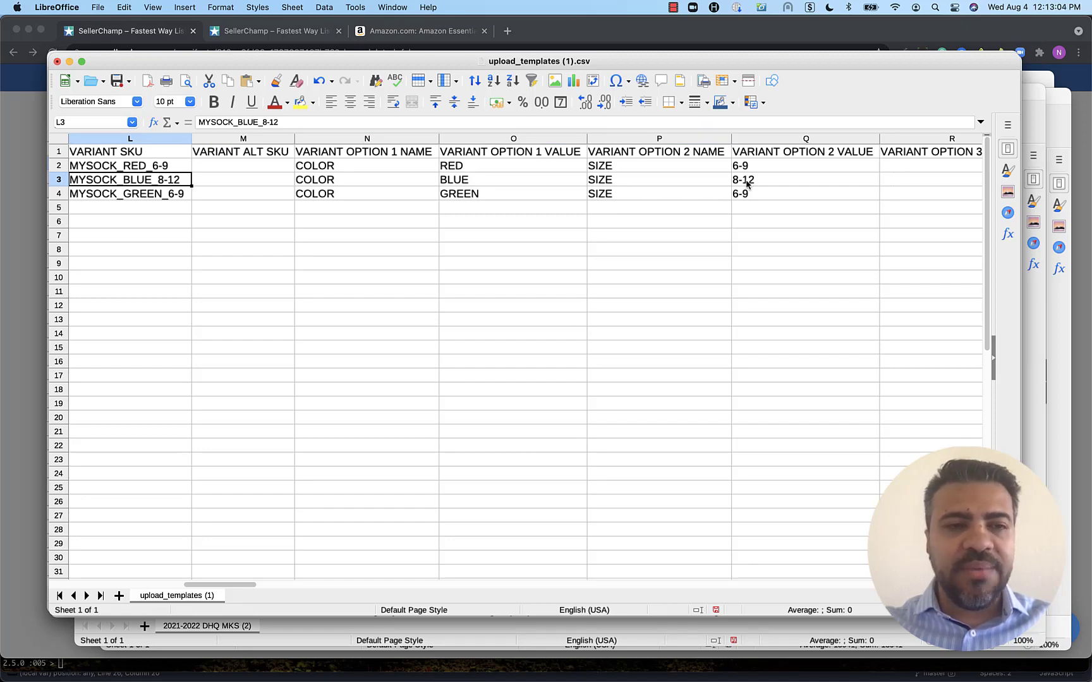
left_click(129, 193)
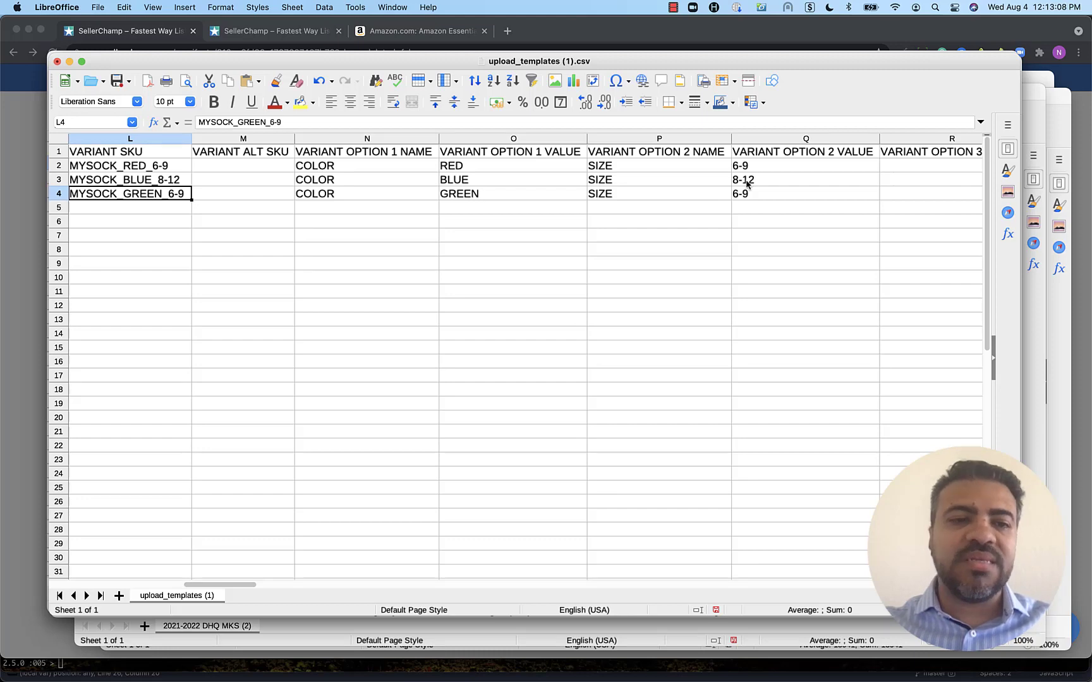
left_click(244, 193)
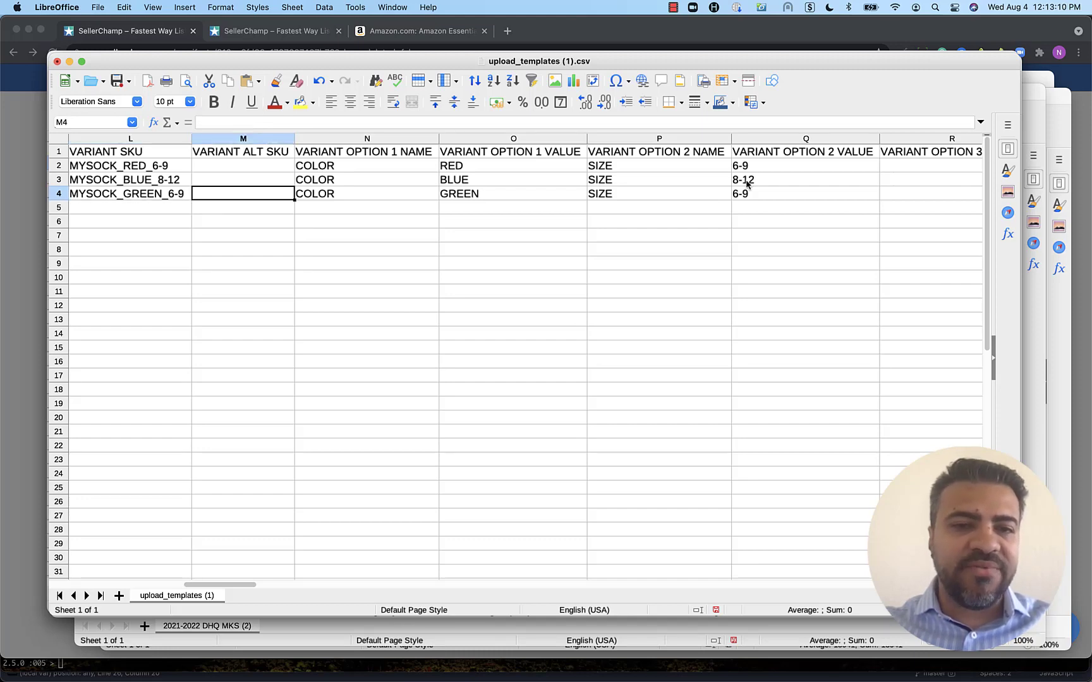
left_click(367, 193)
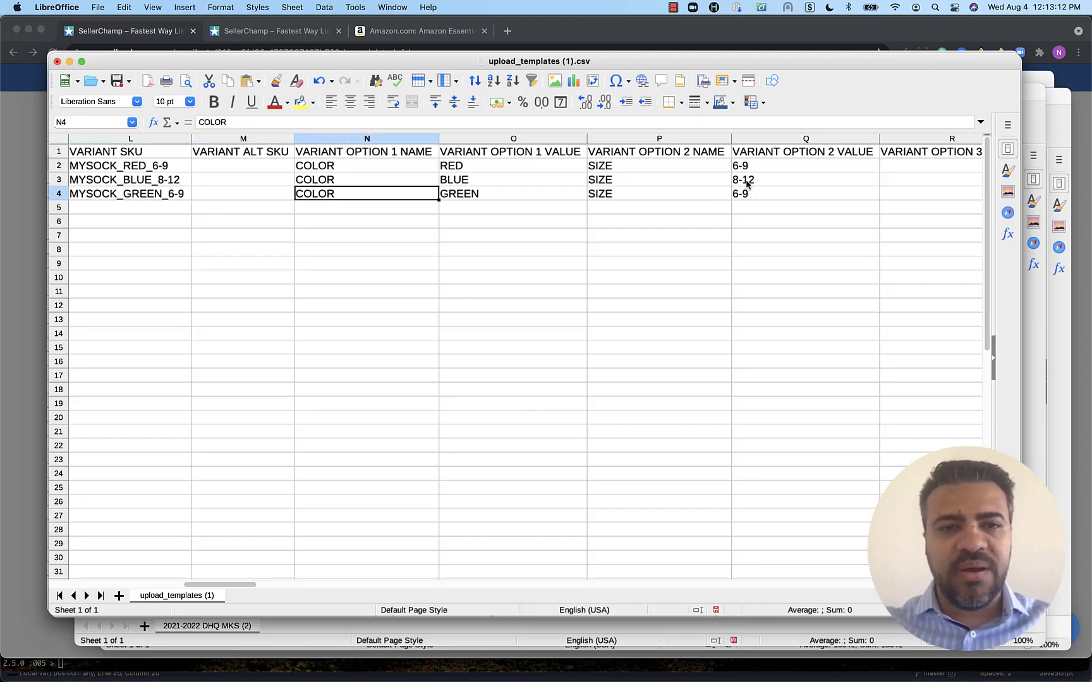
left_click(805, 193)
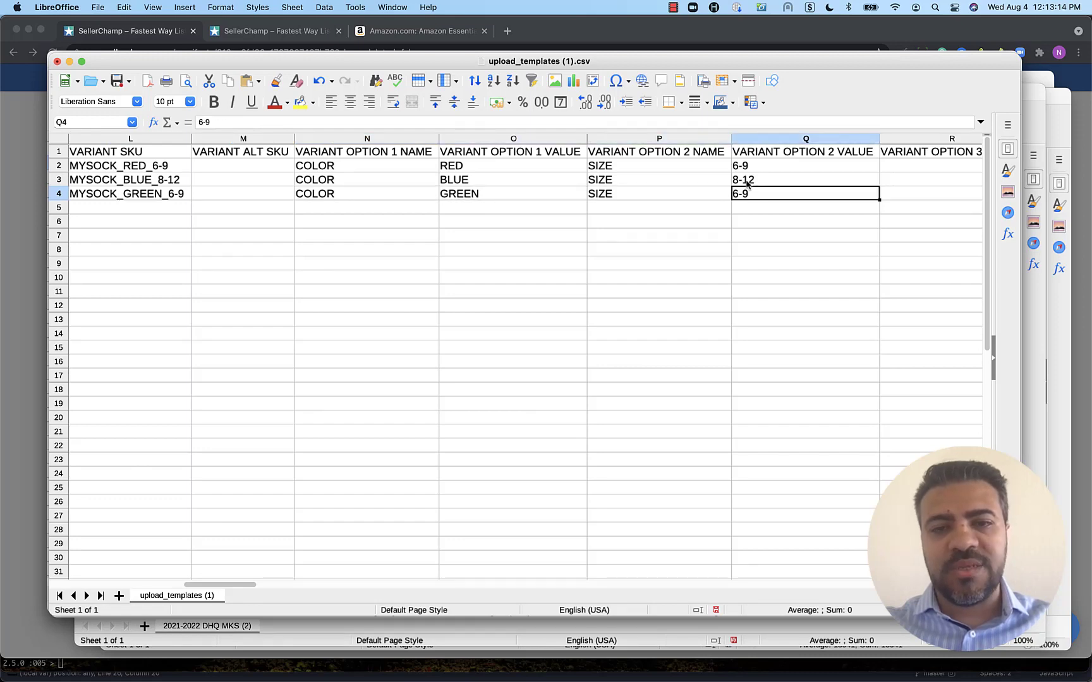
left_click(130, 193)
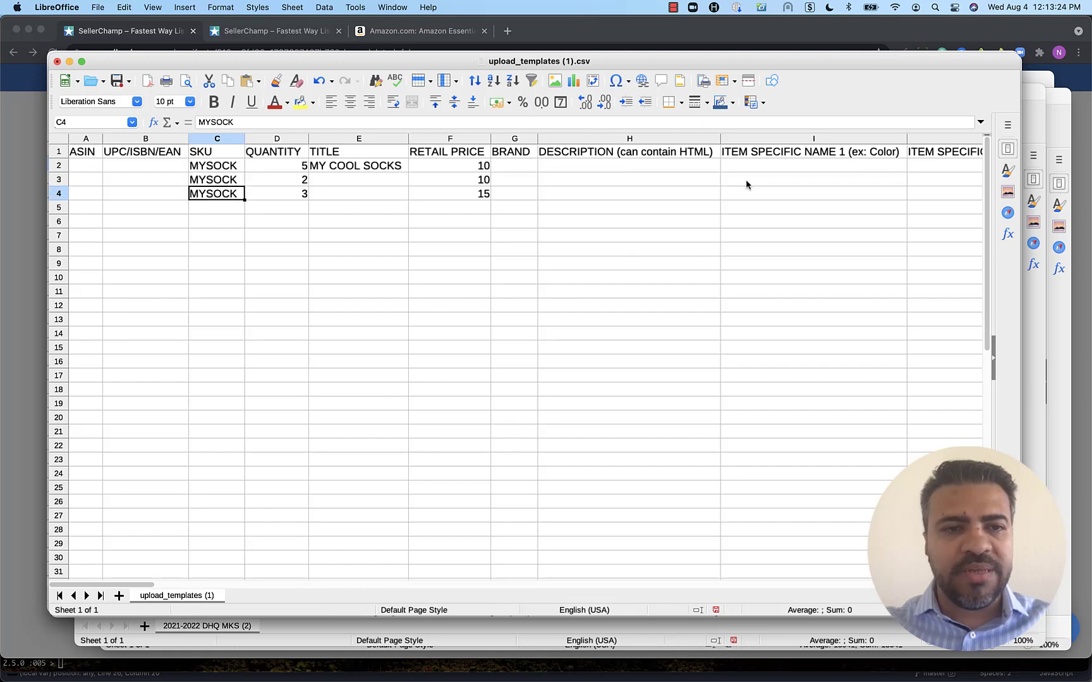
left_click(216, 178)
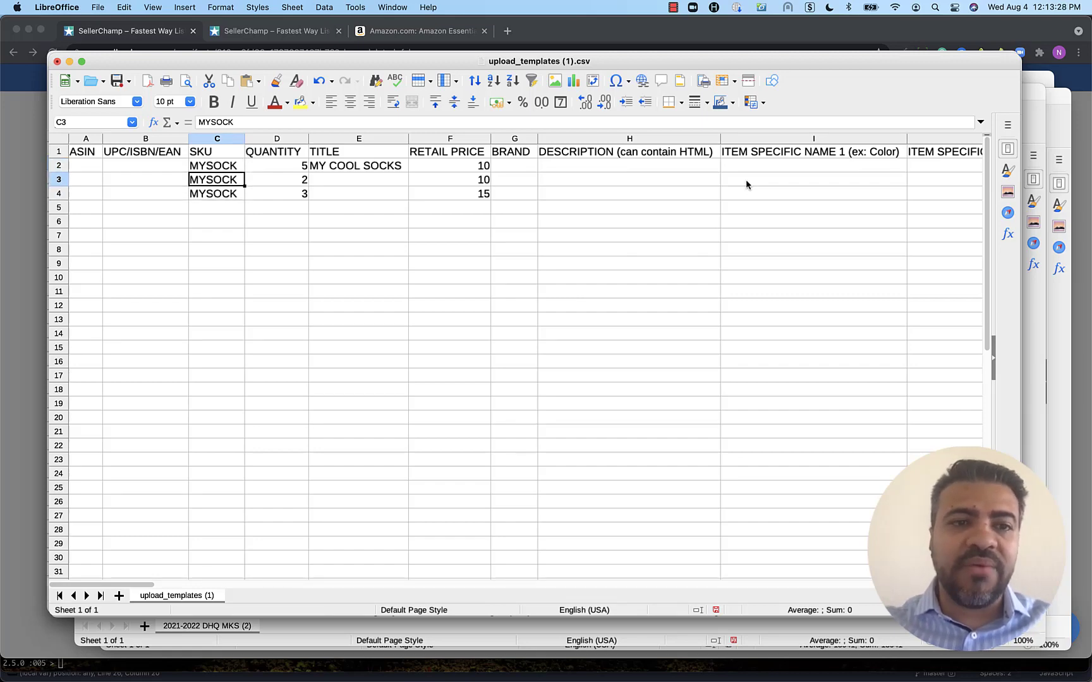
left_click(216, 165)
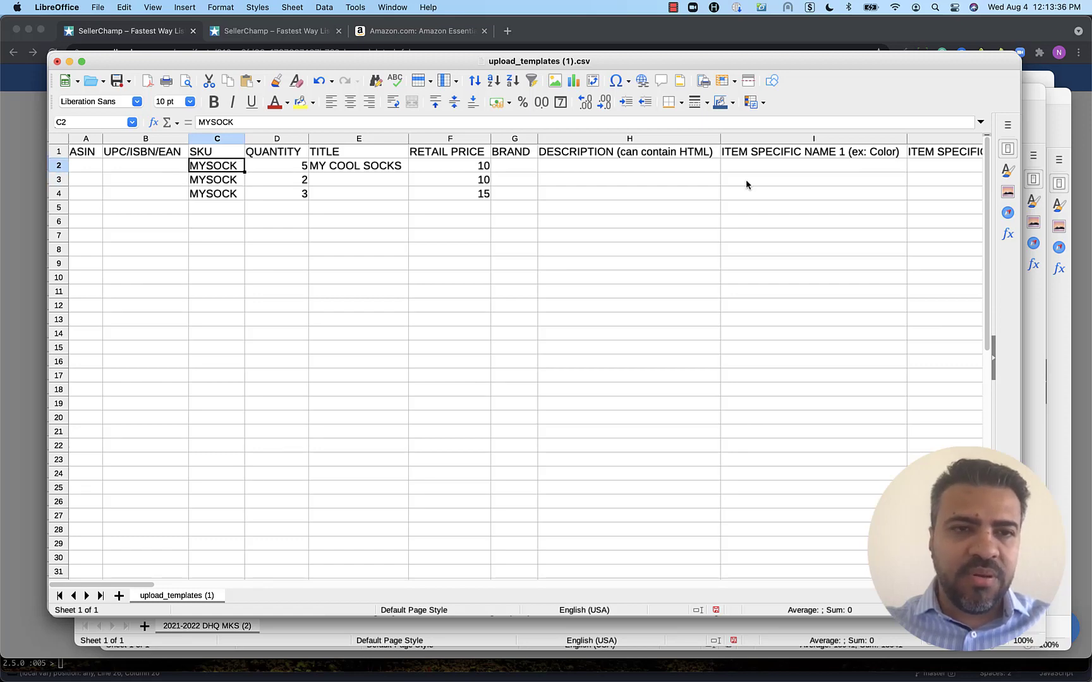
left_click(217, 179)
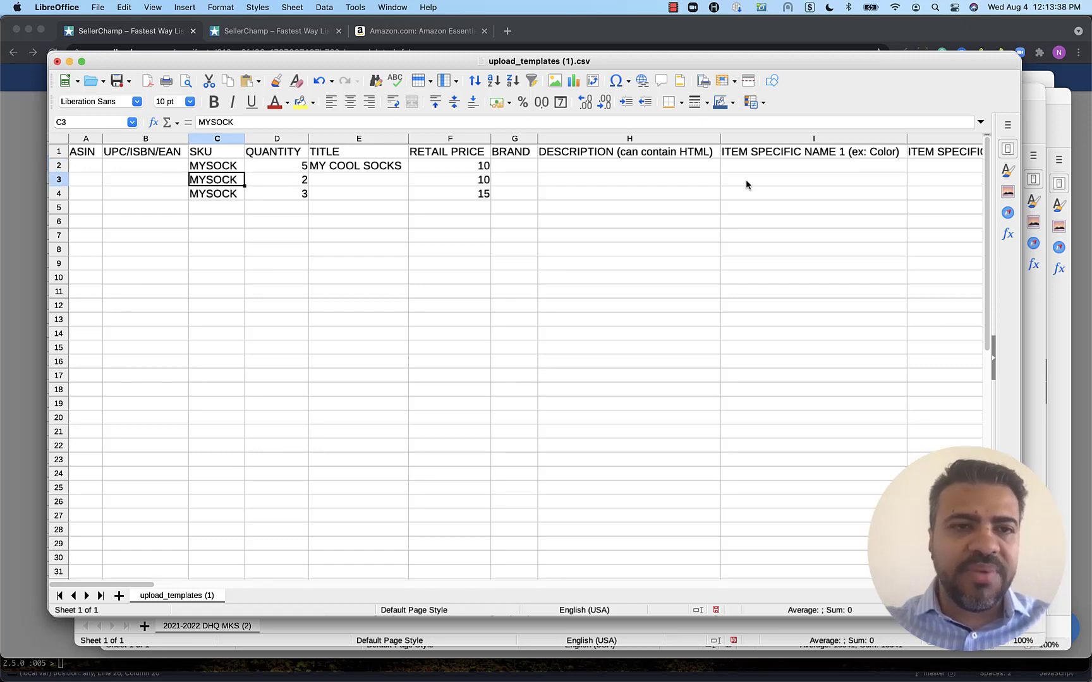
left_click(358, 165)
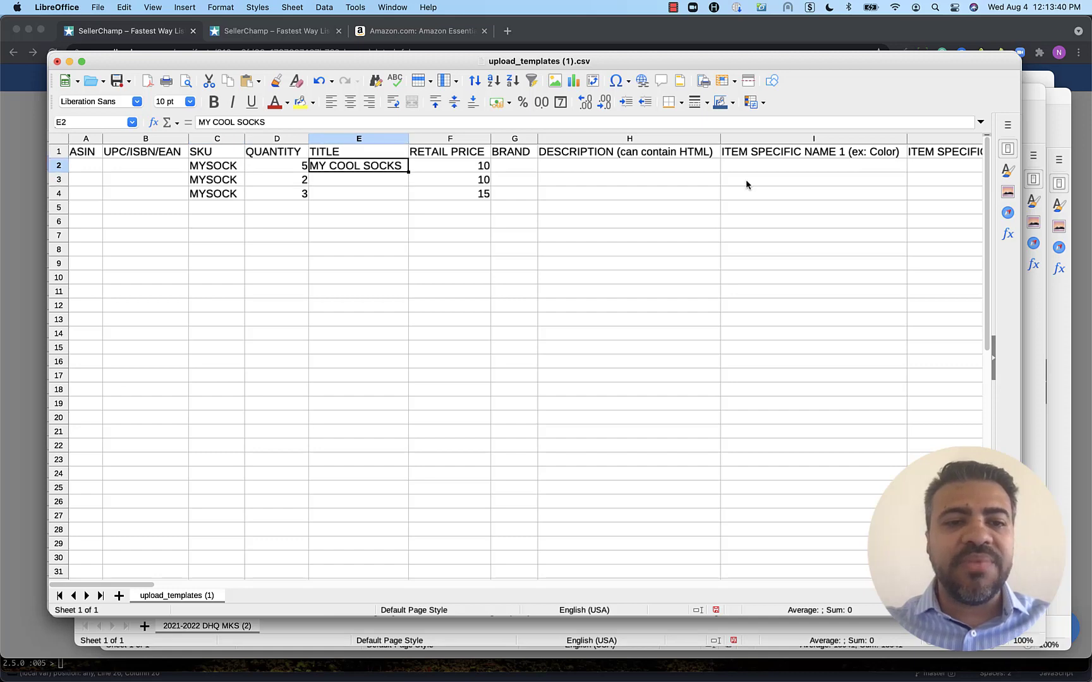
left_click(277, 179)
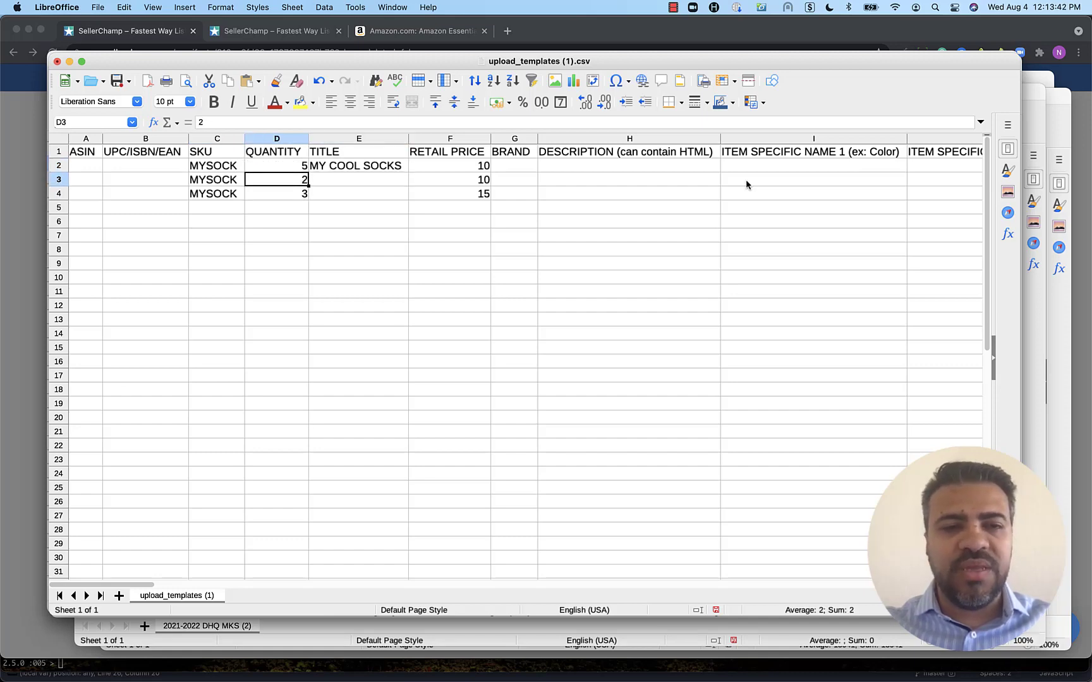
left_click(449, 179)
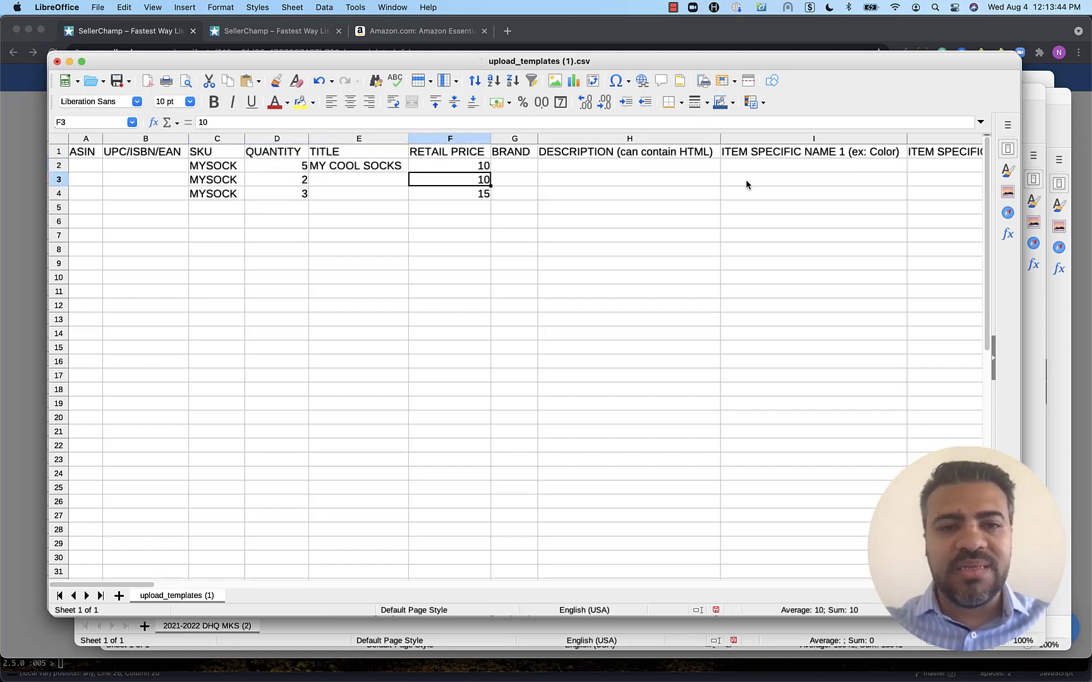
left_click(359, 165)
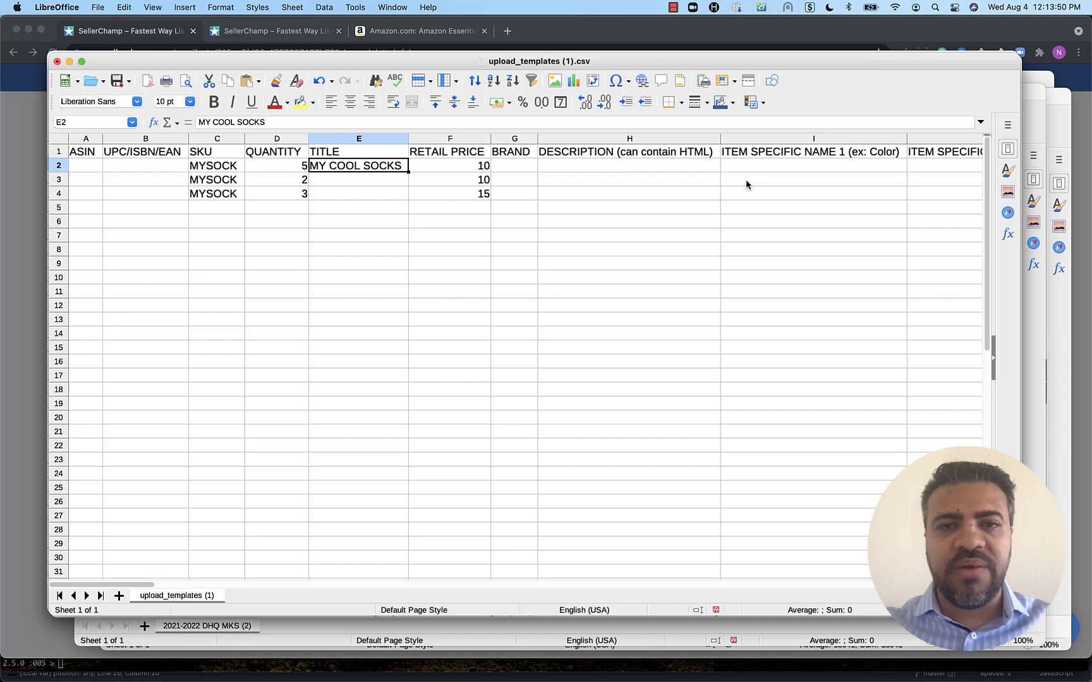
left_click(277, 193)
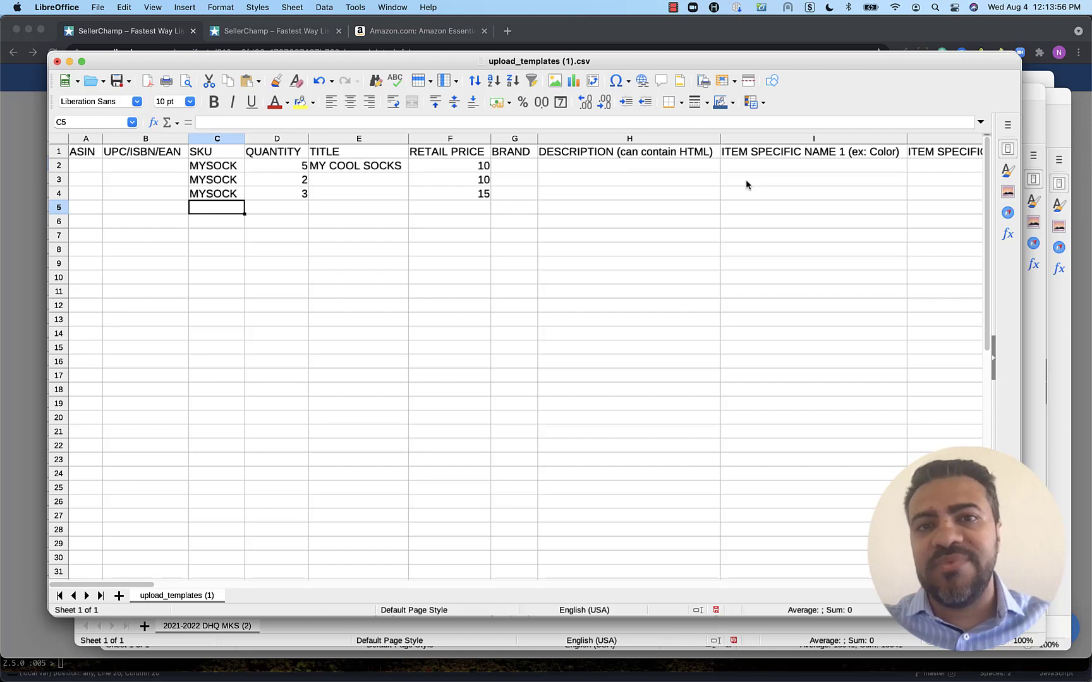
left_click(217, 193)
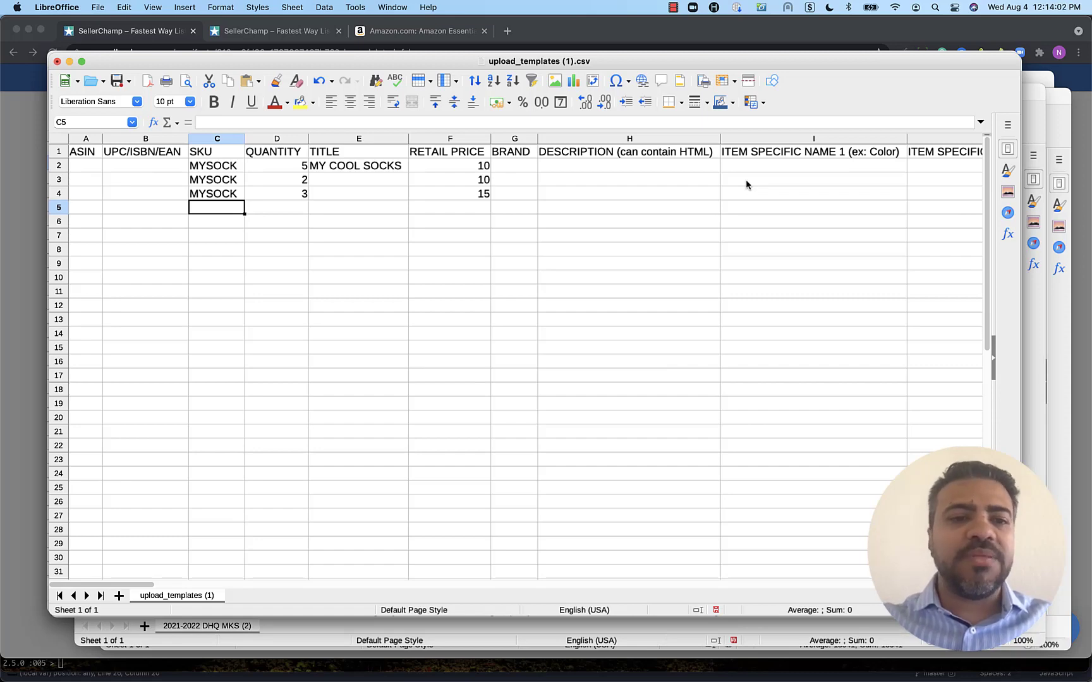
Step: Enter parent SKU MYSHOE and variant SKU MYSHOE_BLACK_9 in row 5
type("mysho")
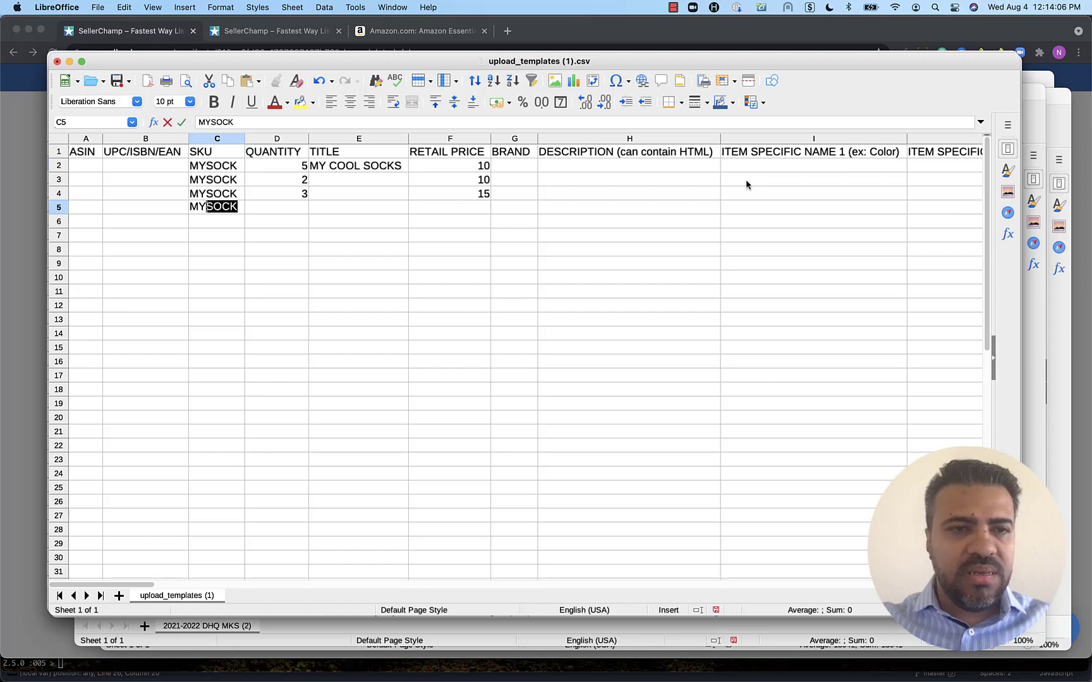
type("MYSHOE")
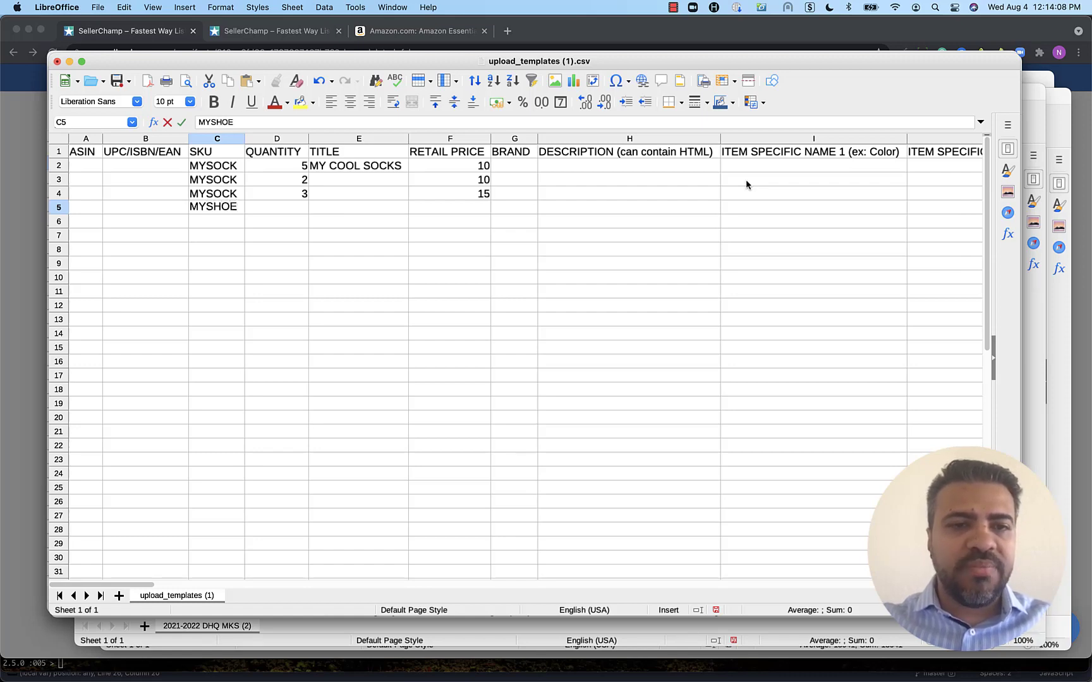
left_click(627, 207)
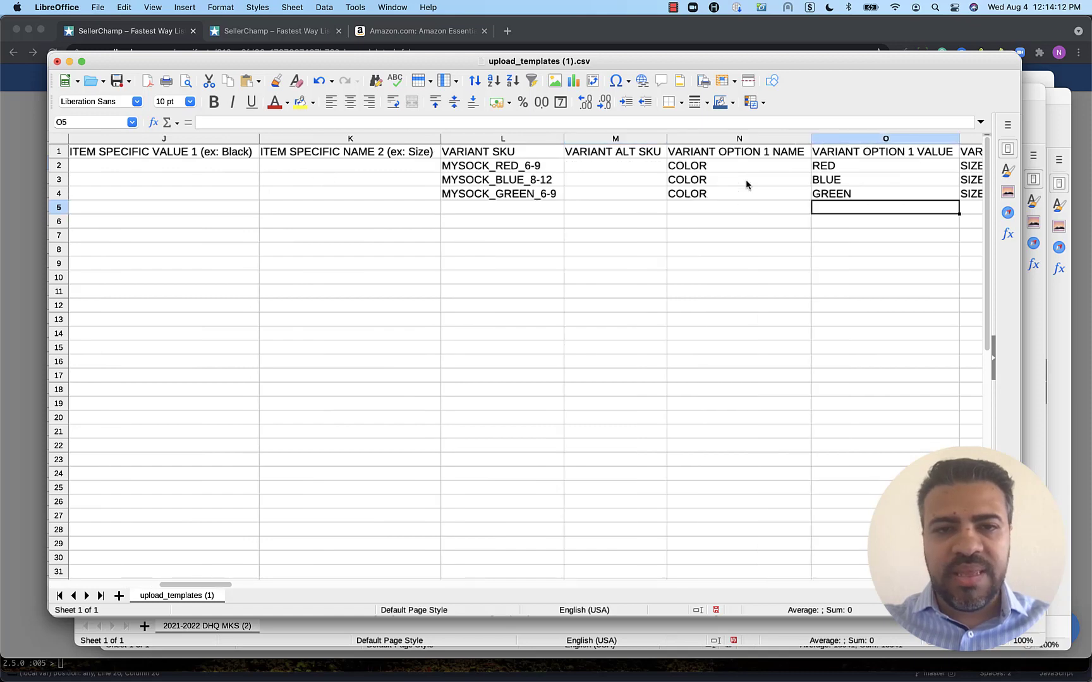
left_click(501, 206)
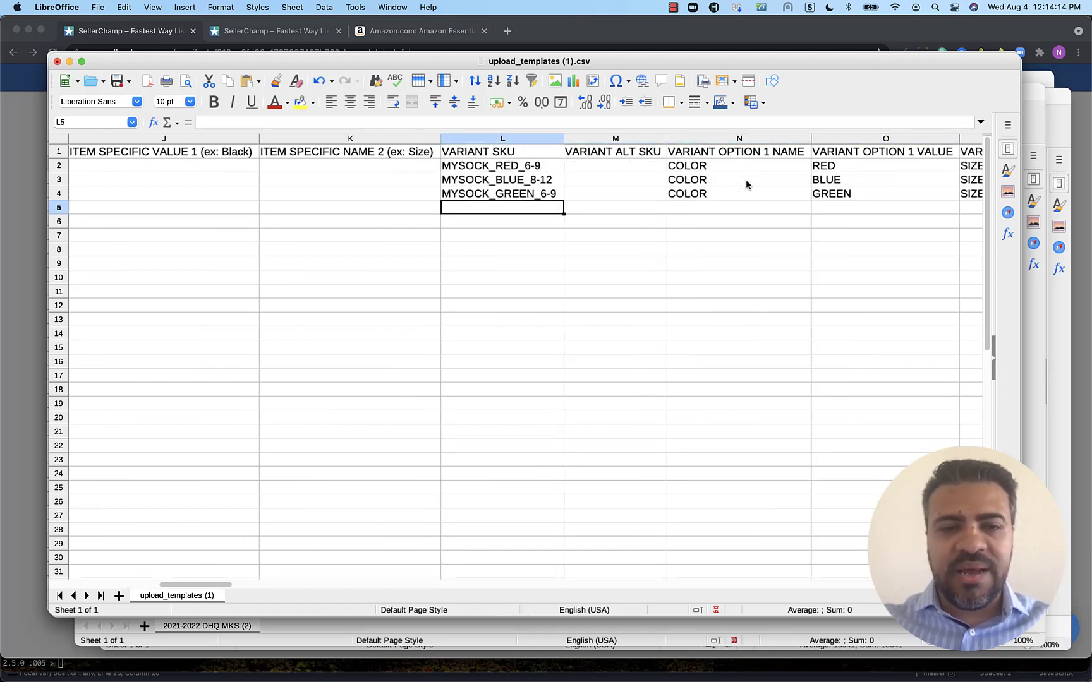
type("MYSOCK_BLUE_8-12")
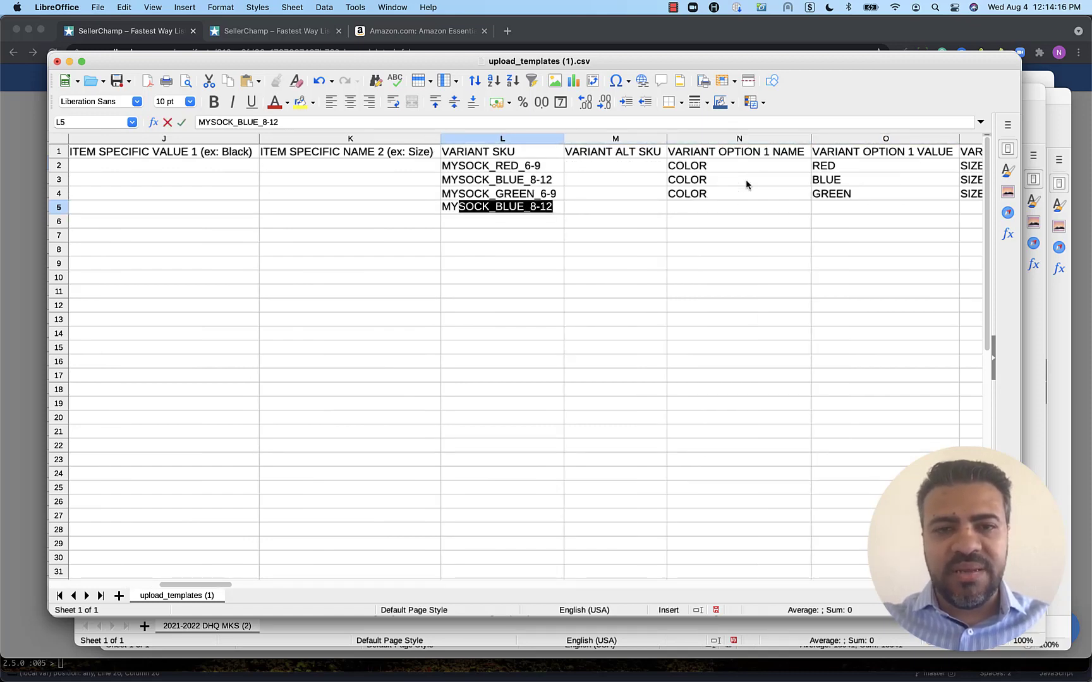
type("MYSHOE")
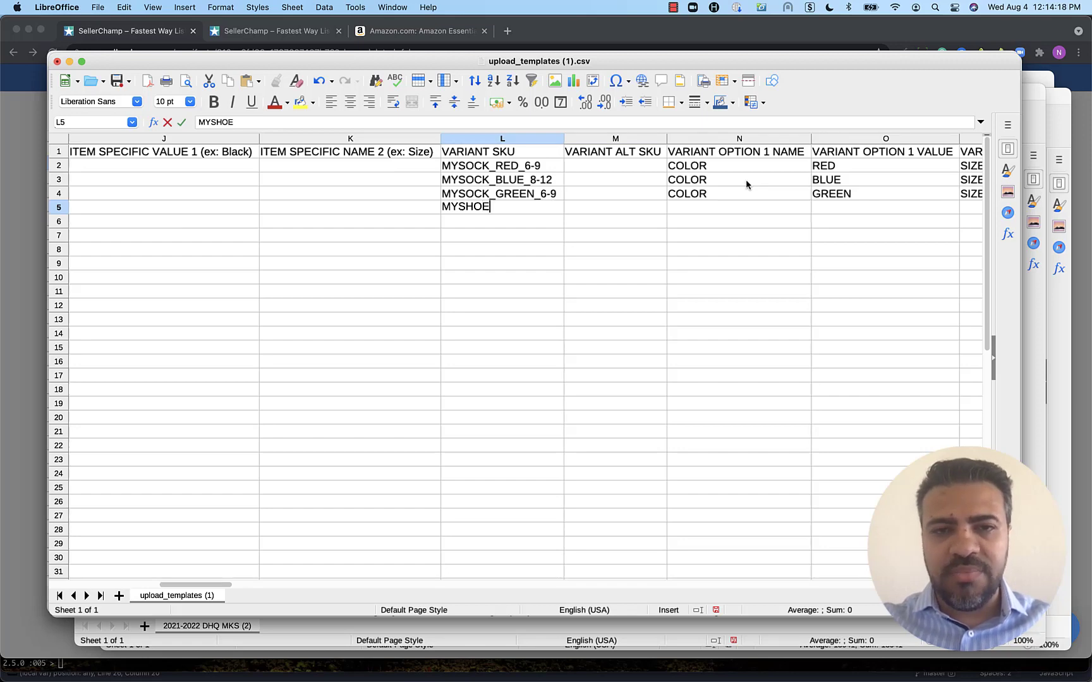
type("_")
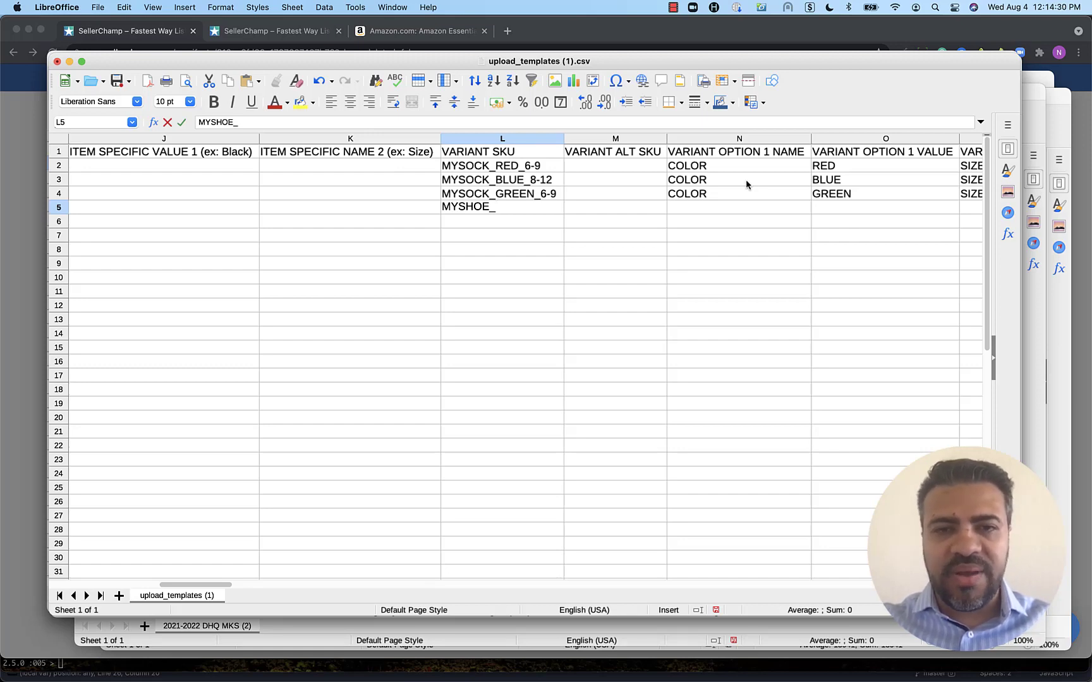
type("BLACK")
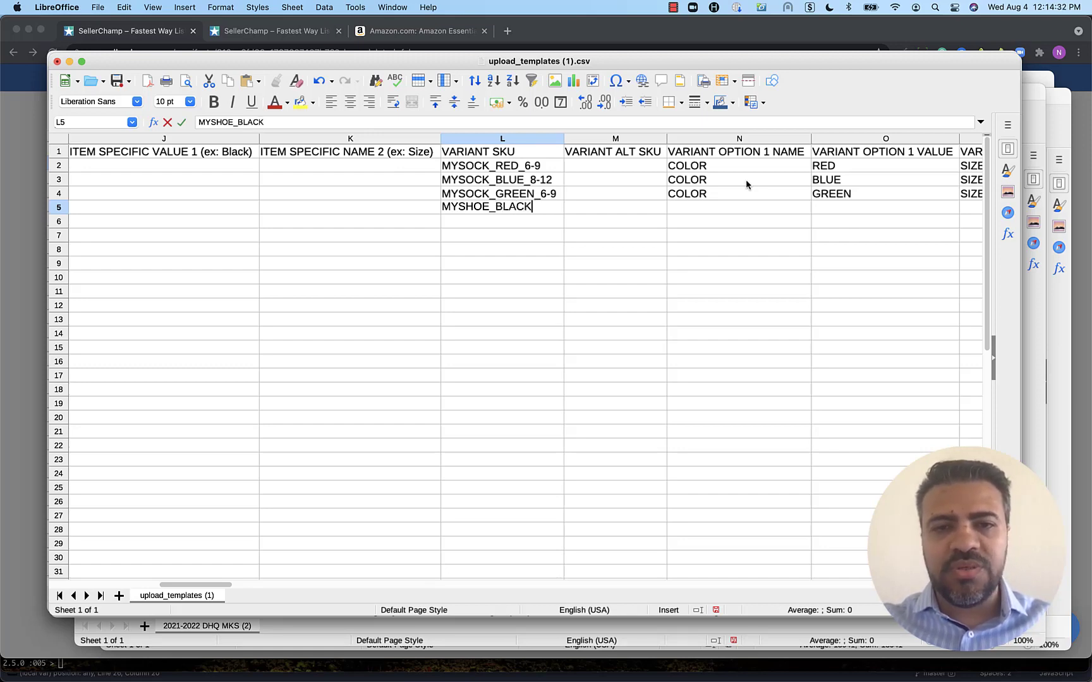
type("_9")
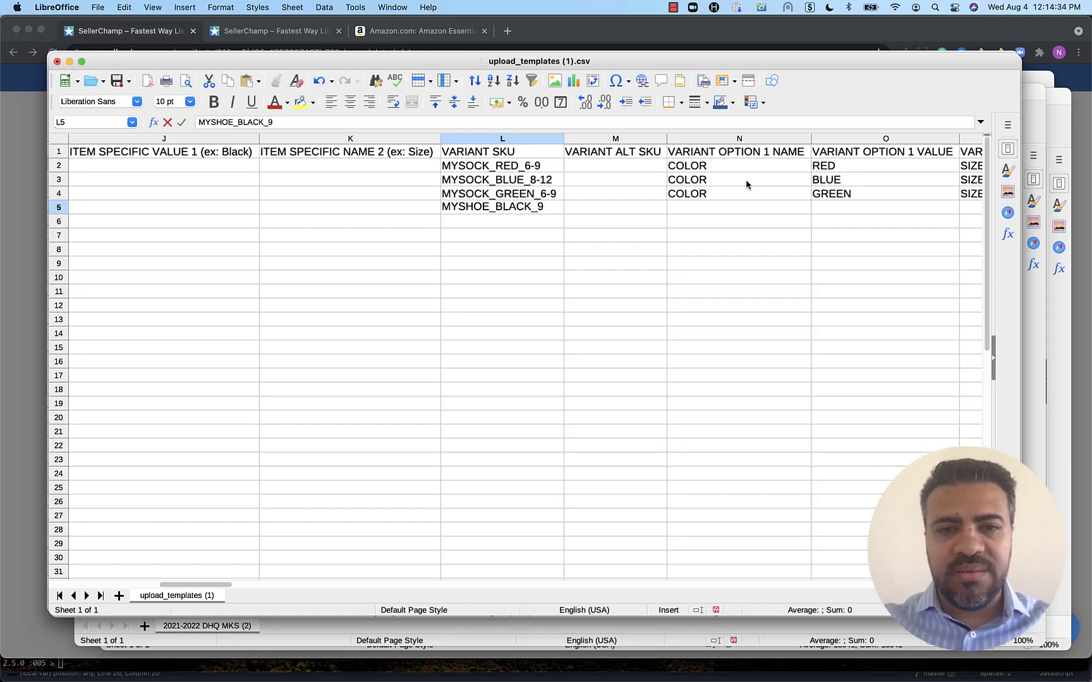
Step: Fill the BLACK colour and size 9 options, then start the brown row with size 10
left_click(738, 207)
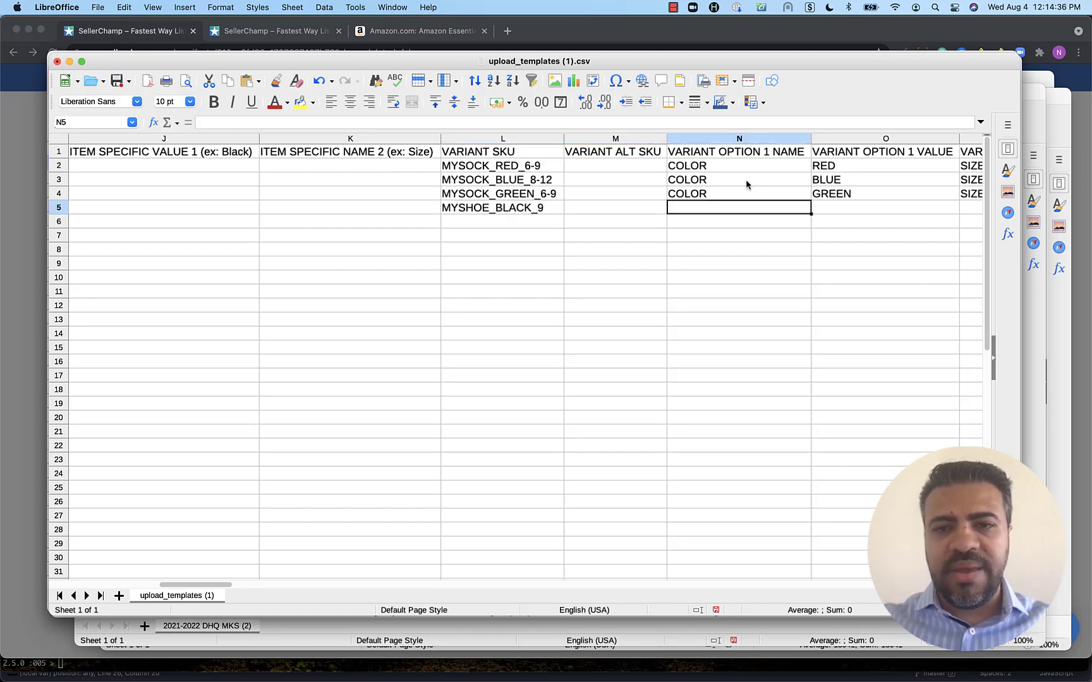
type("BLACK")
left_click(971, 207)
type("SIZE")
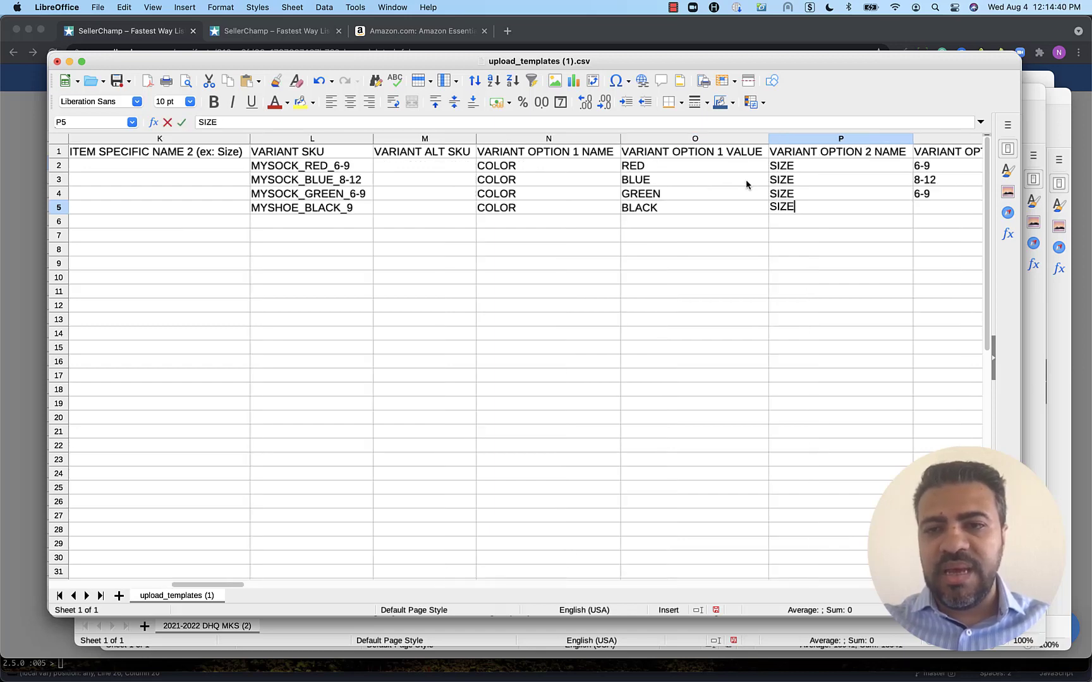
type("9")
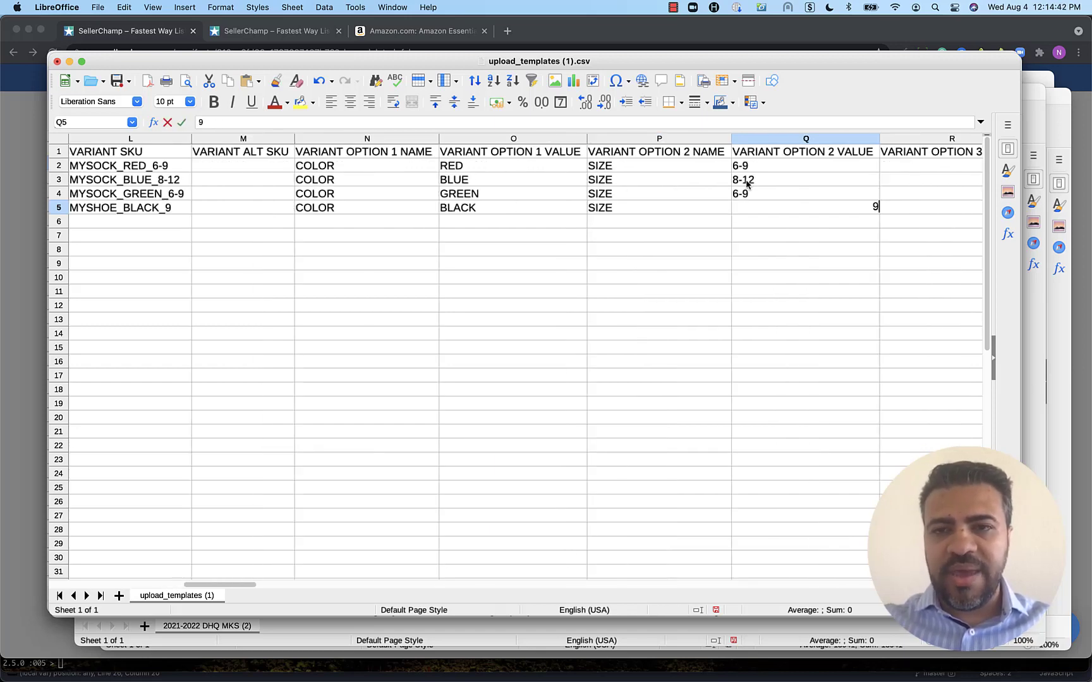
key("Return")
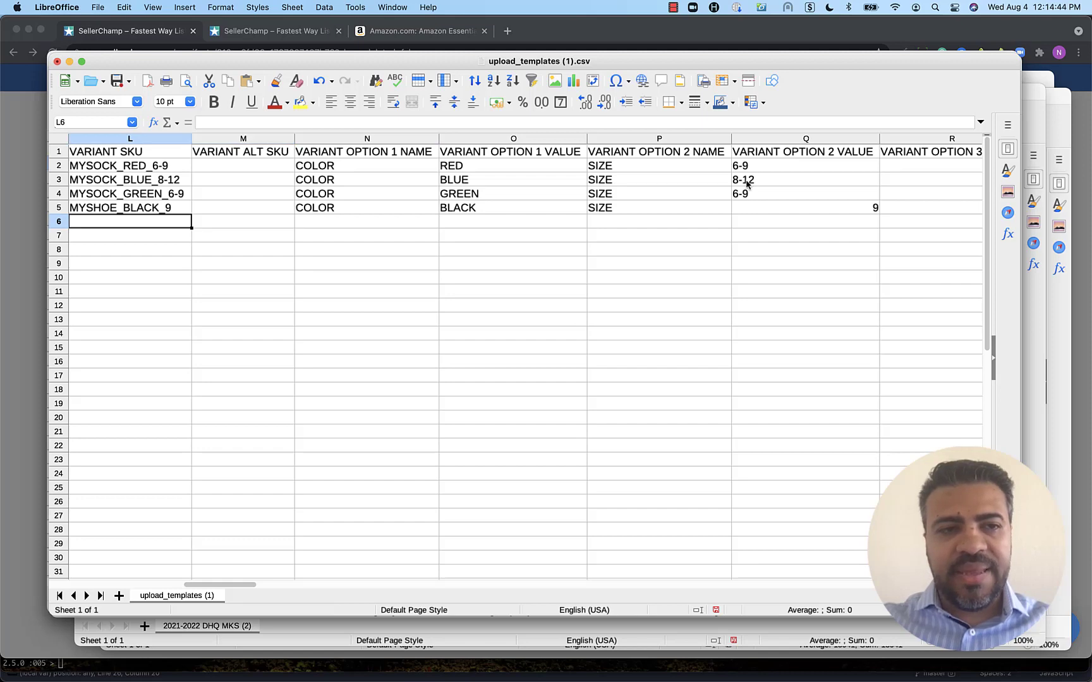
type("MYSHOE_BLACK_9")
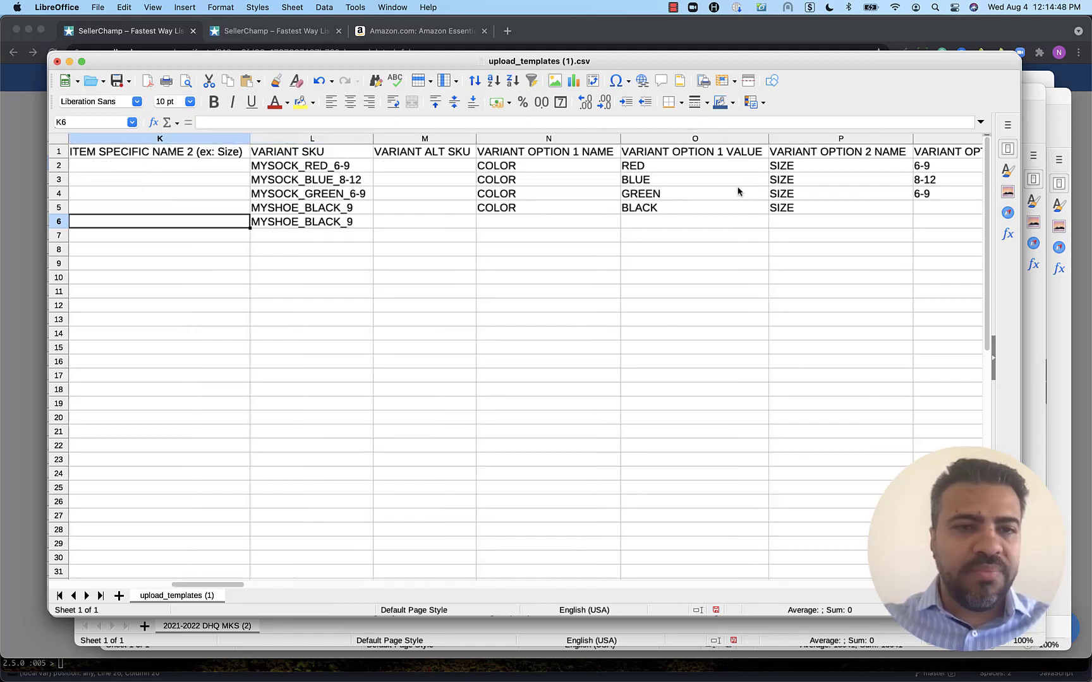
left_click(312, 221)
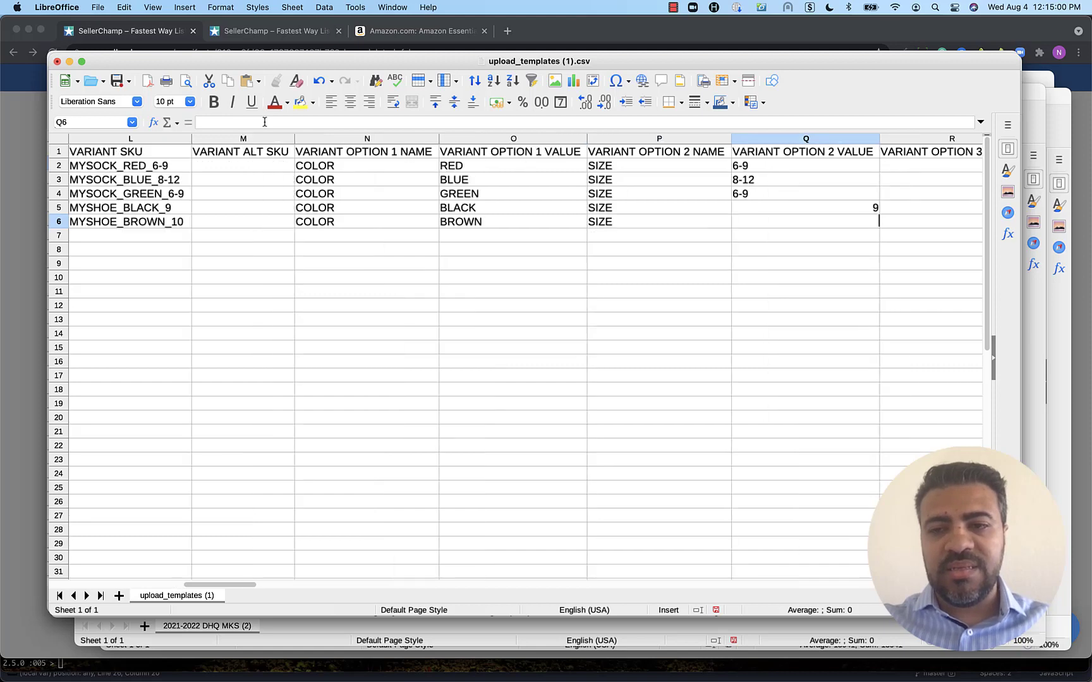
type("10")
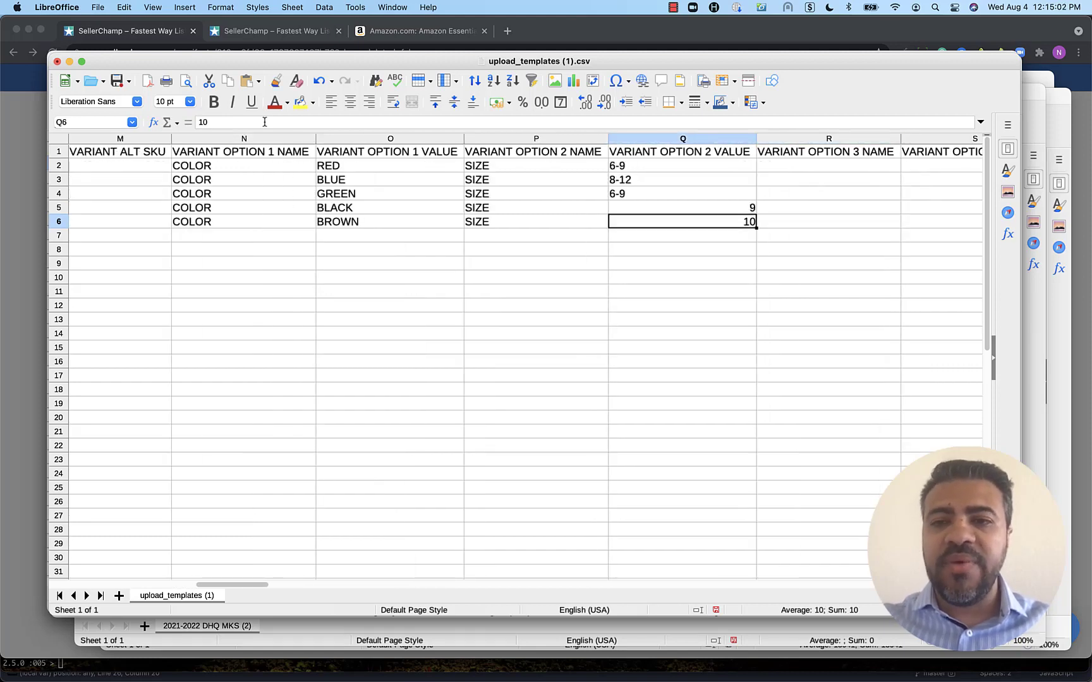
Step: Inspect the empty option columns and the sock SIZE 6-9 values, scrolling back left
left_click(873, 222)
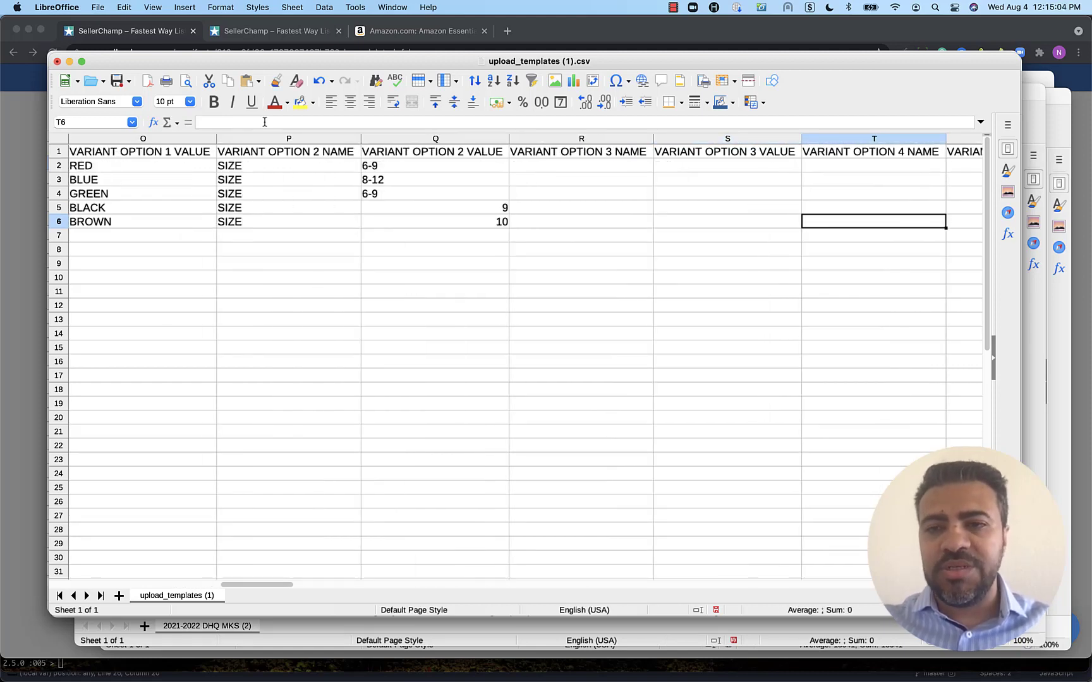
left_click(728, 179)
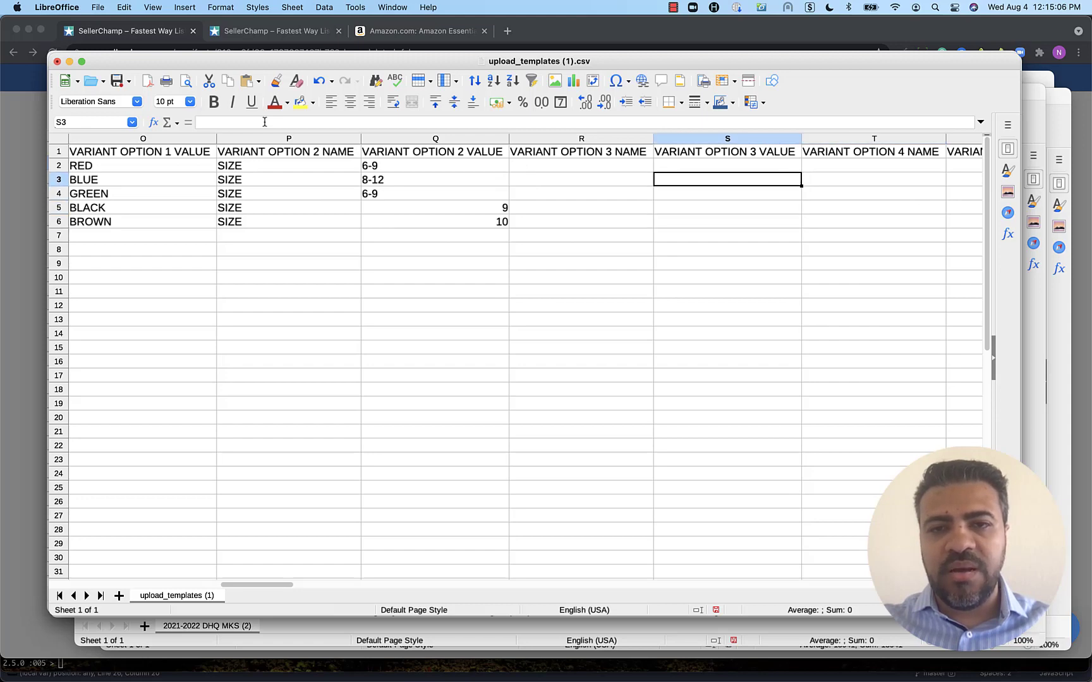
left_click(143, 165)
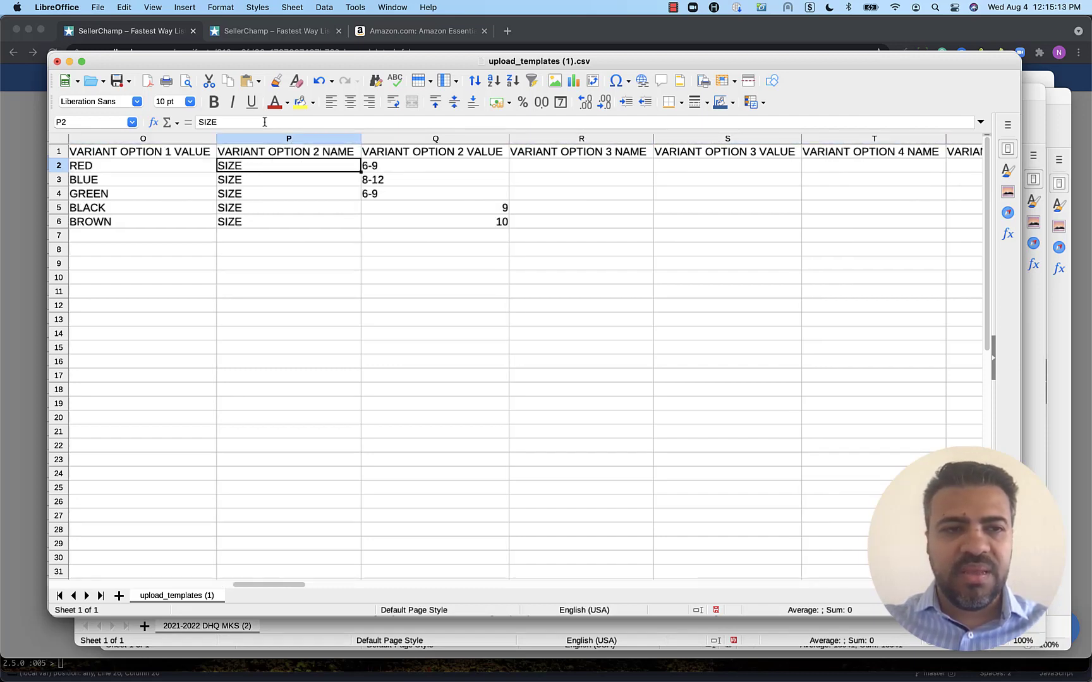
scroll("left", 3)
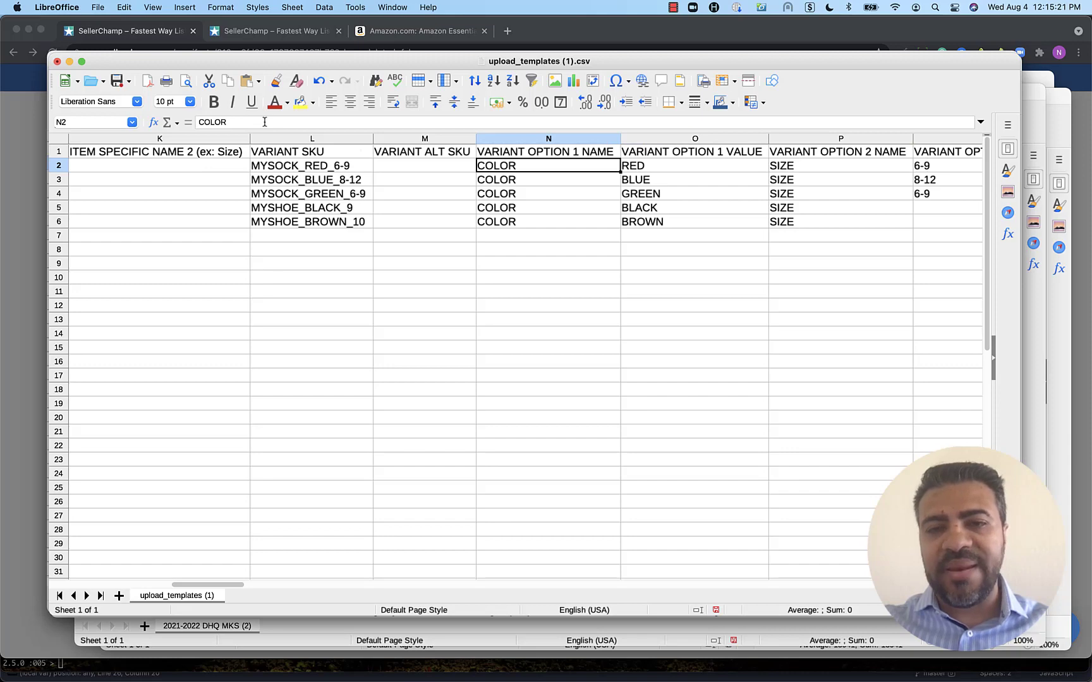
left_click(804, 165)
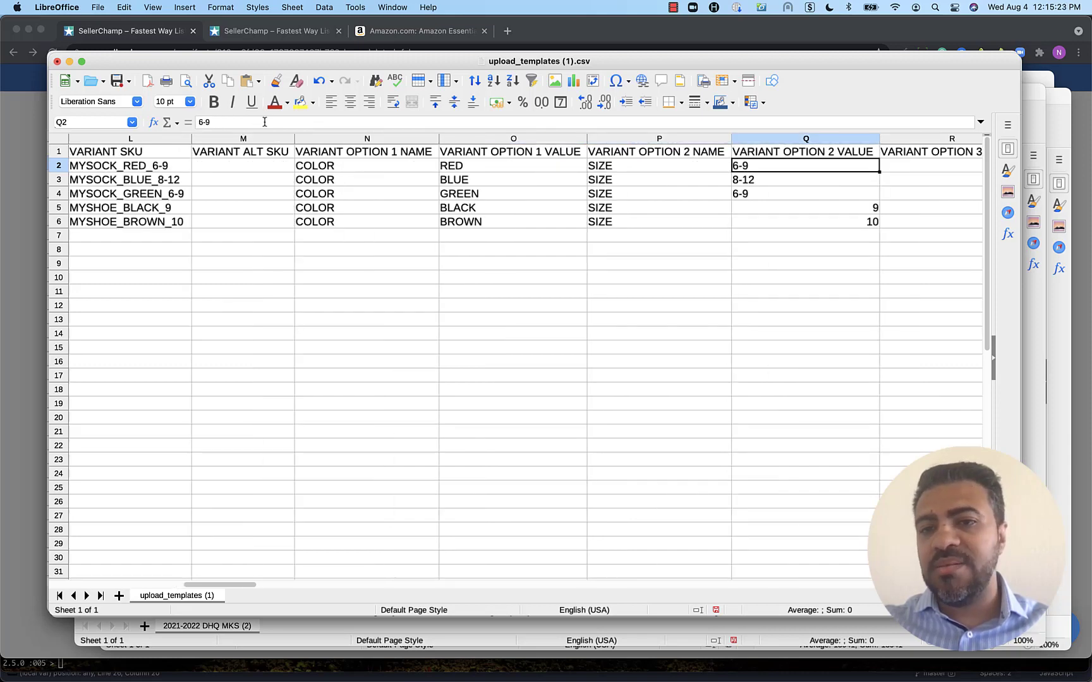
left_click(658, 164)
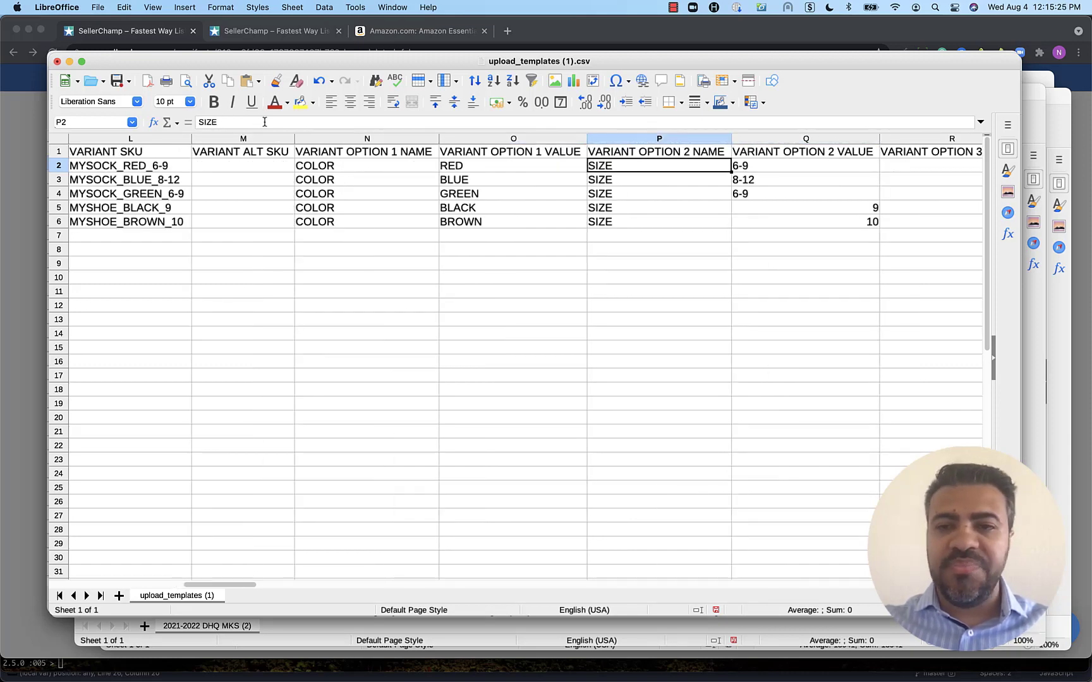
scroll("left", 3)
type("MY")
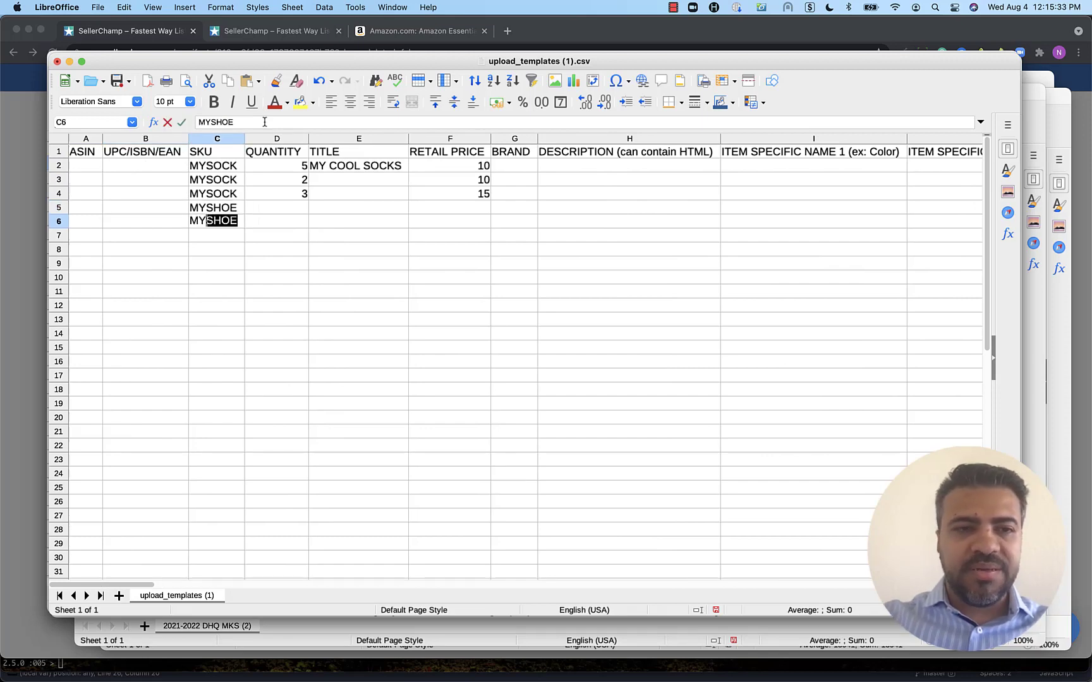
Step: Commit MYSHOE as the parent SKU for the shoe rows
key("Return")
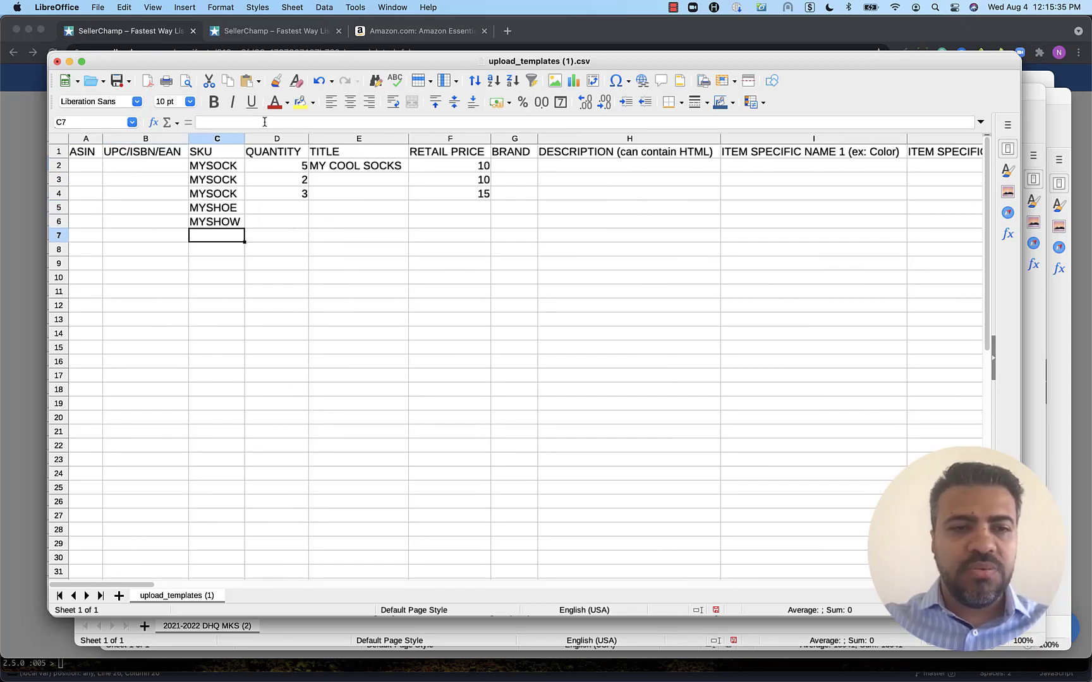
left_click(217, 221)
type("MYSHOW")
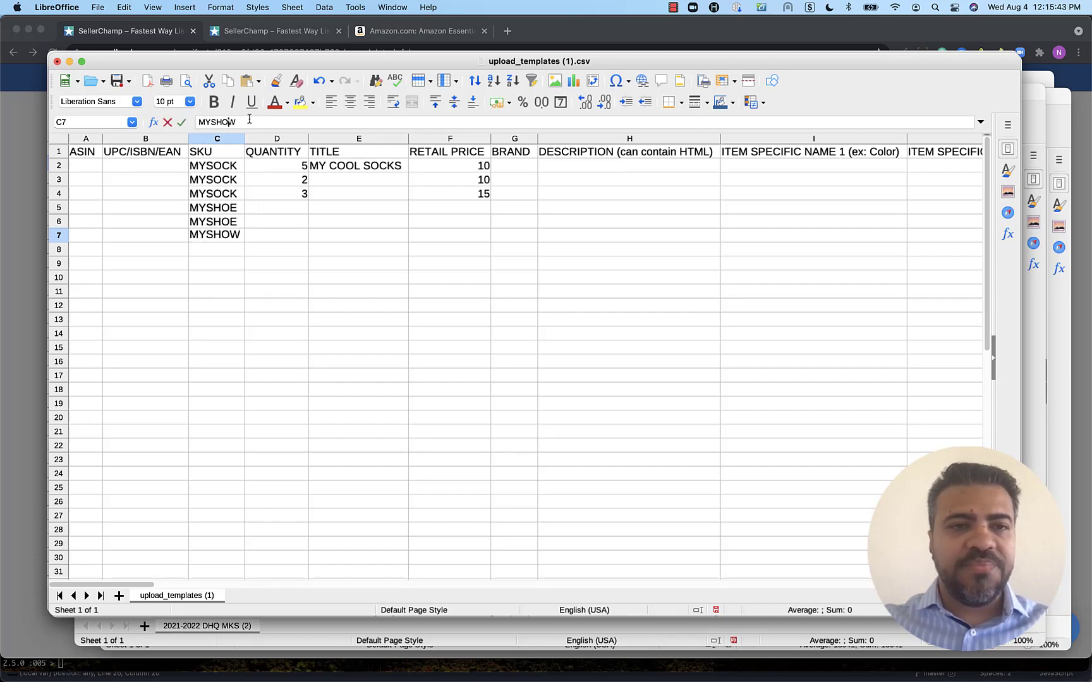
key("Return")
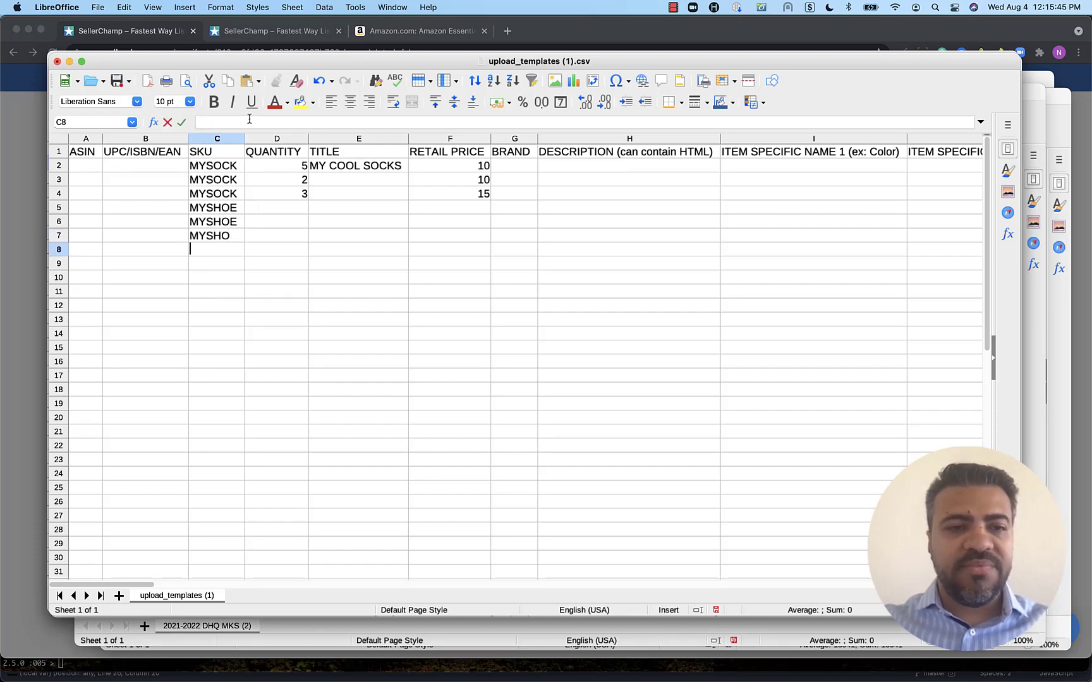
left_click(217, 235)
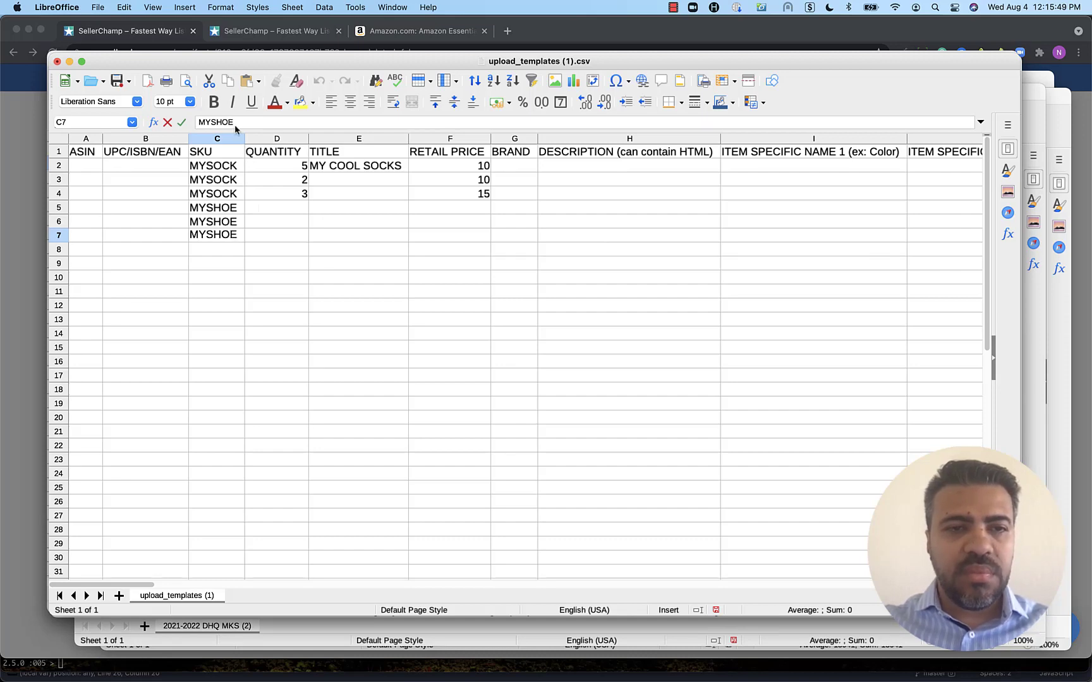
Step: Give the shoe rows quantities 2 and 3 and the title MY COOL SHOES
left_click(277, 207)
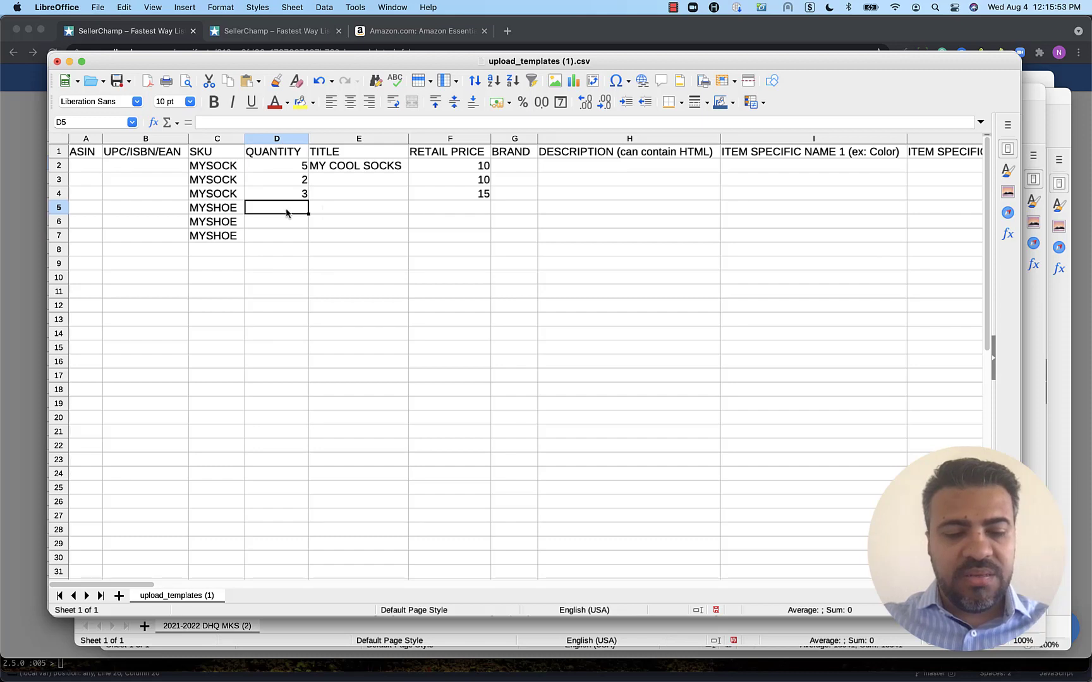
type("2")
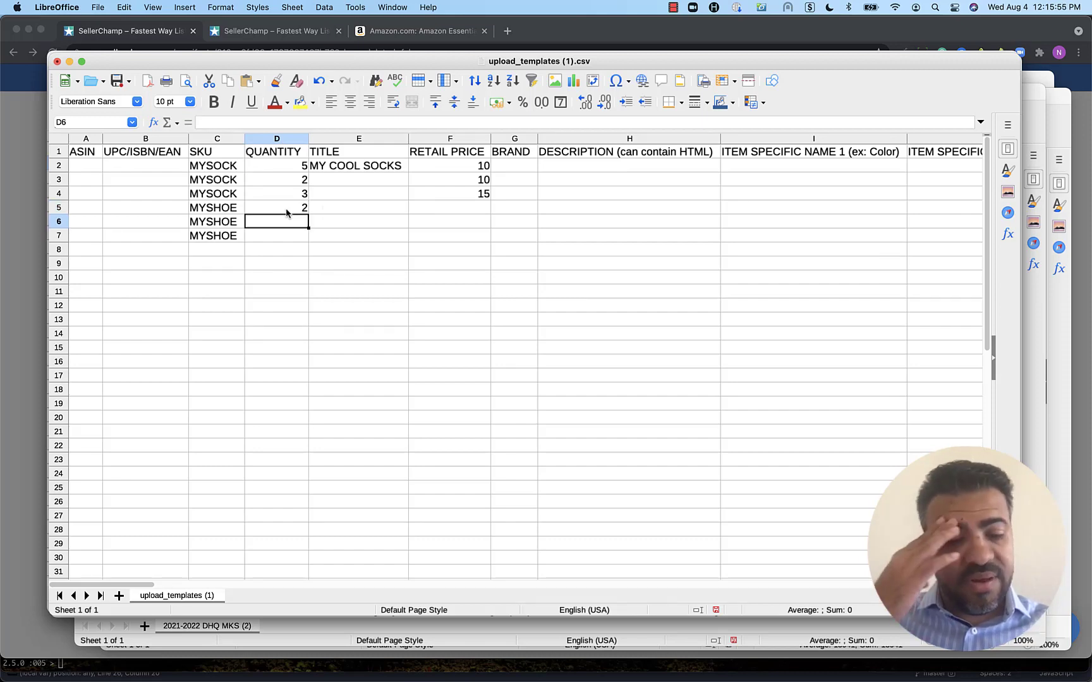
type("3")
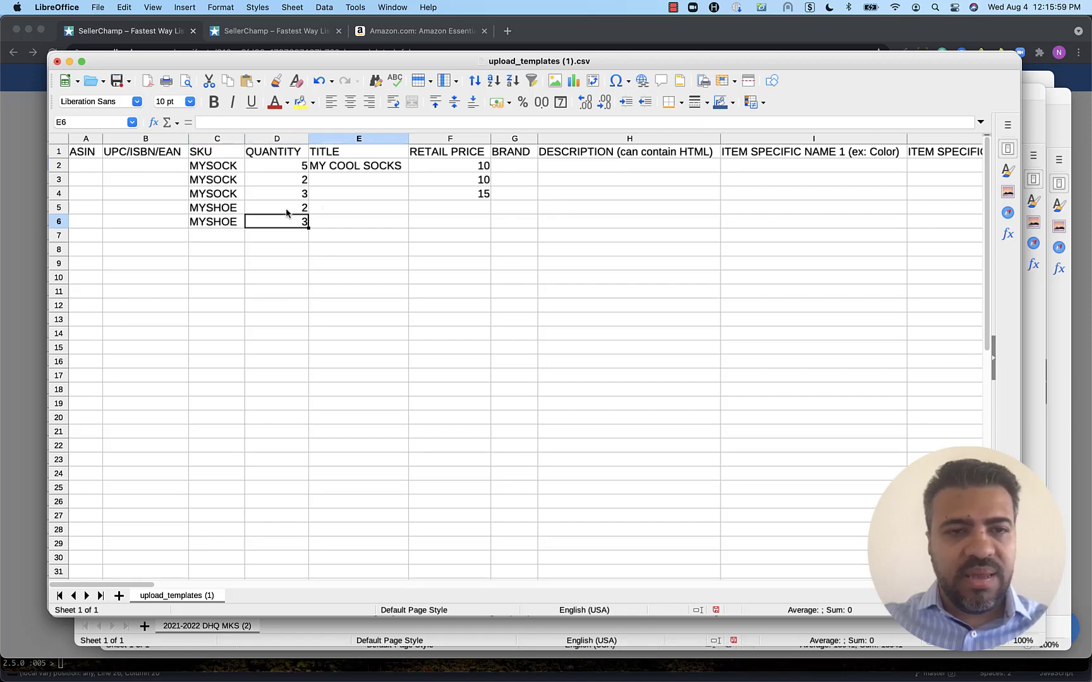
left_click(358, 207)
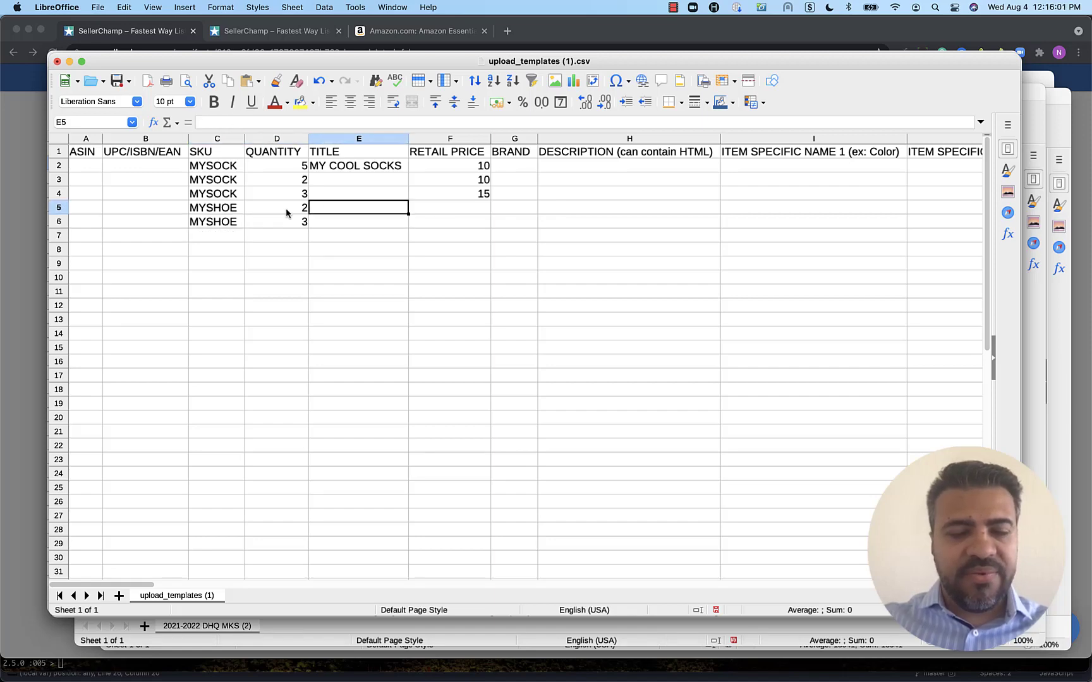
type("MY COOL SOCKS")
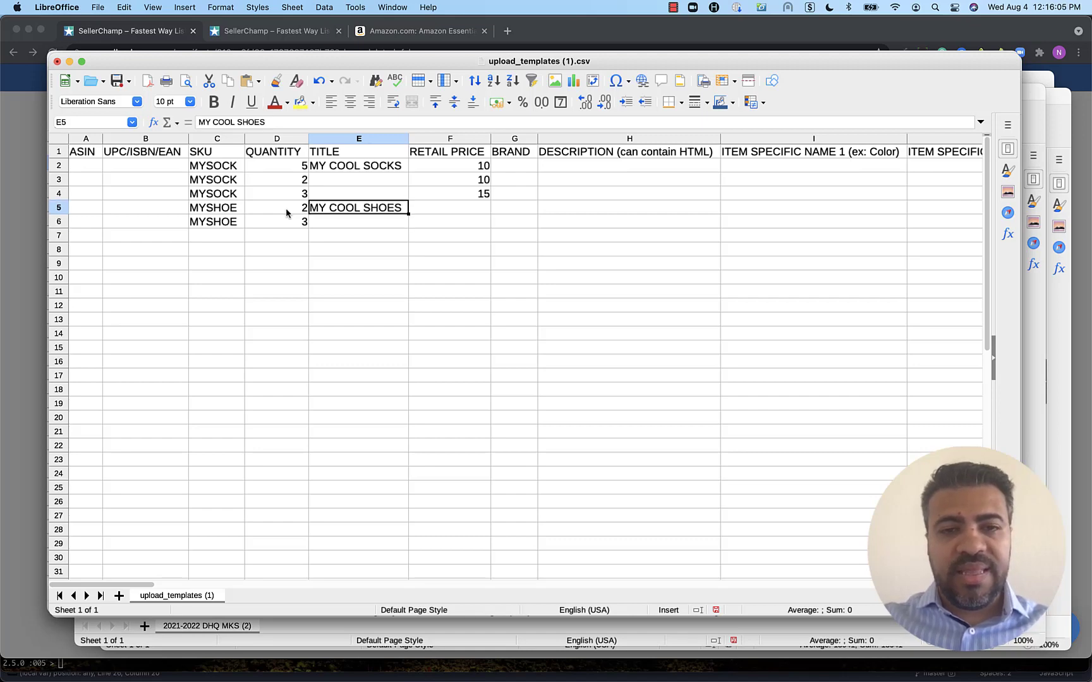
left_click(449, 207)
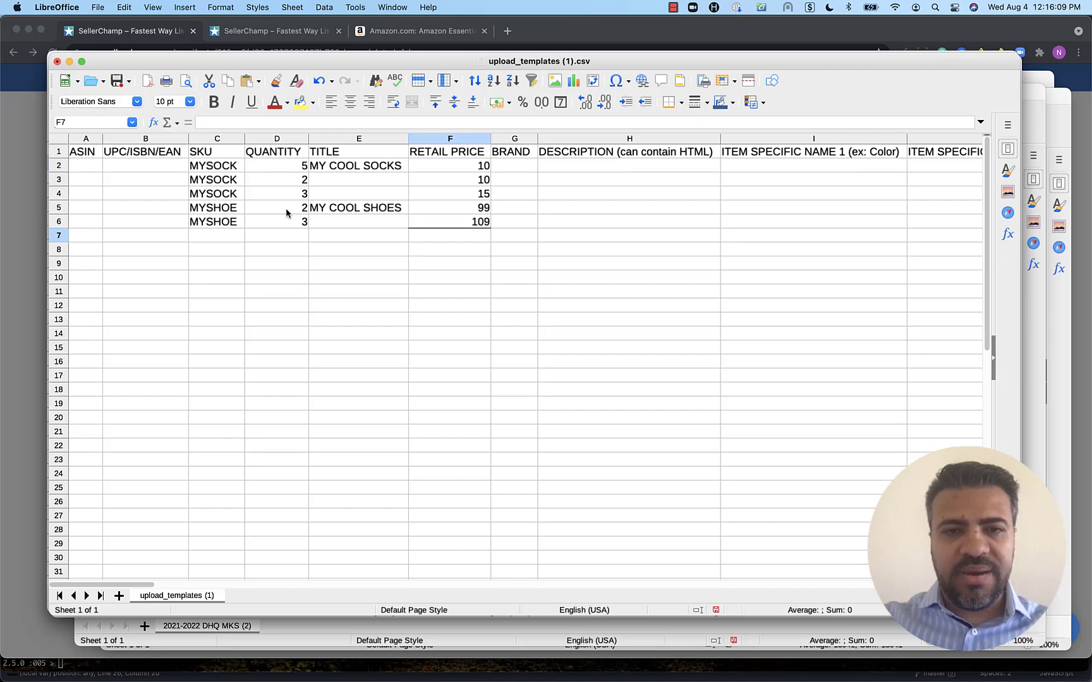
Step: Review the empty ASIN and UPC/ISBN/EAN columns for the sock and shoe rows
left_click(276, 221)
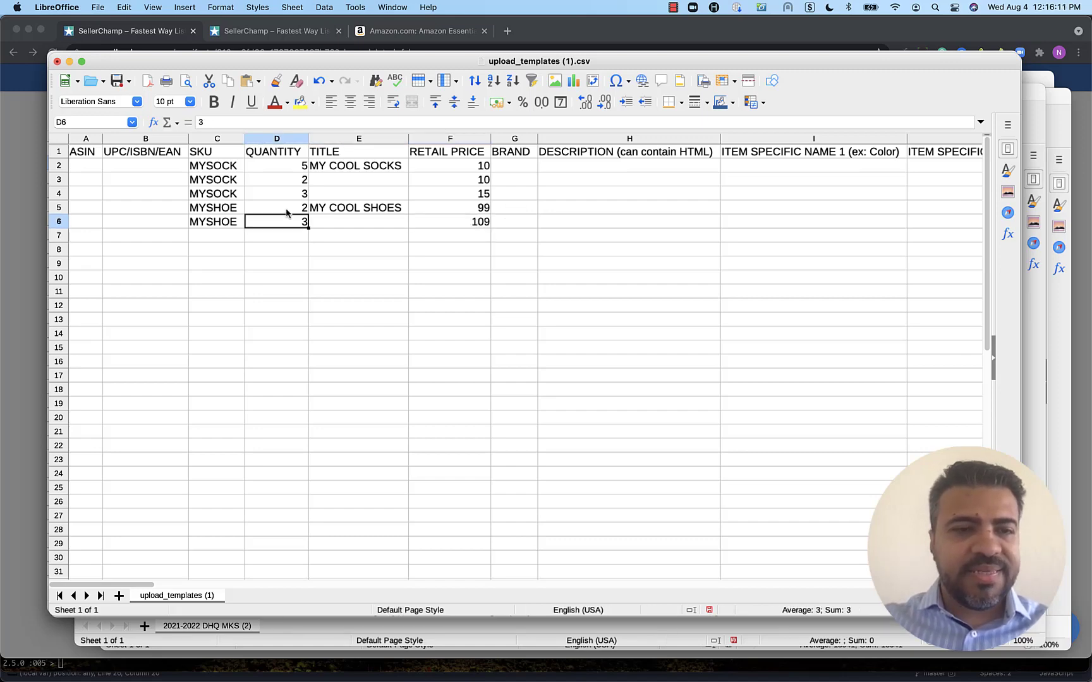
left_click(86, 165)
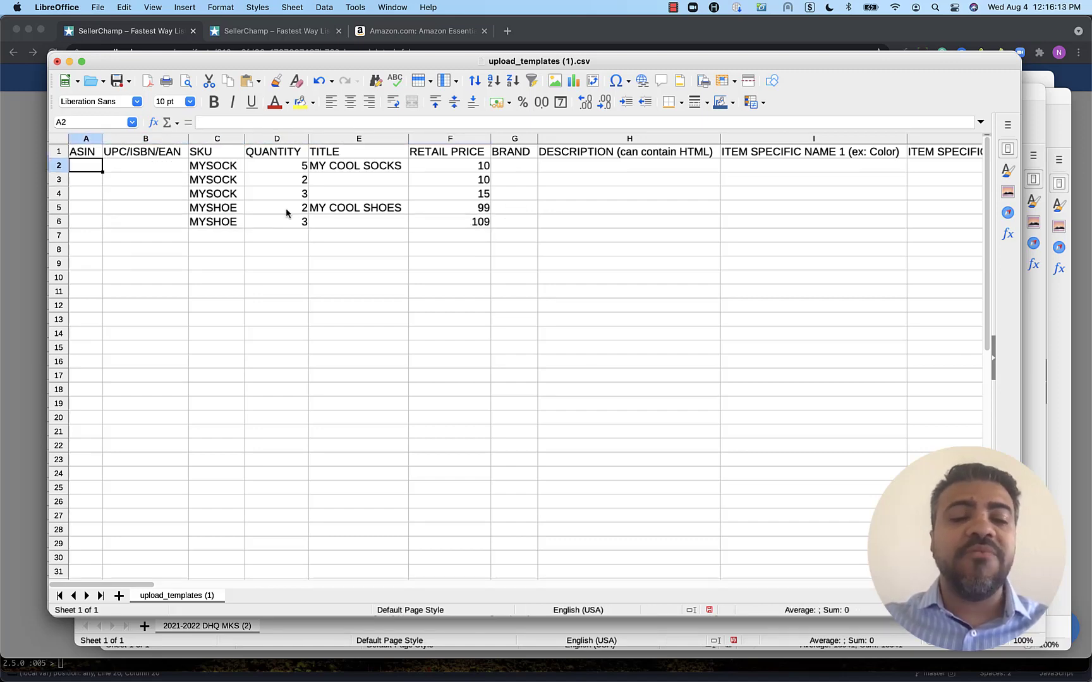
left_click(216, 193)
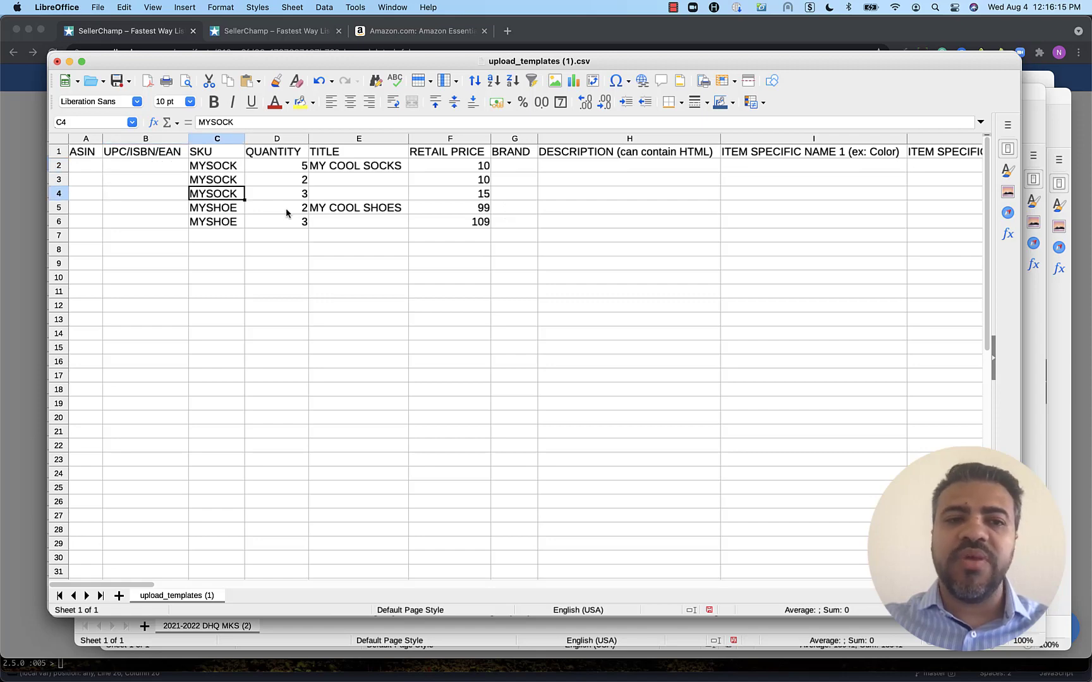
left_click(145, 165)
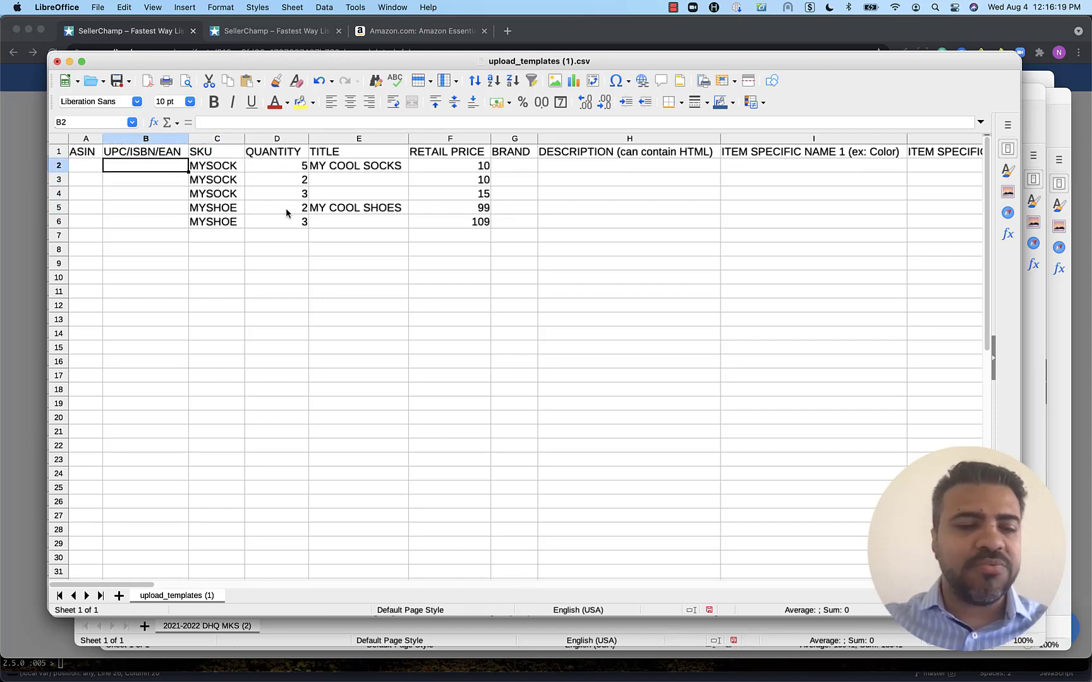
left_click(145, 193)
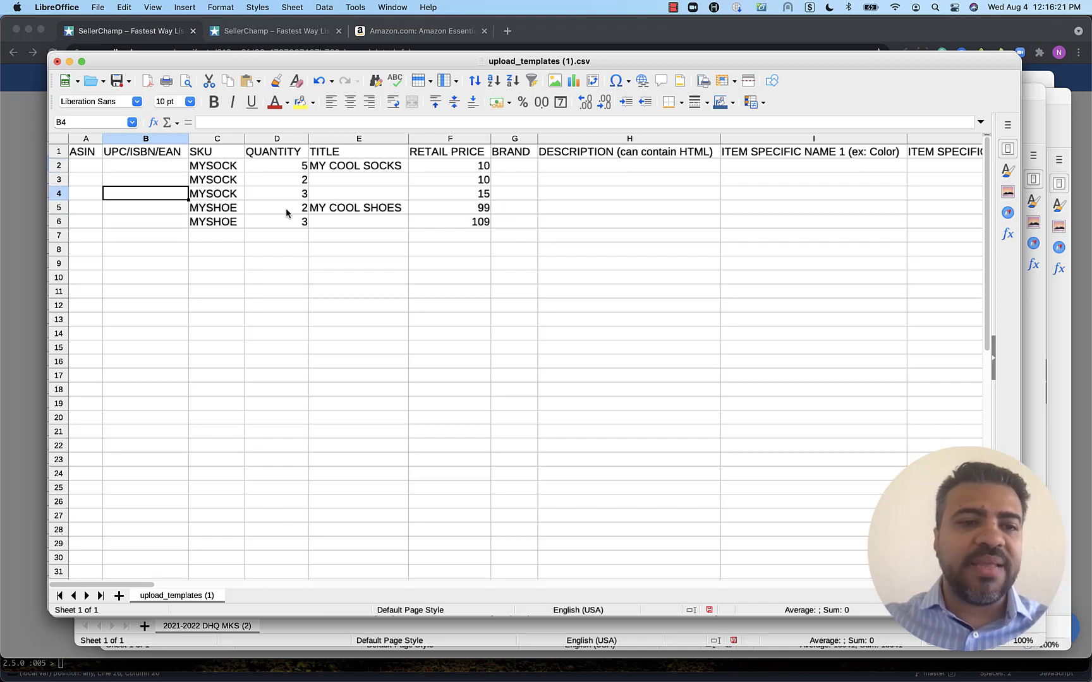
left_click(86, 164)
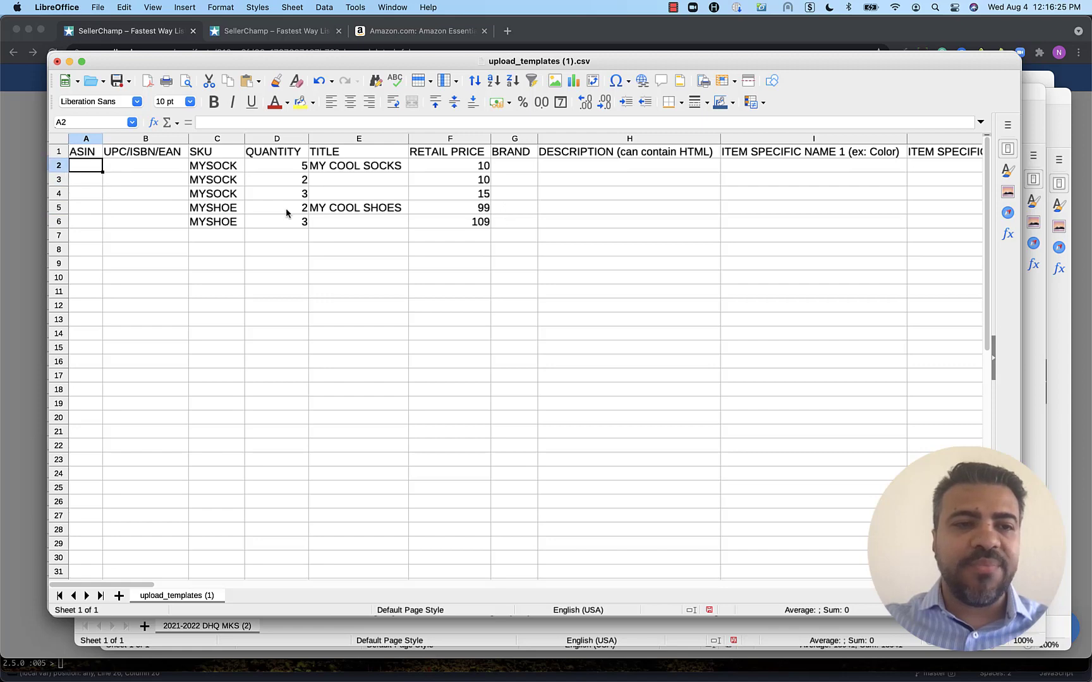
left_click(145, 221)
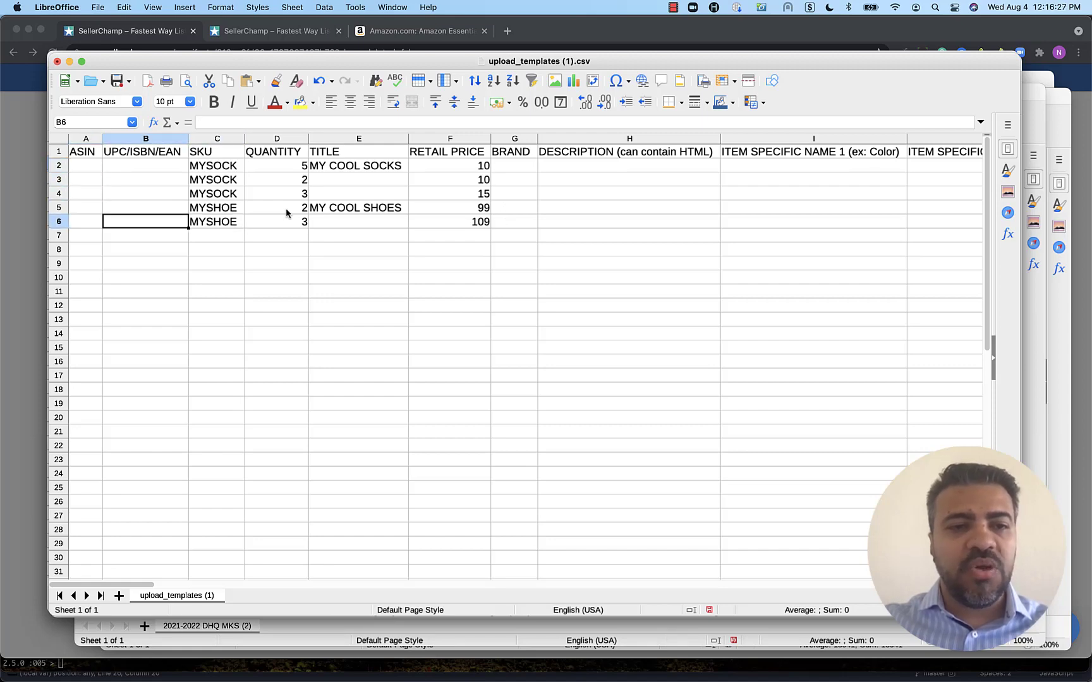
Step: Check sock retail price 10, the empty BRAND column, titles and variant quantities
left_click(449, 165)
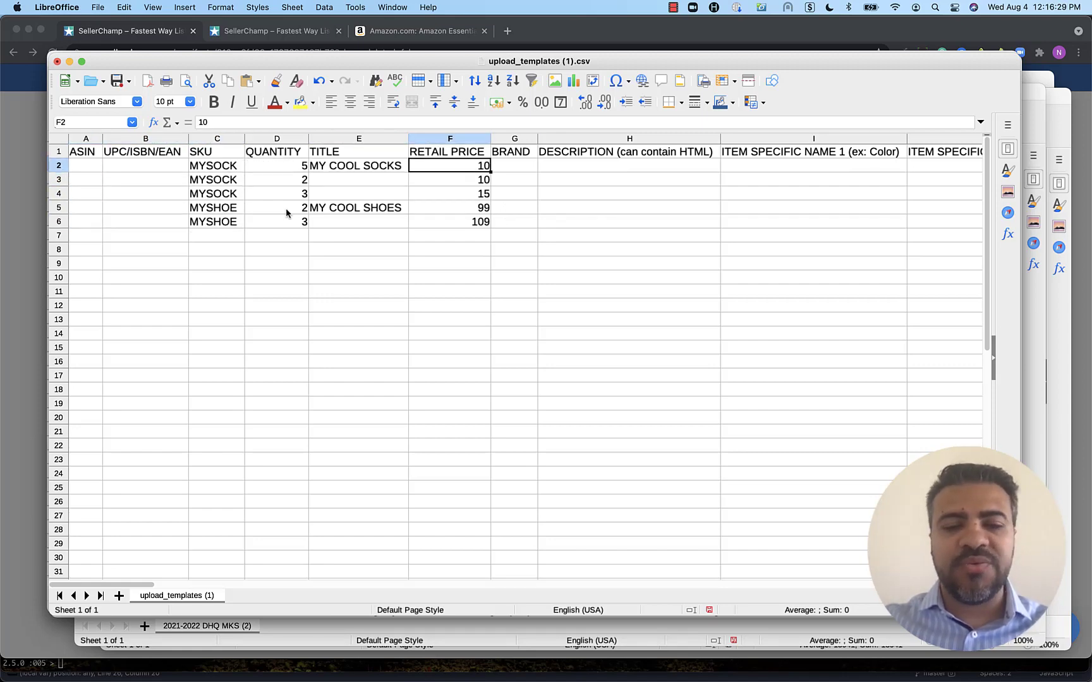
left_click(450, 165)
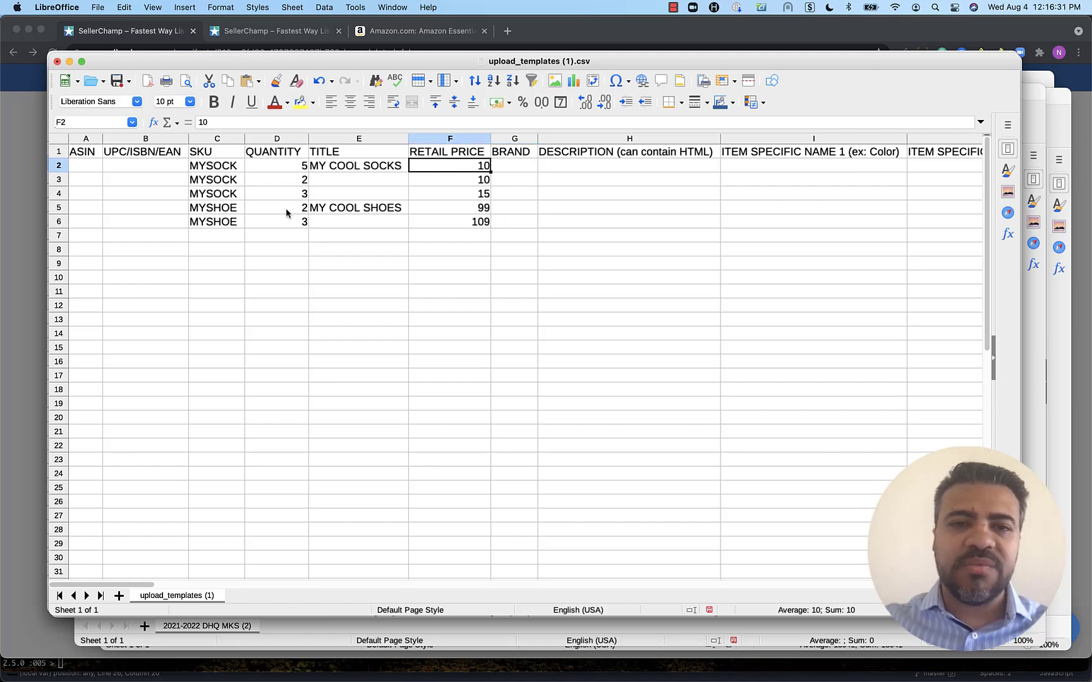
left_click(514, 165)
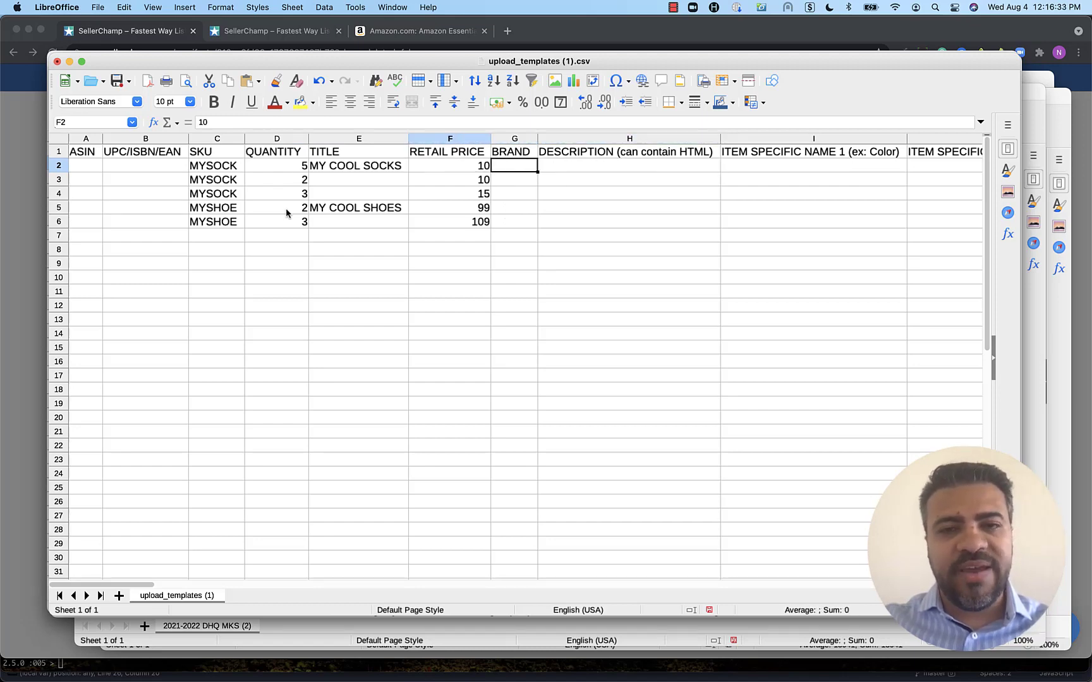
left_click(359, 165)
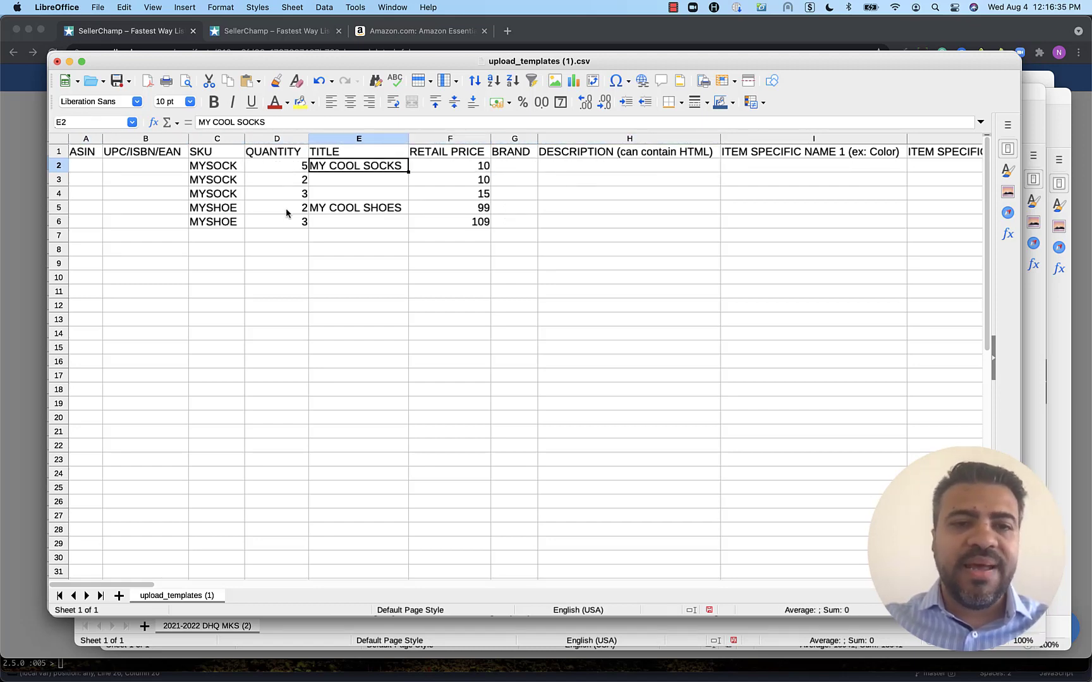
left_click(357, 194)
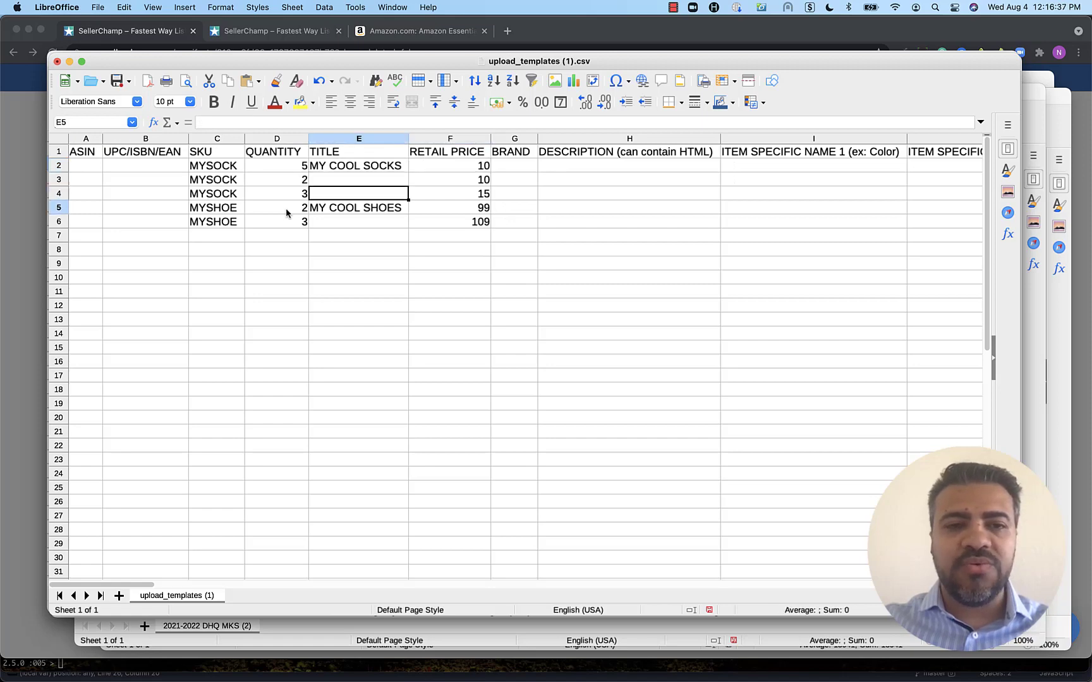
left_click(514, 194)
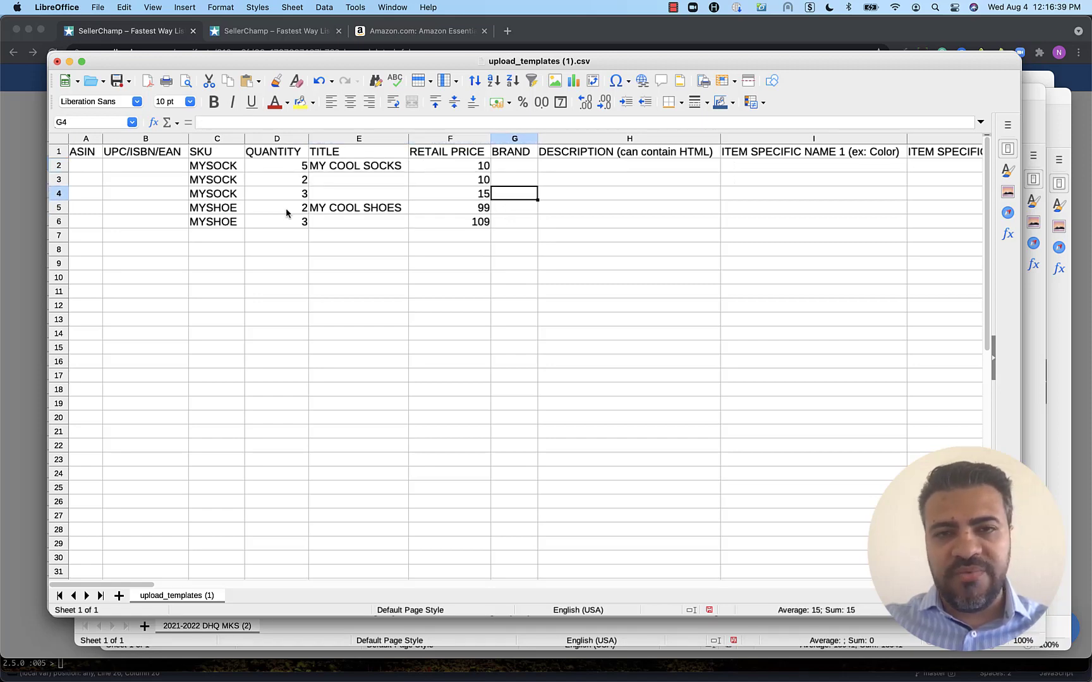
left_click(277, 193)
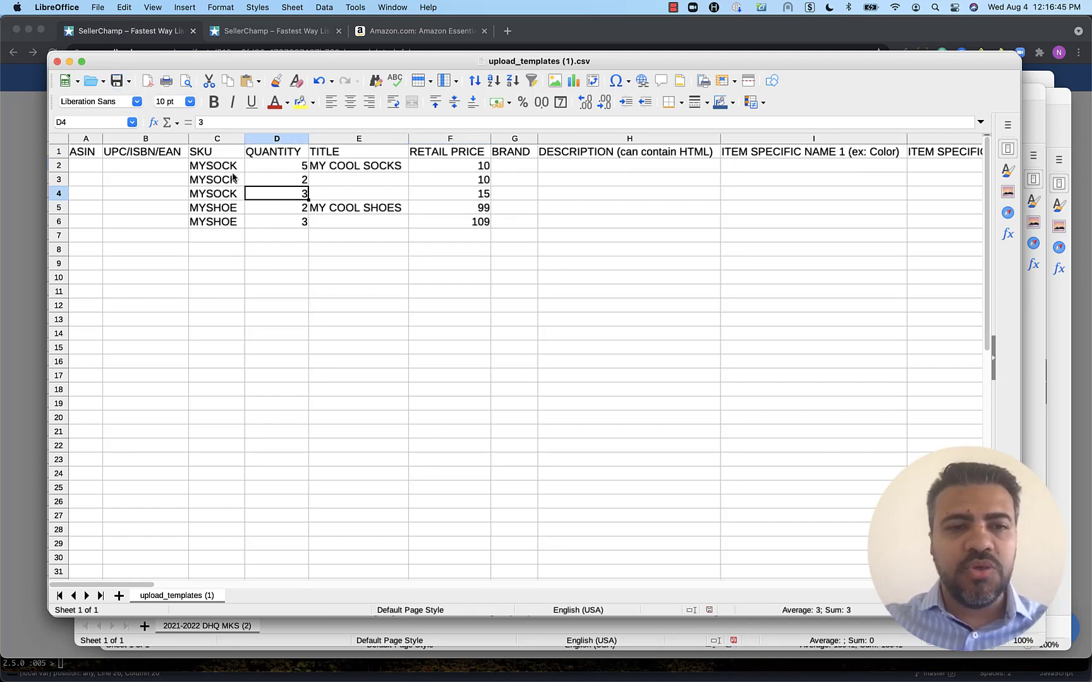
mouse_move(225, 261)
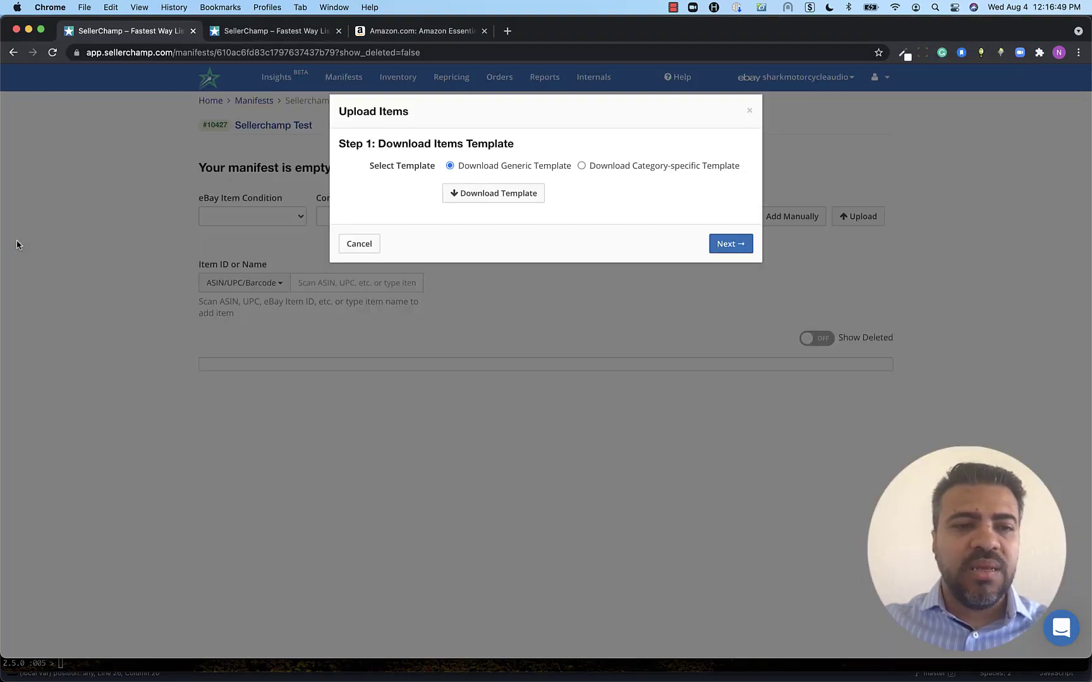
Step: Upload upload_templates (1).csv and refresh the manifest to list the new products
left_click(729, 244)
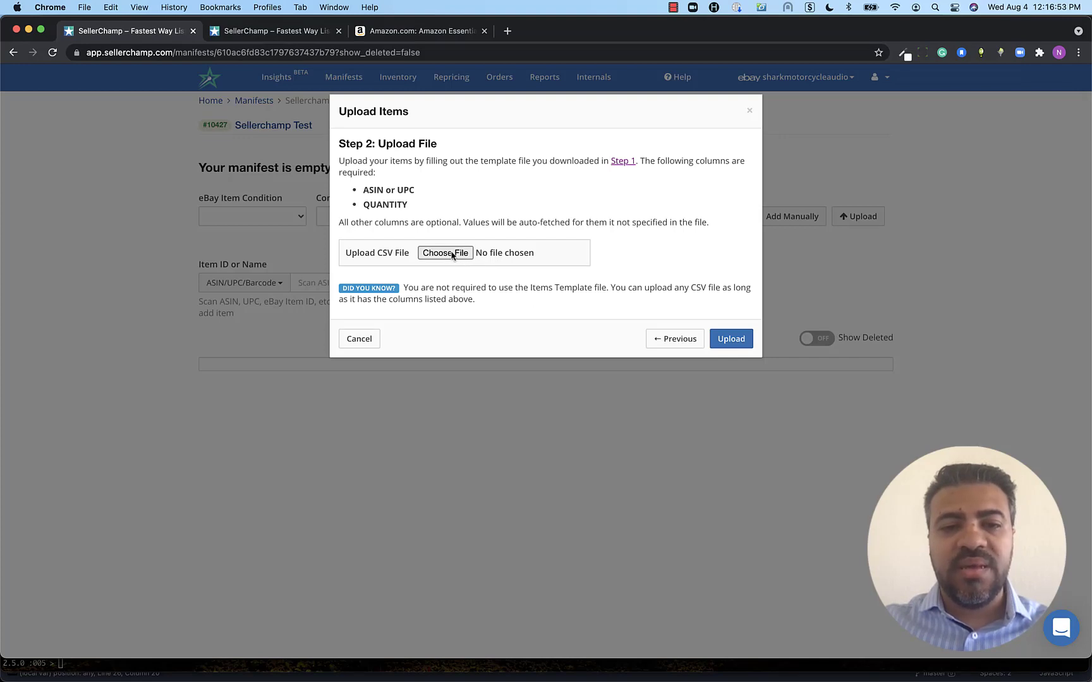
left_click(444, 253)
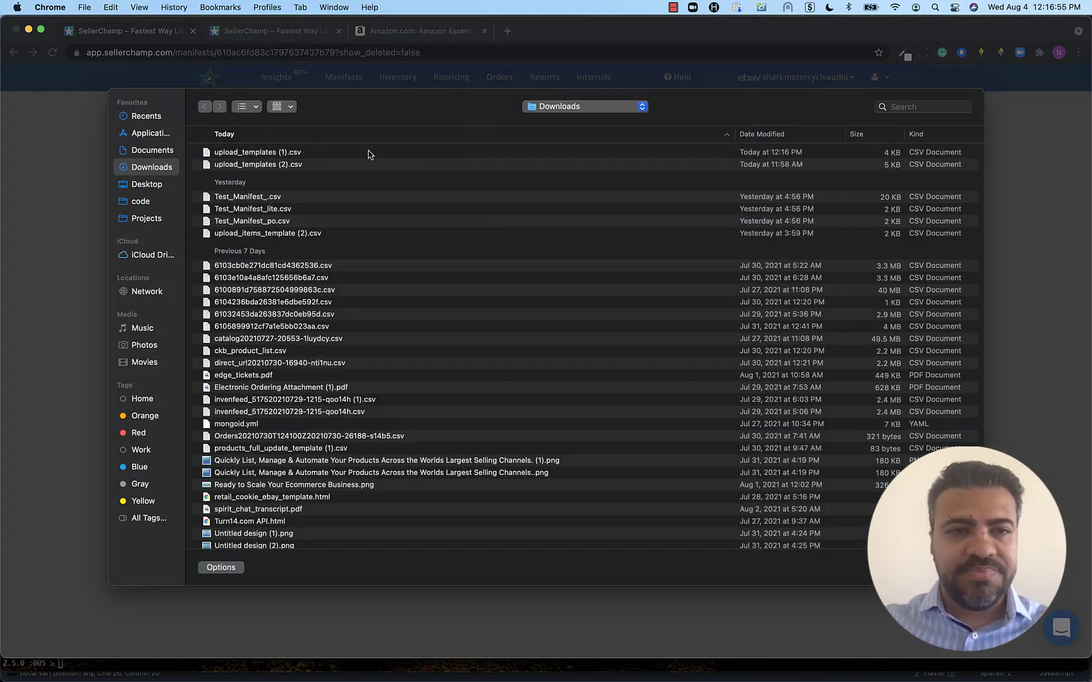
double_click(257, 152)
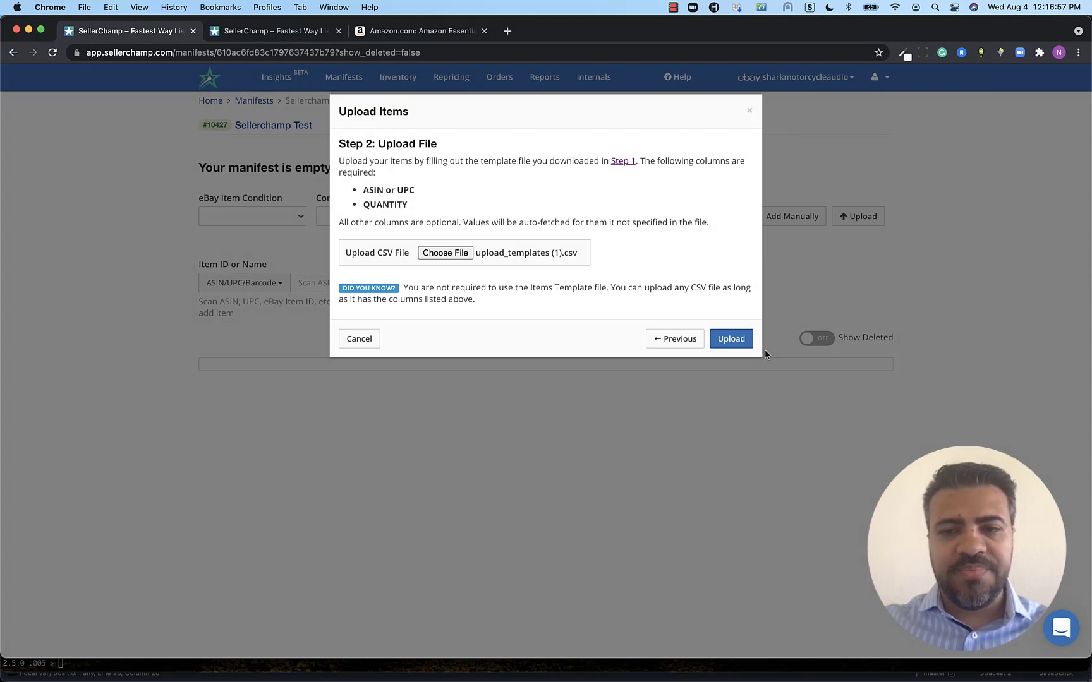
left_click(731, 339)
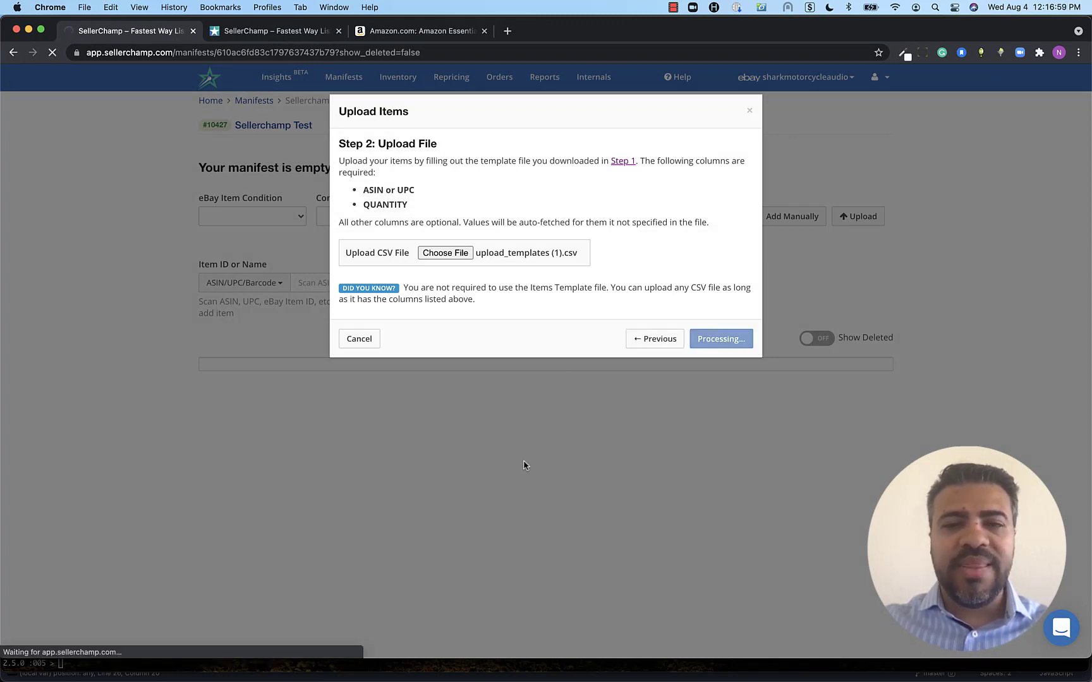
left_click(721, 339)
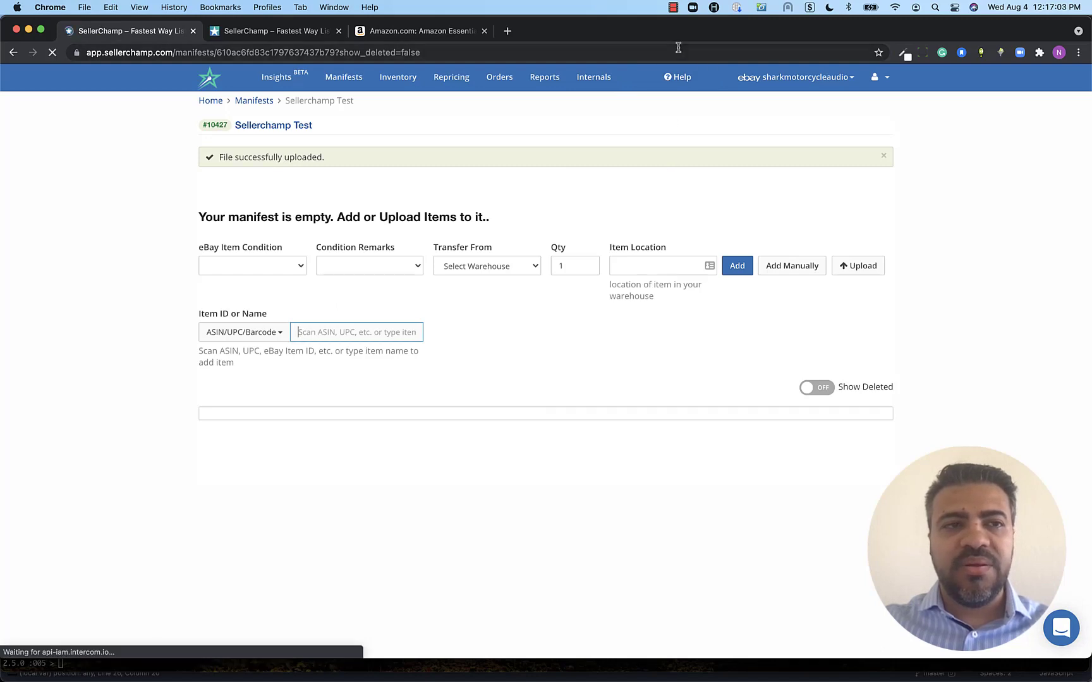
left_click(673, 8)
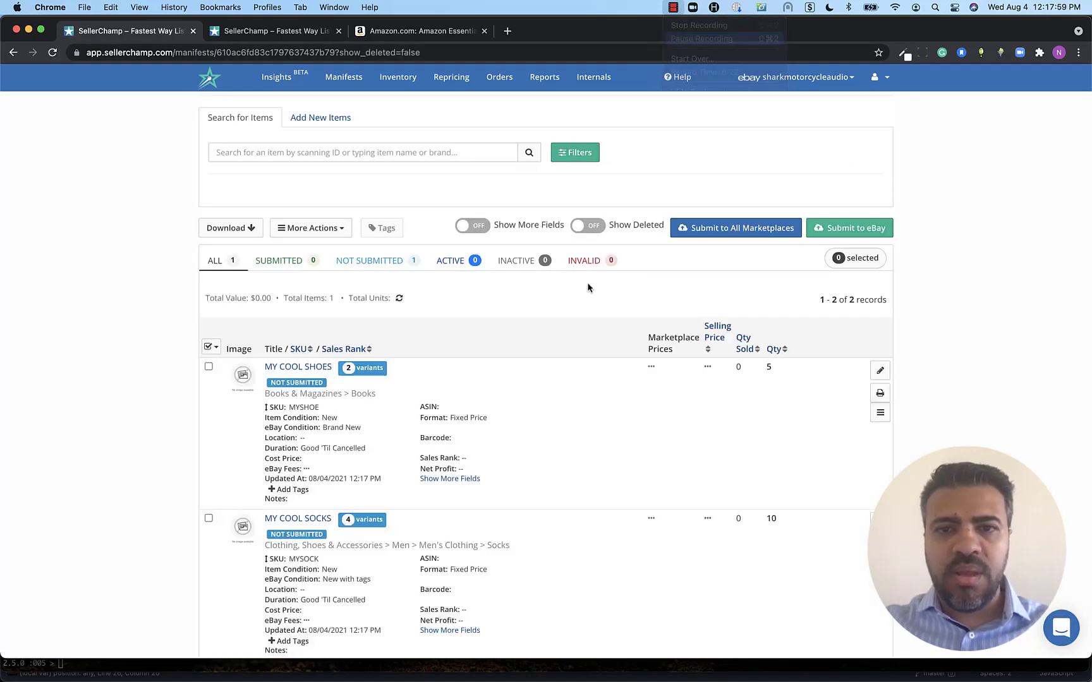
scroll("down", 3)
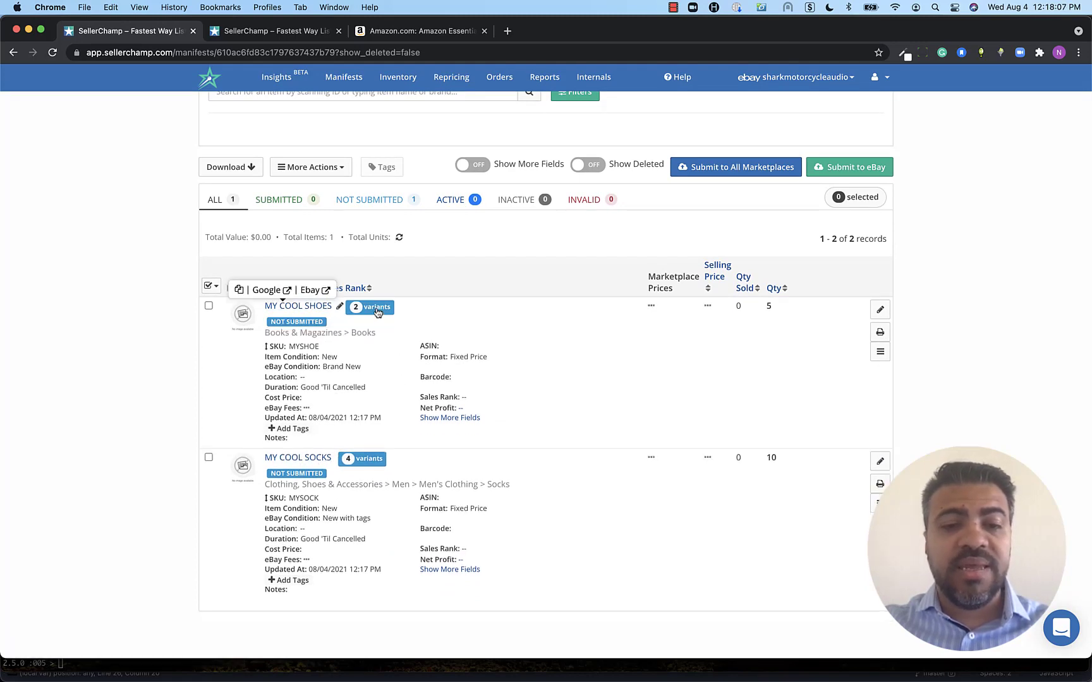
left_click(369, 307)
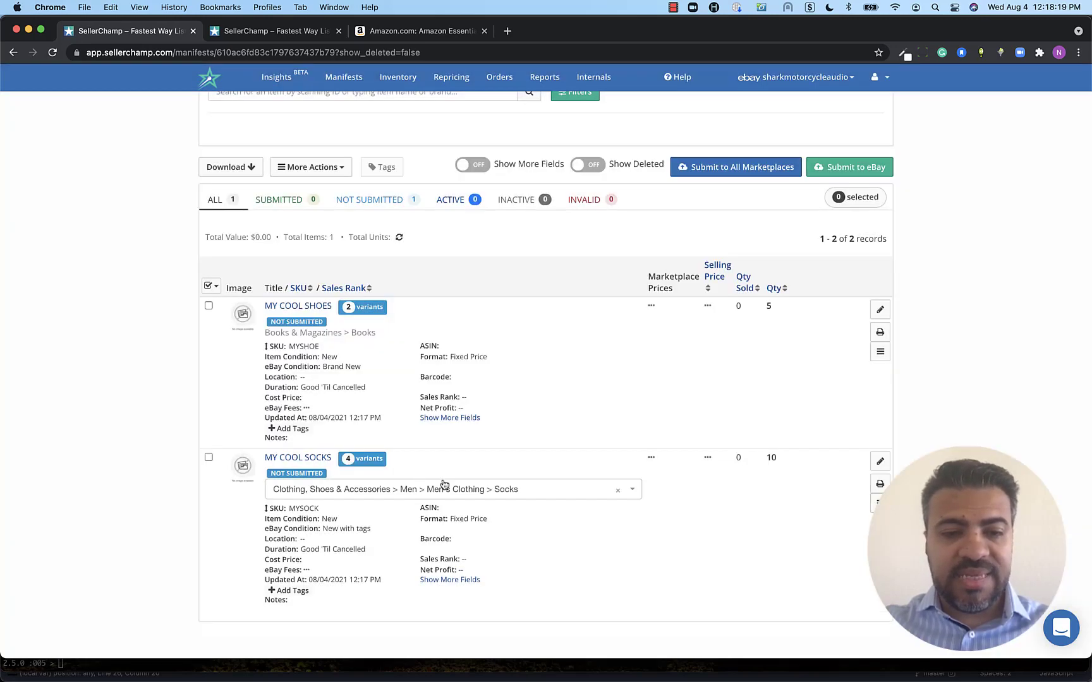
Step: Review the MY COOL SOCKS variants dialog showing RED, GREEN and BLUE, then close it
left_click(361, 458)
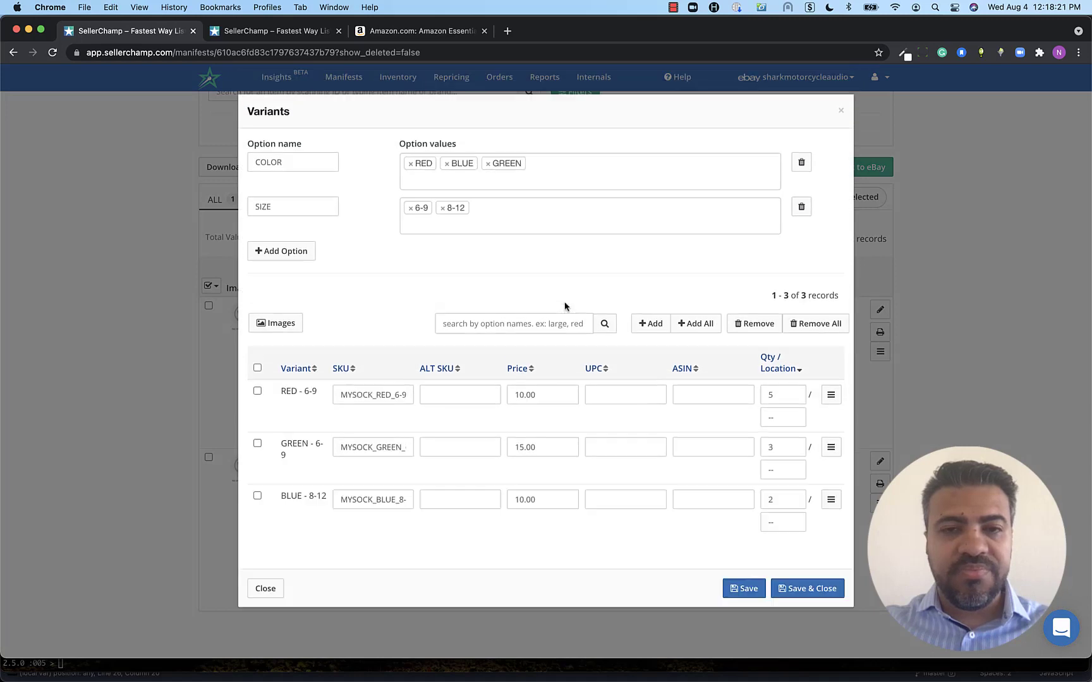
mouse_move(456, 395)
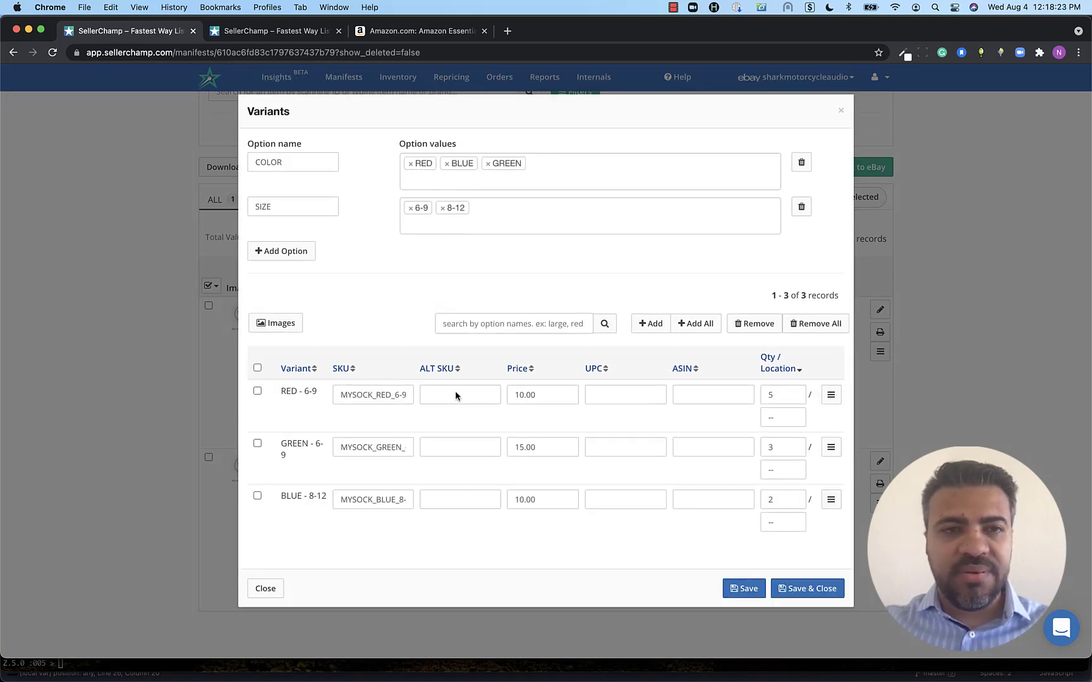
mouse_move(374, 525)
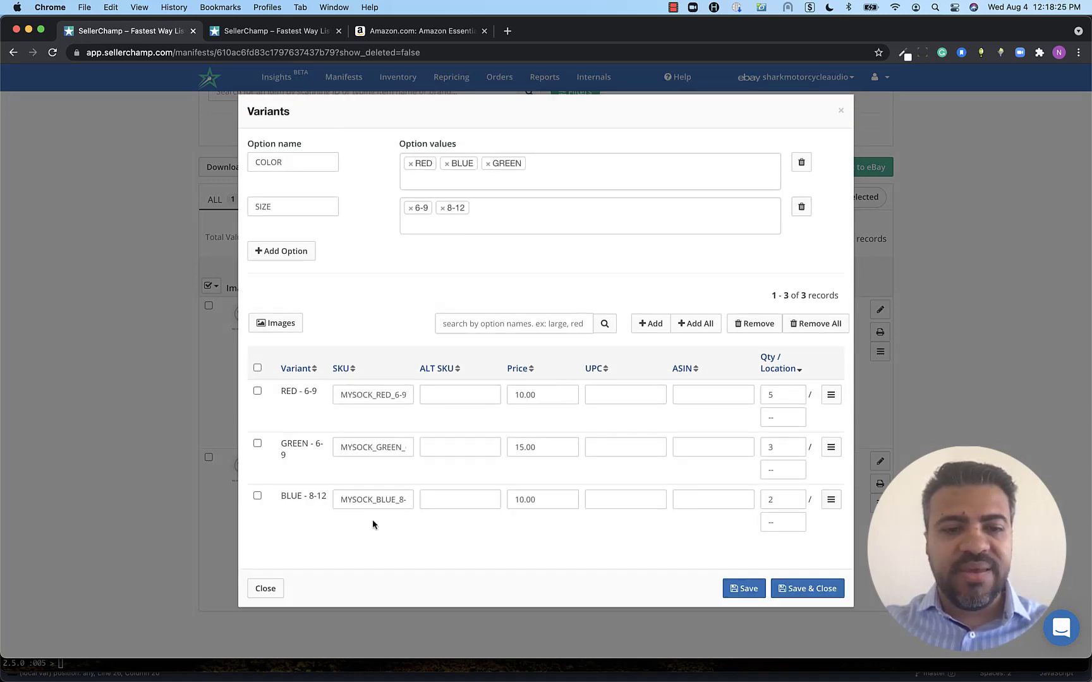
mouse_move(562, 434)
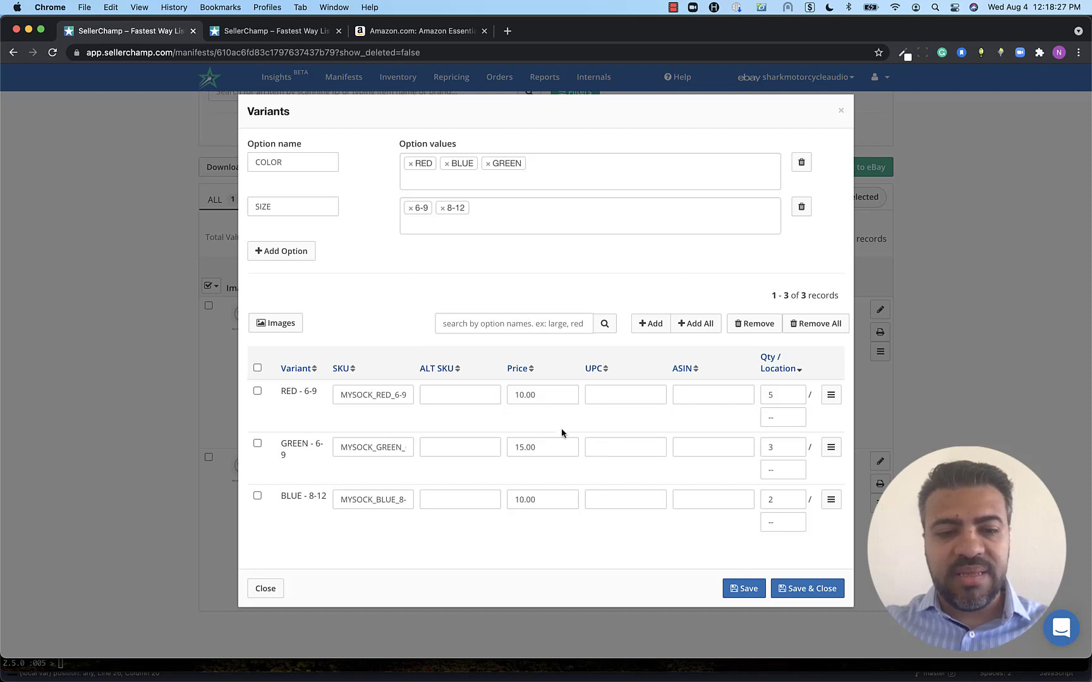
mouse_move(284, 608)
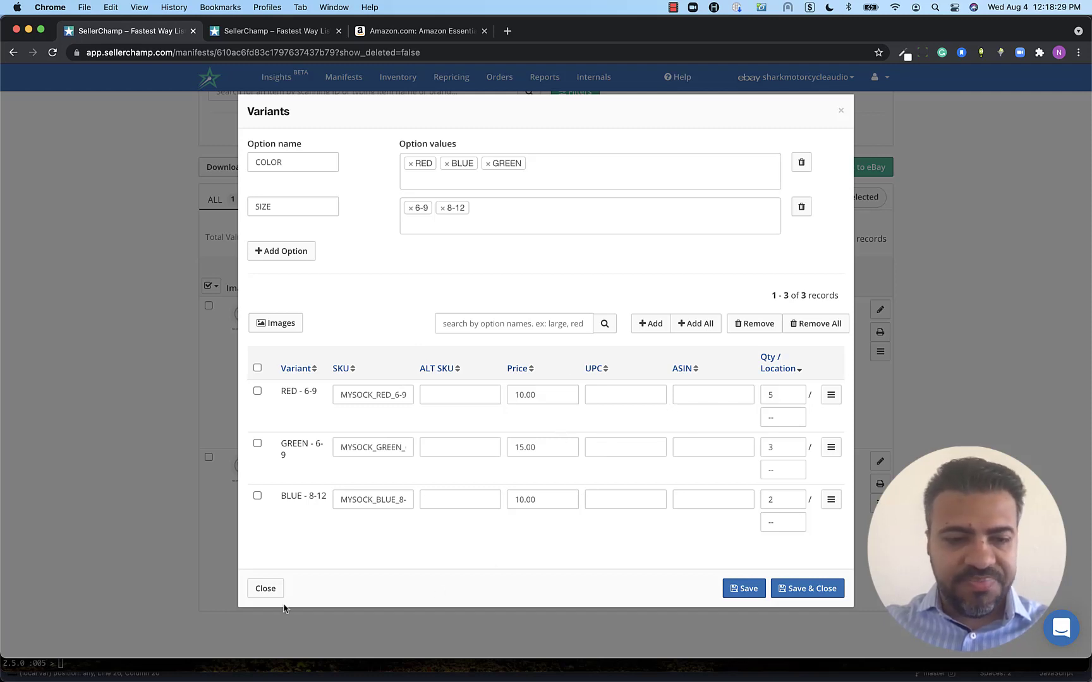
mouse_move(305, 341)
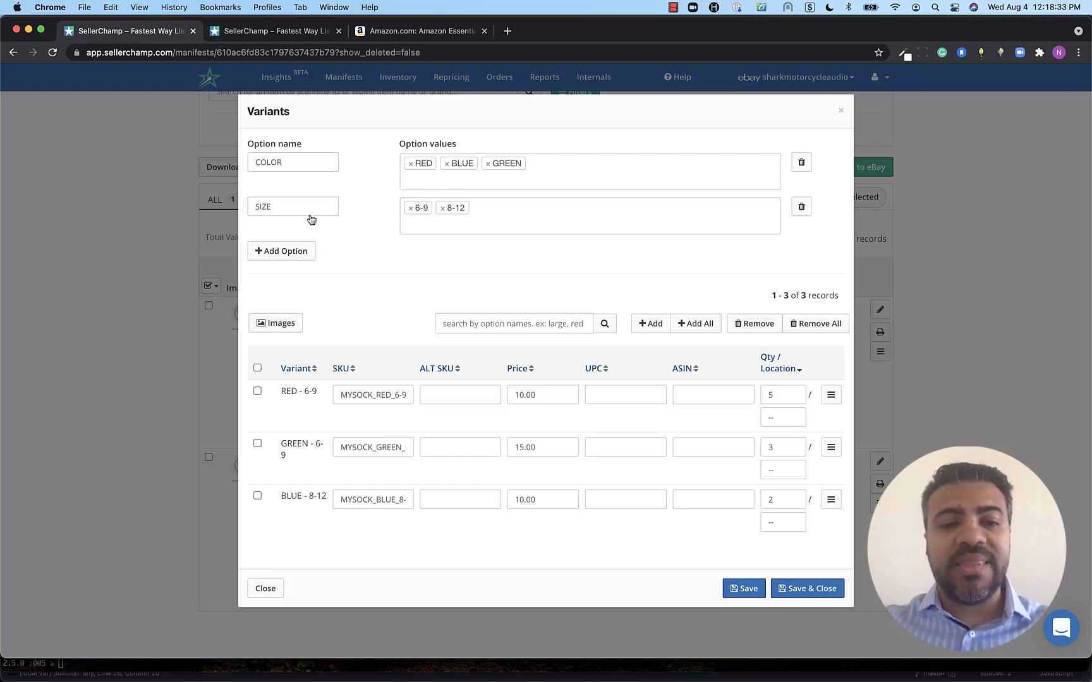
left_click(805, 588)
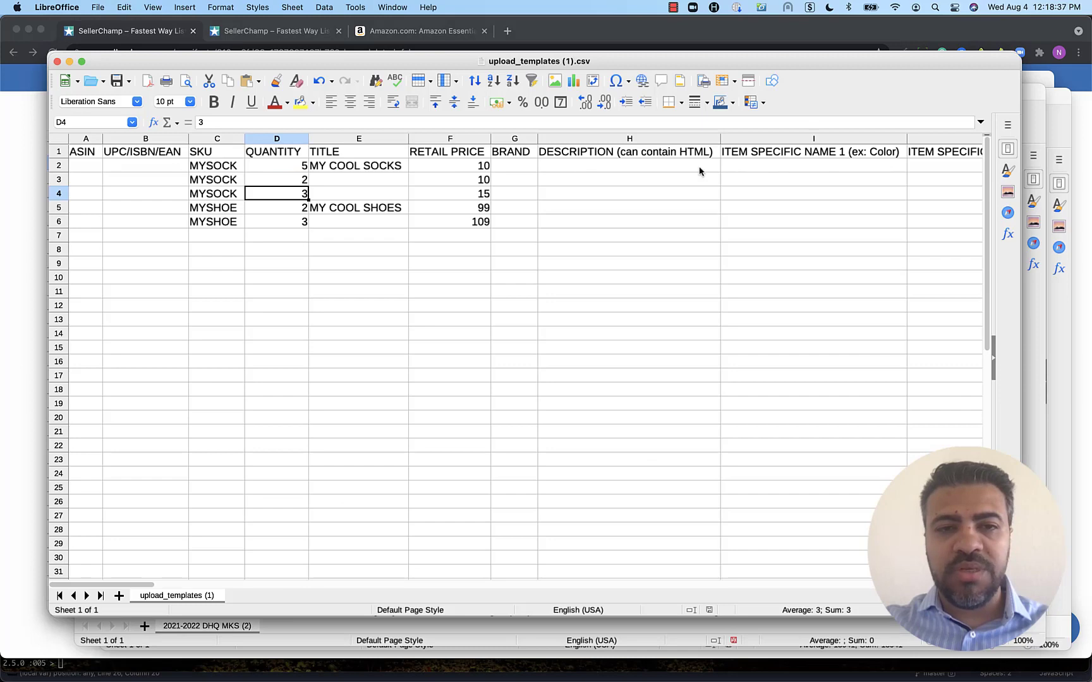
Step: Scroll right to the item ID and IMAGE URLS columns, then return to SellerChamp
left_click(813, 165)
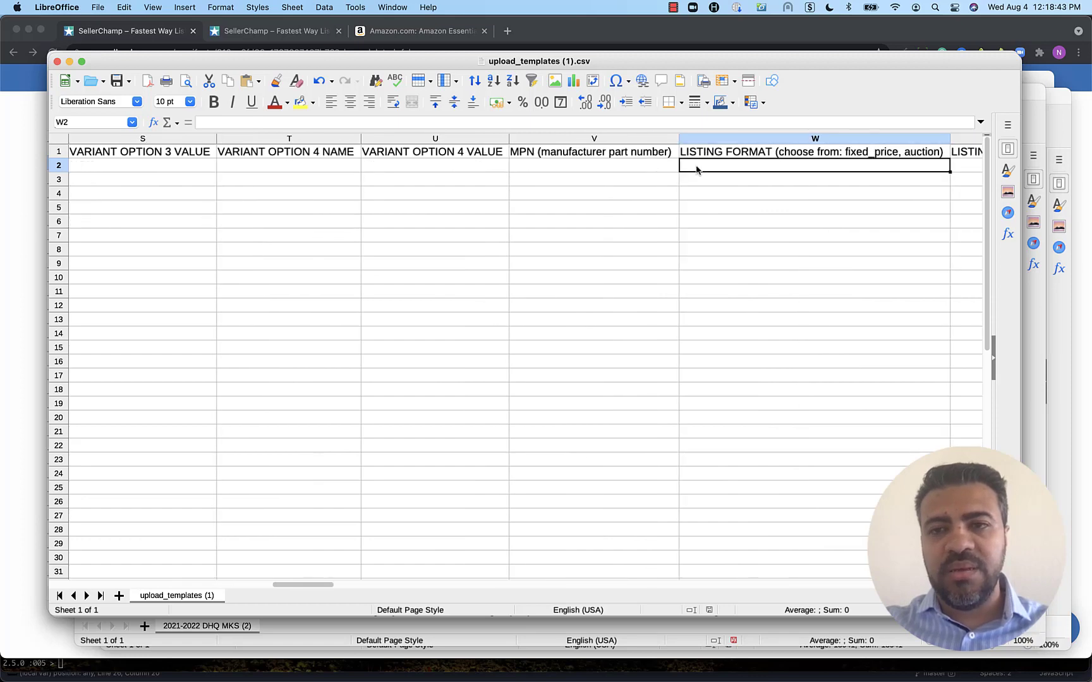
scroll("right", 3)
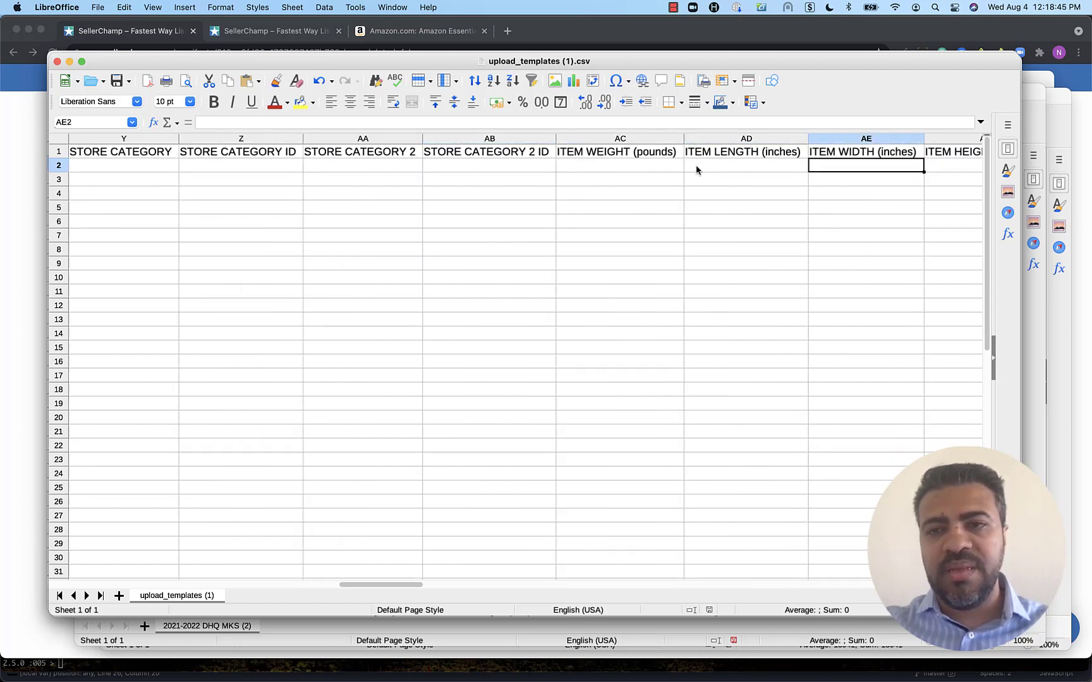
scroll("right", 3)
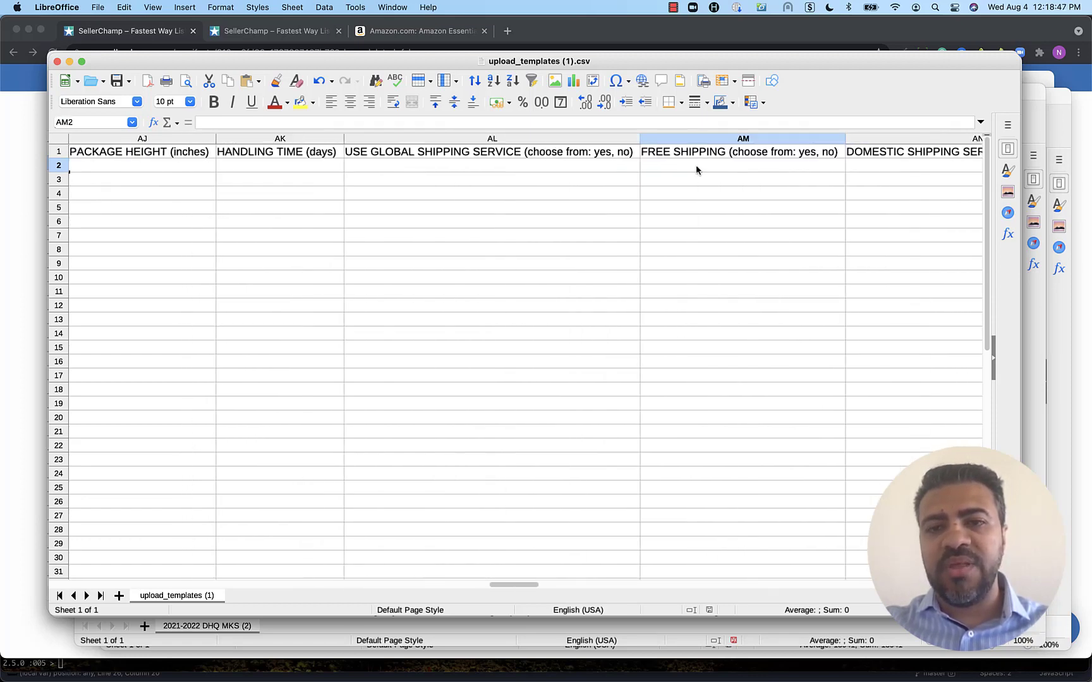
scroll("right", 3)
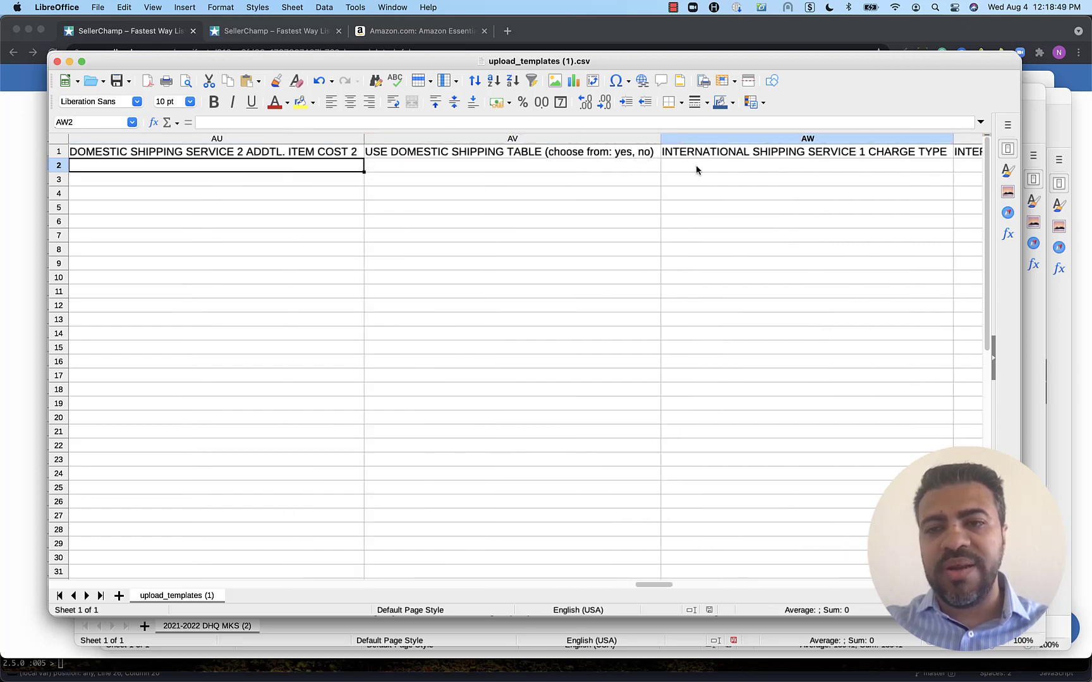
scroll("right", 3)
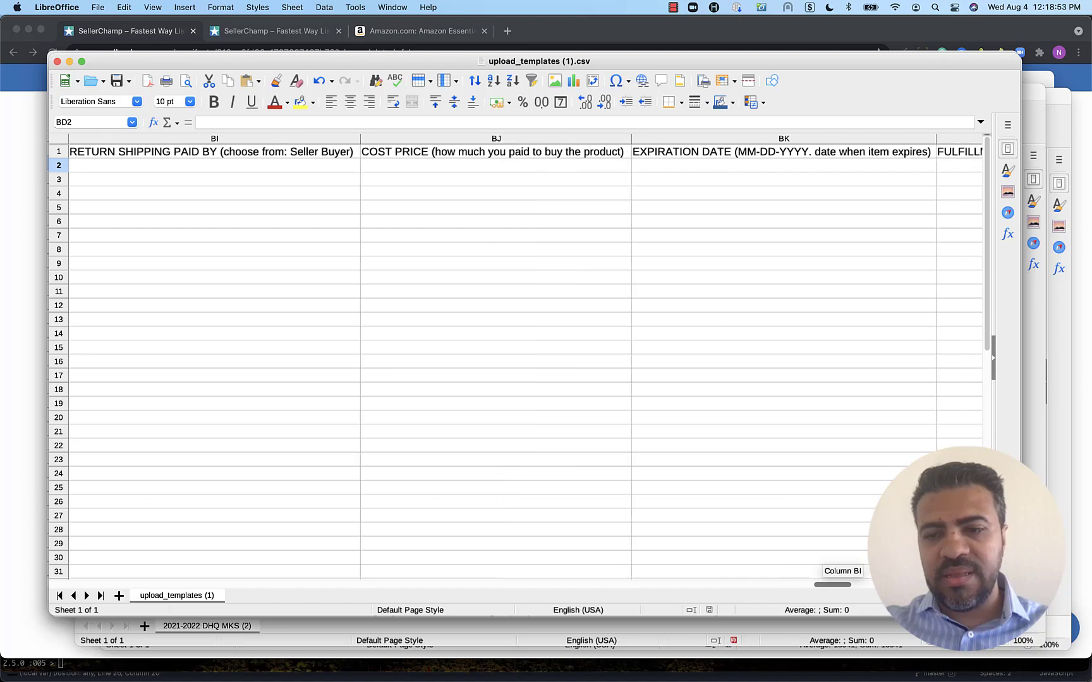
scroll("right", 3)
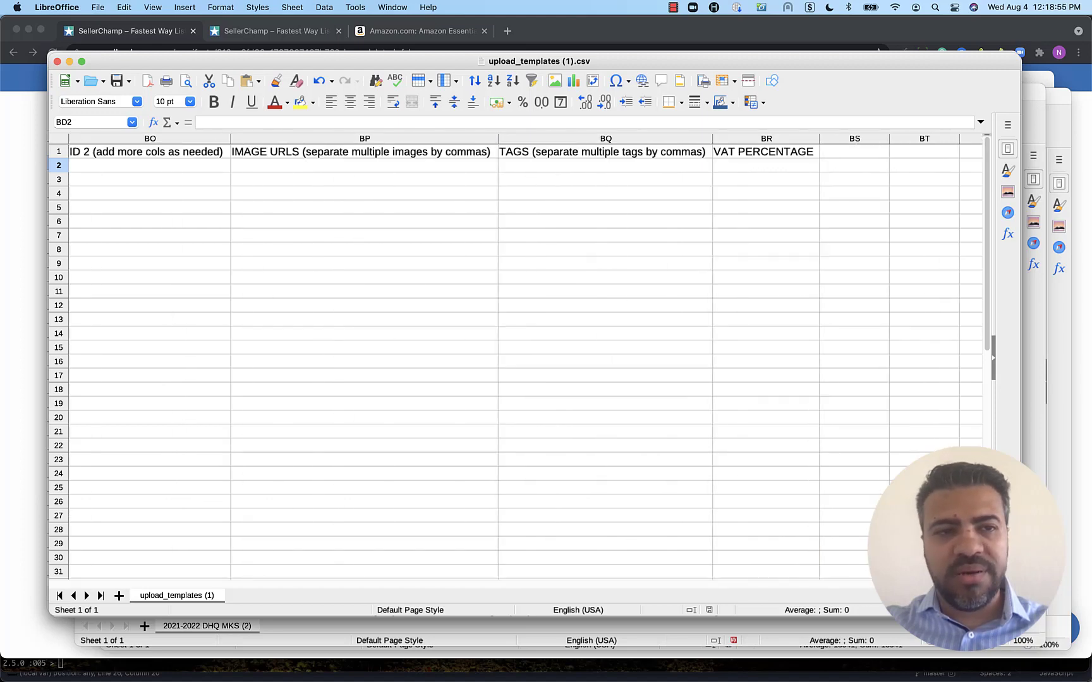
left_click(362, 165)
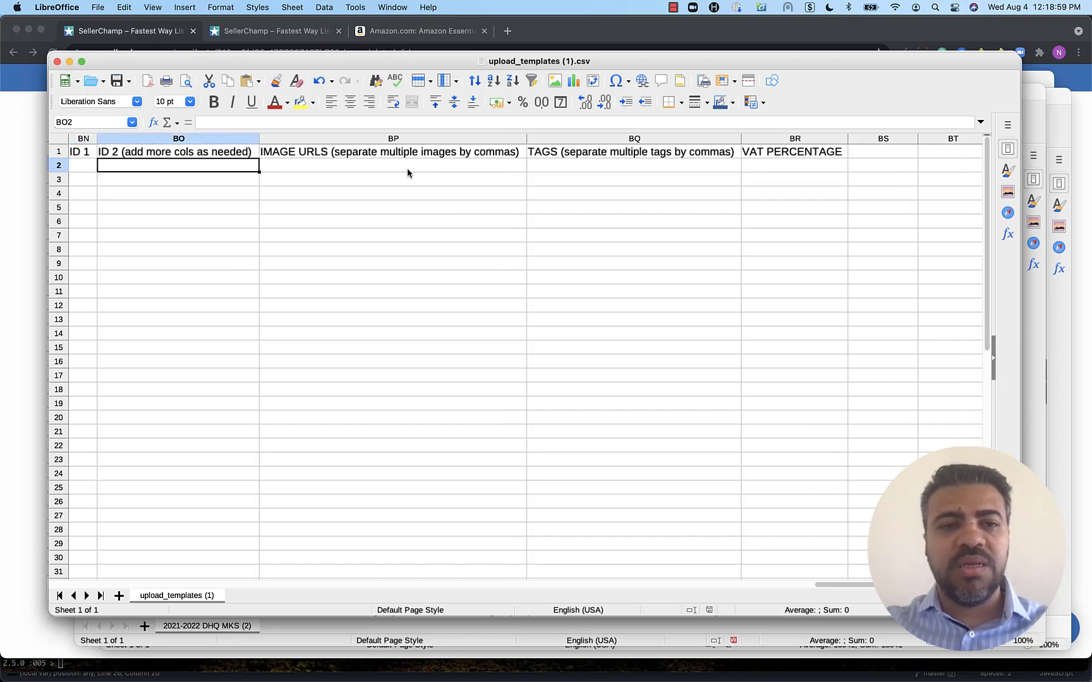
left_click(392, 165)
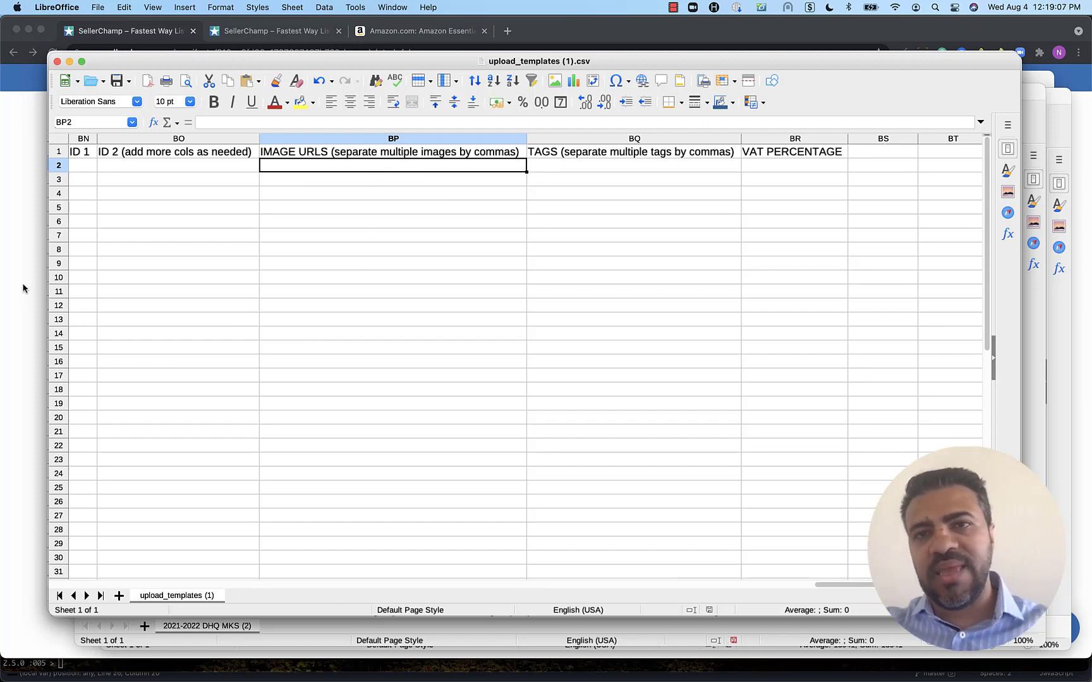
left_click(129, 30)
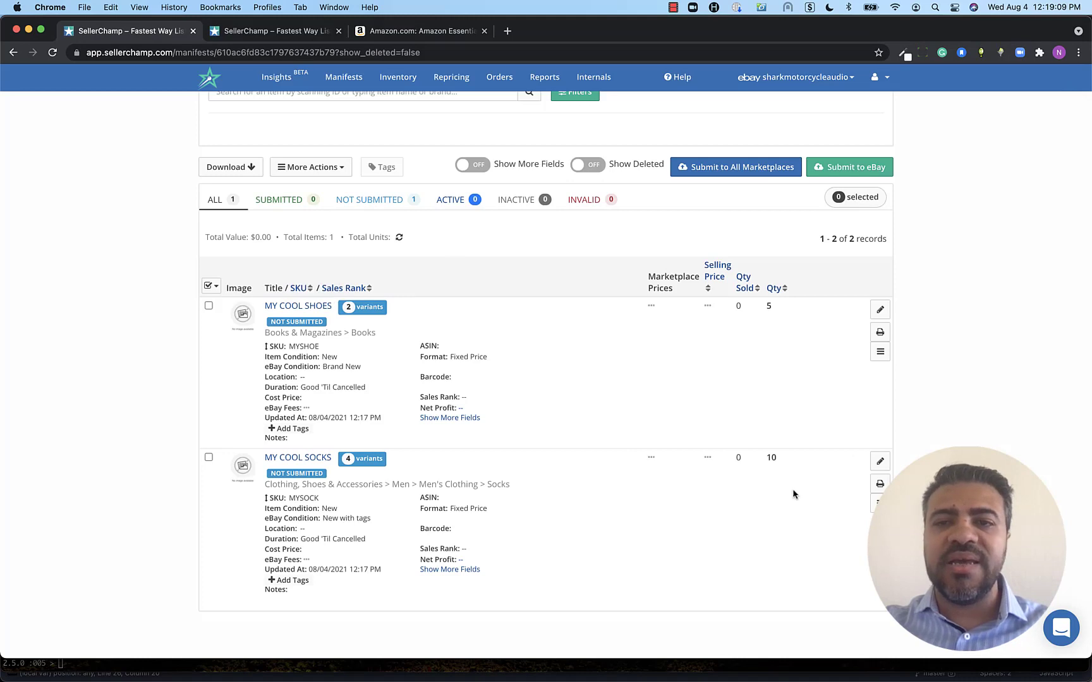
mouse_move(797, 570)
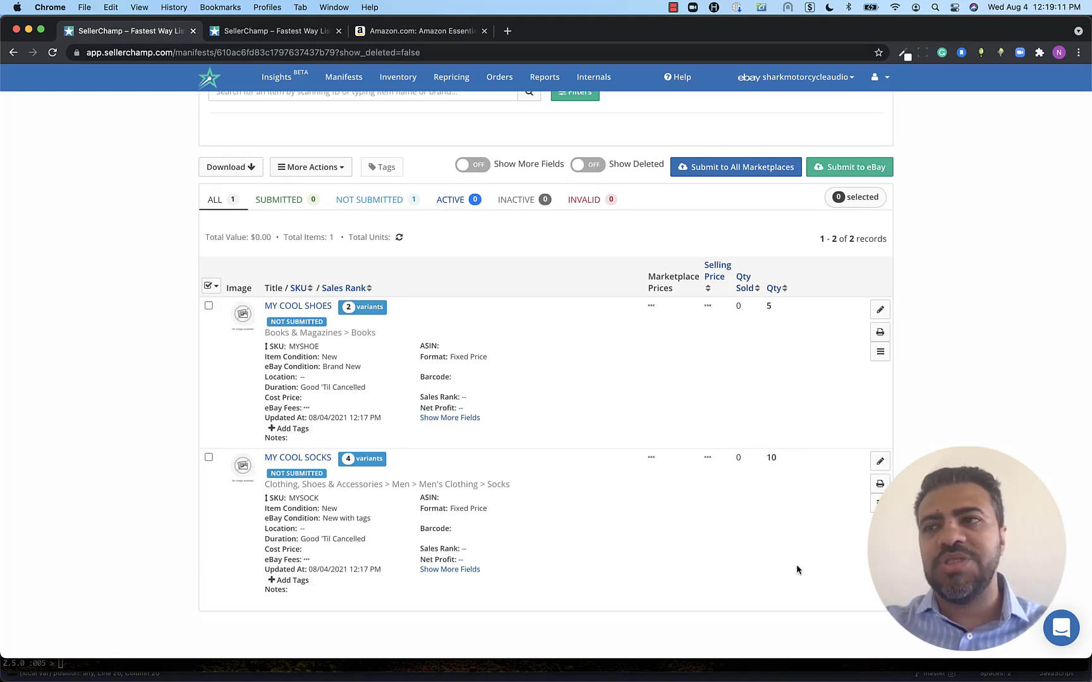